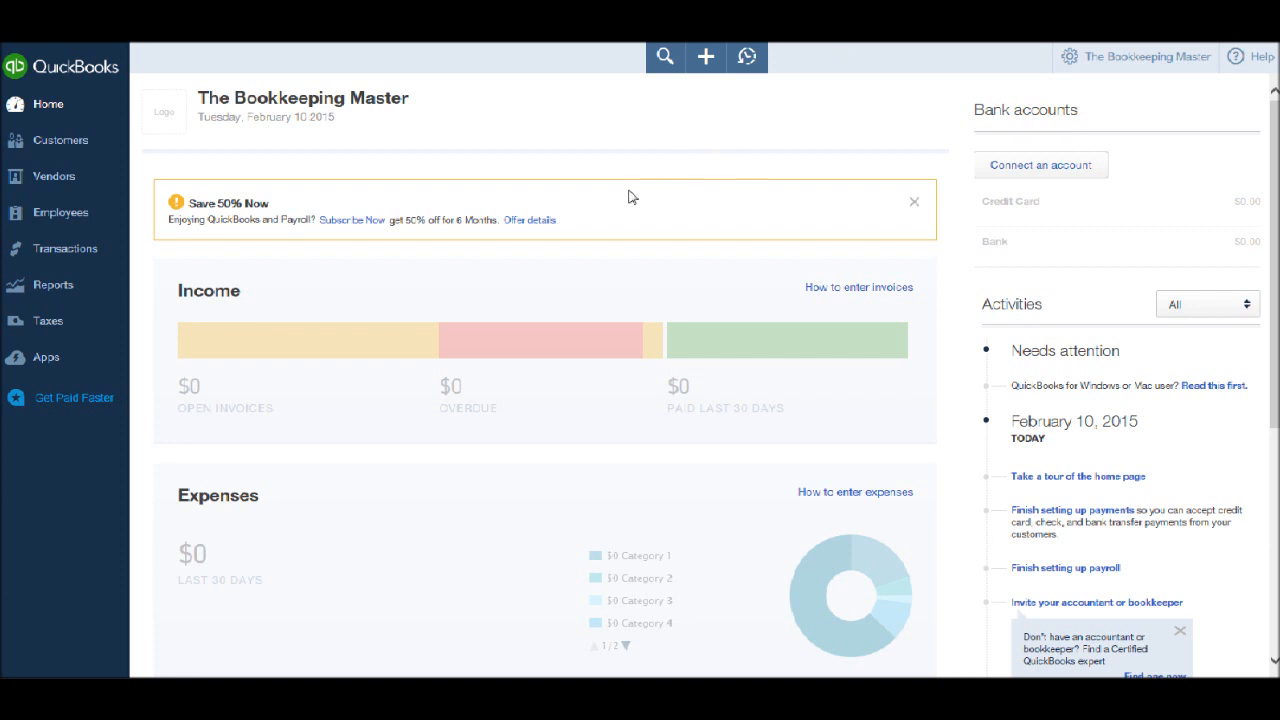
pyautogui.moveTo(178, 89)
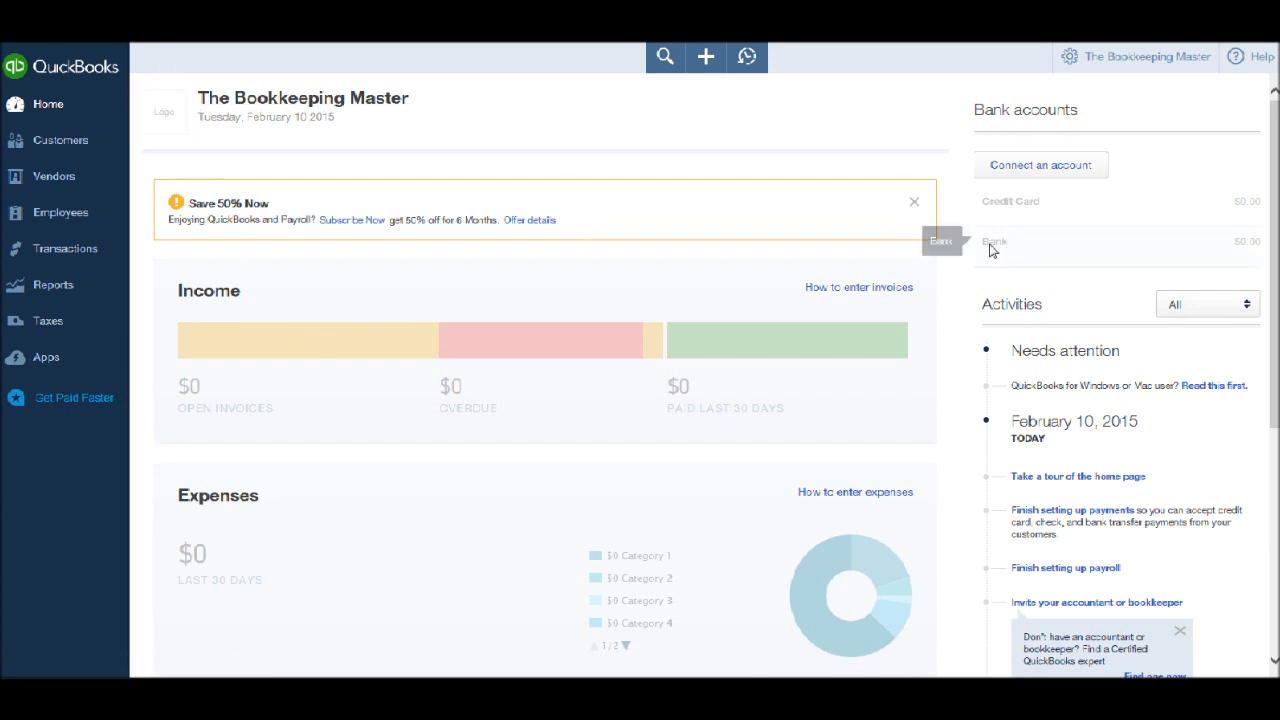
pyautogui.moveTo(55, 321)
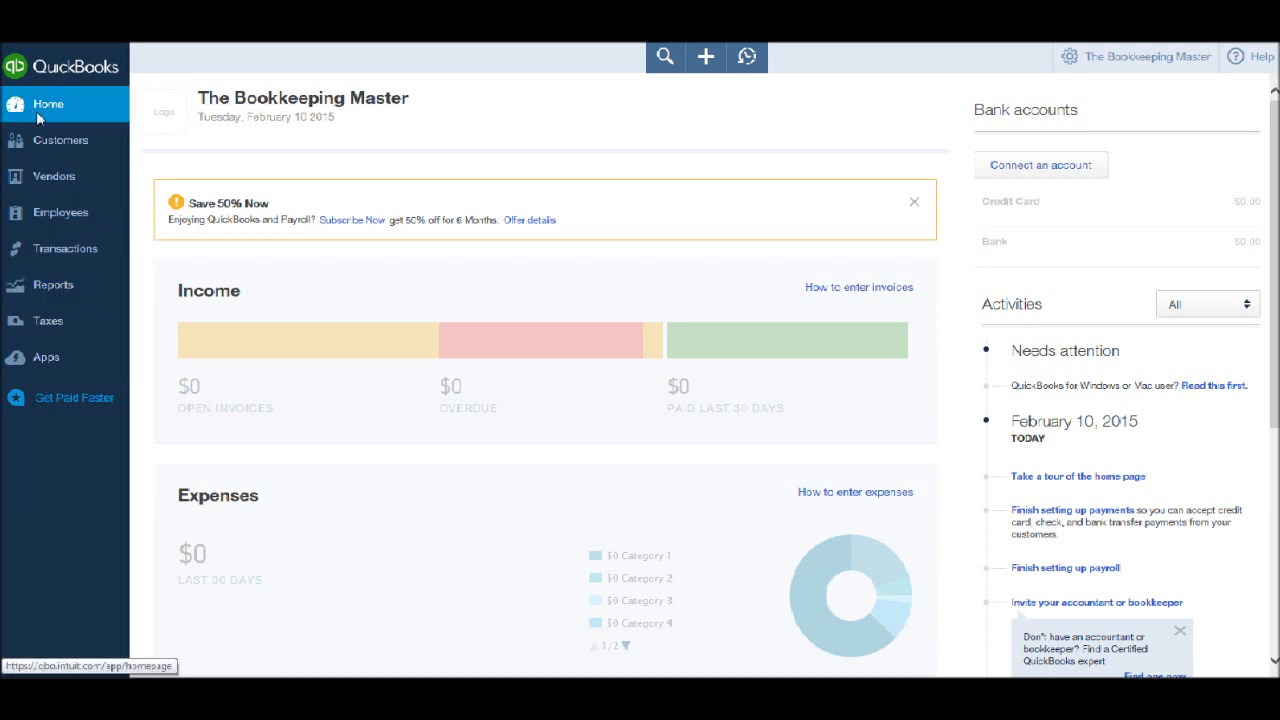
pyautogui.moveTo(155, 95)
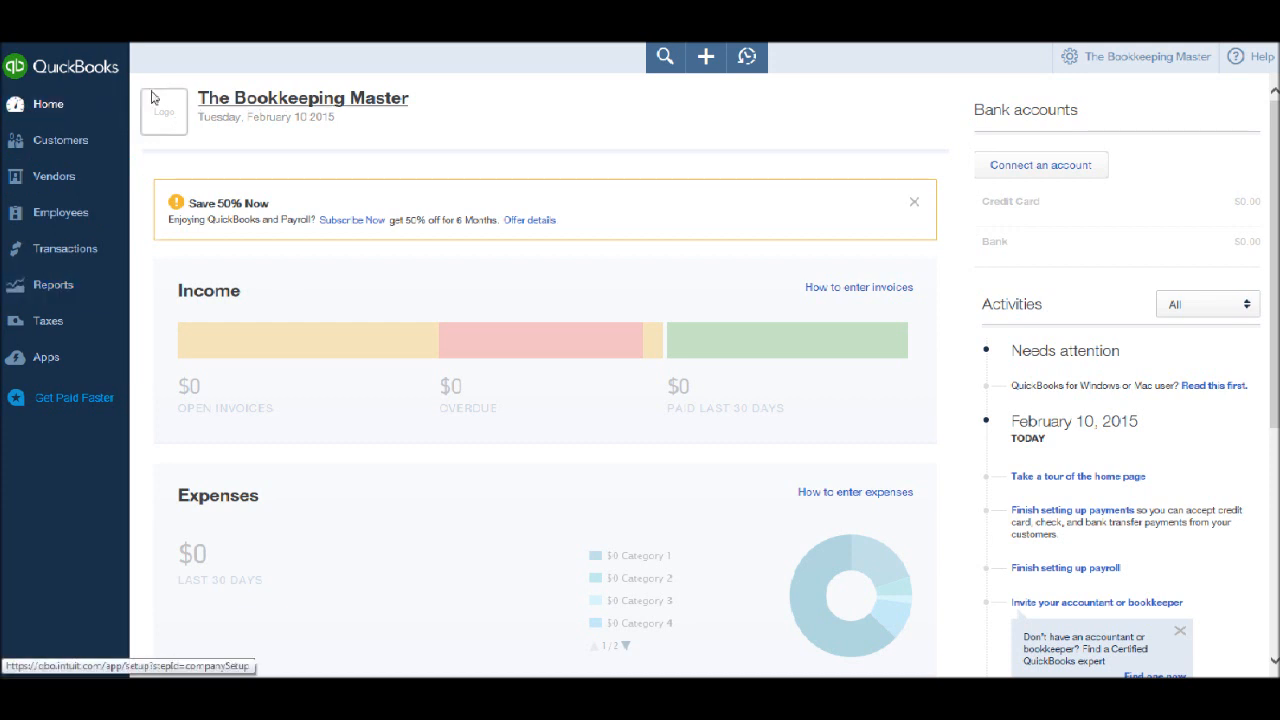
pyautogui.moveTo(582, 127)
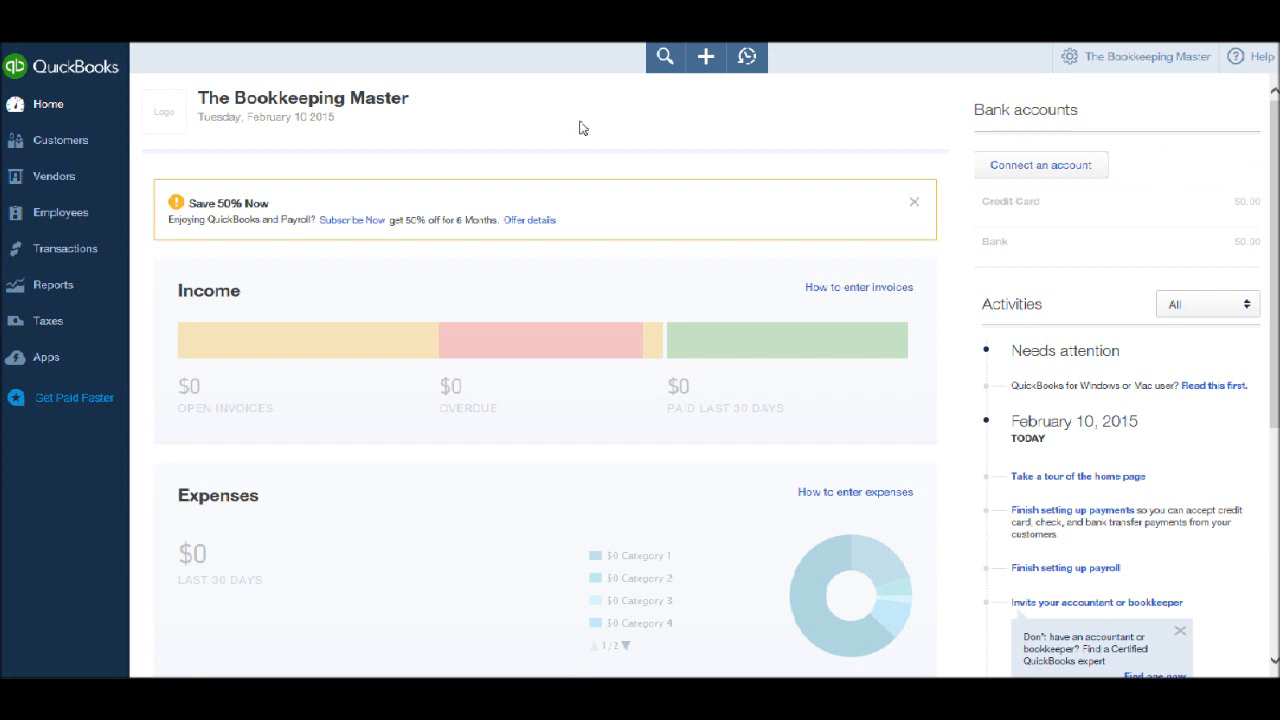
pyautogui.moveTo(153, 276)
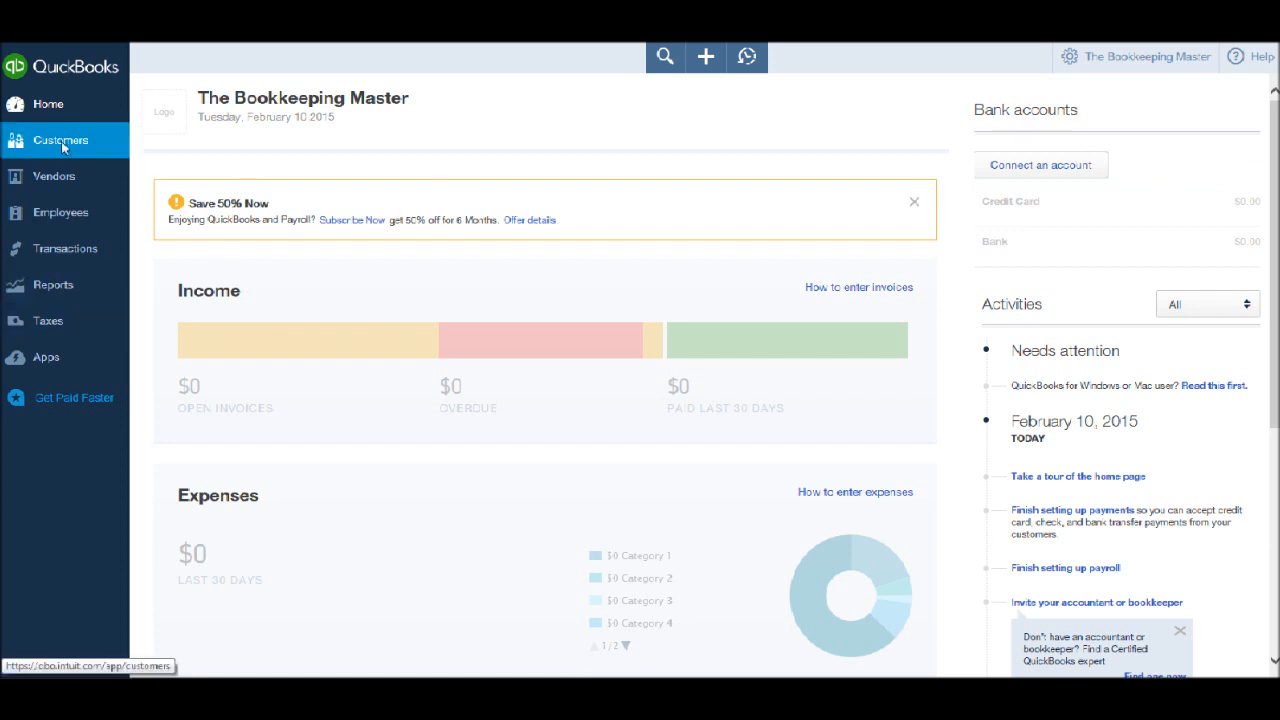
# Open the Customers page showing Bookkeeping Master with all totals at $0
pyautogui.click(60, 140)
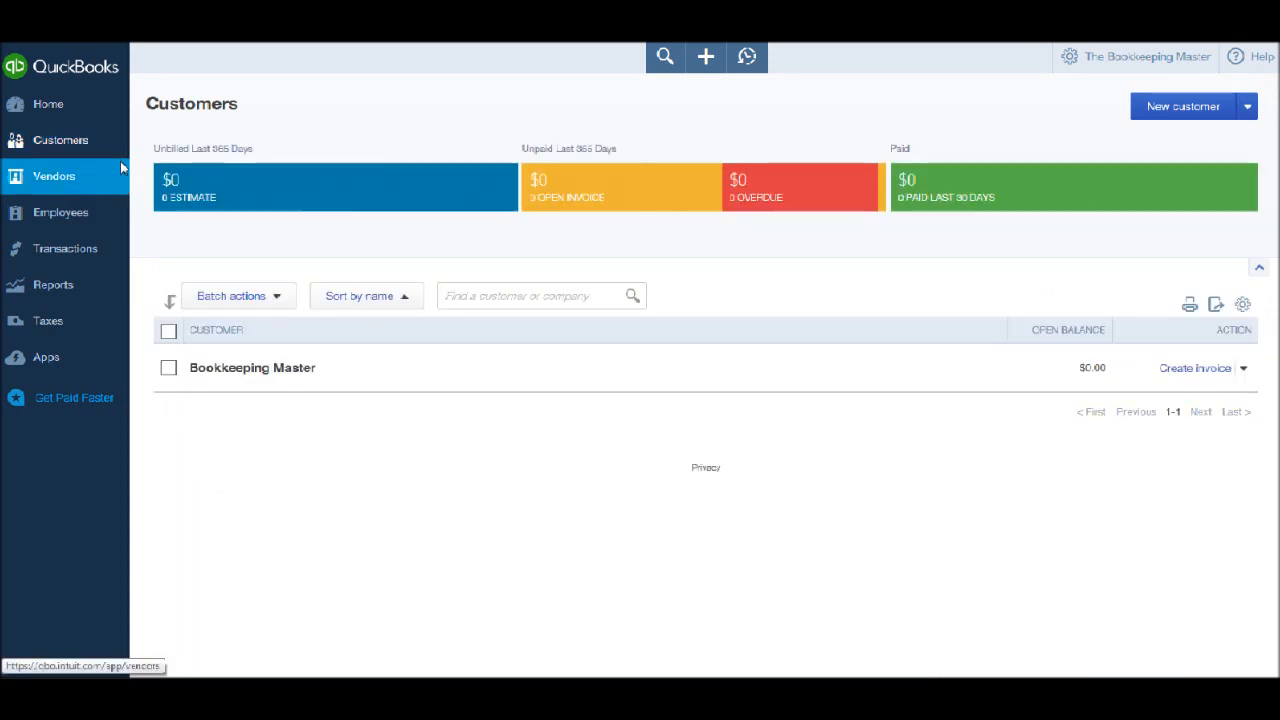
pyautogui.moveTo(390, 429)
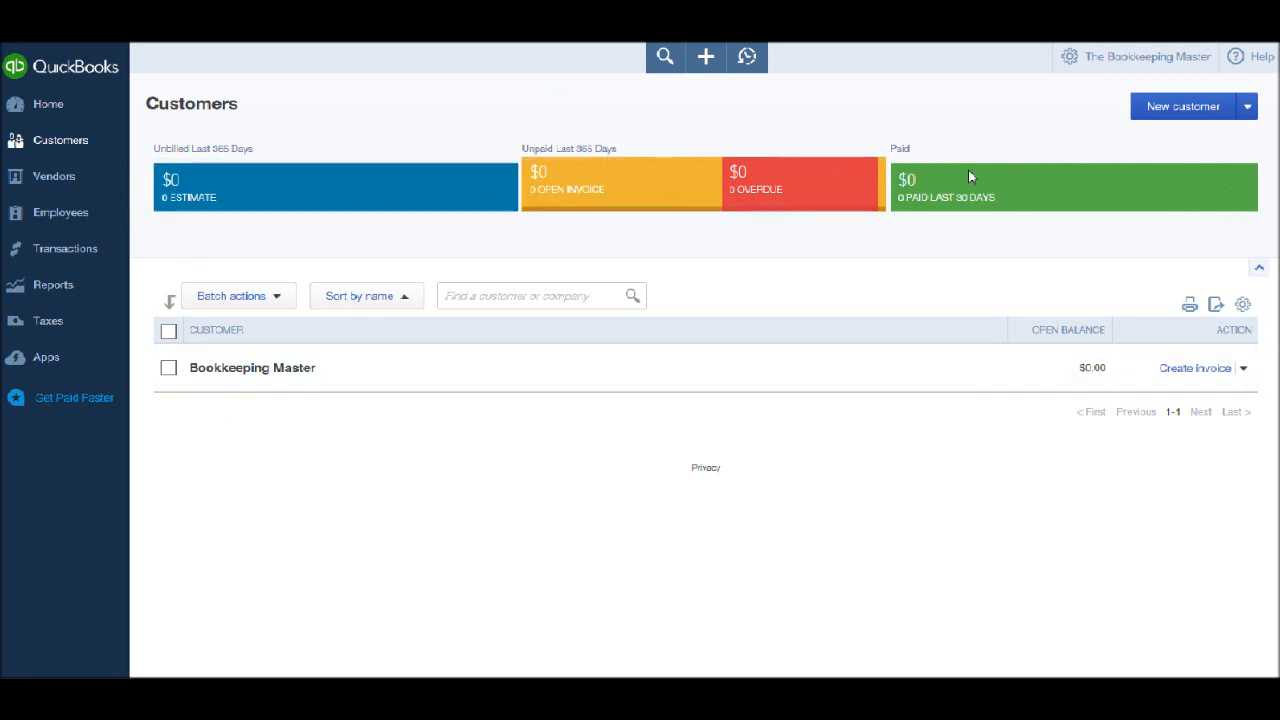
pyautogui.moveTo(669, 281)
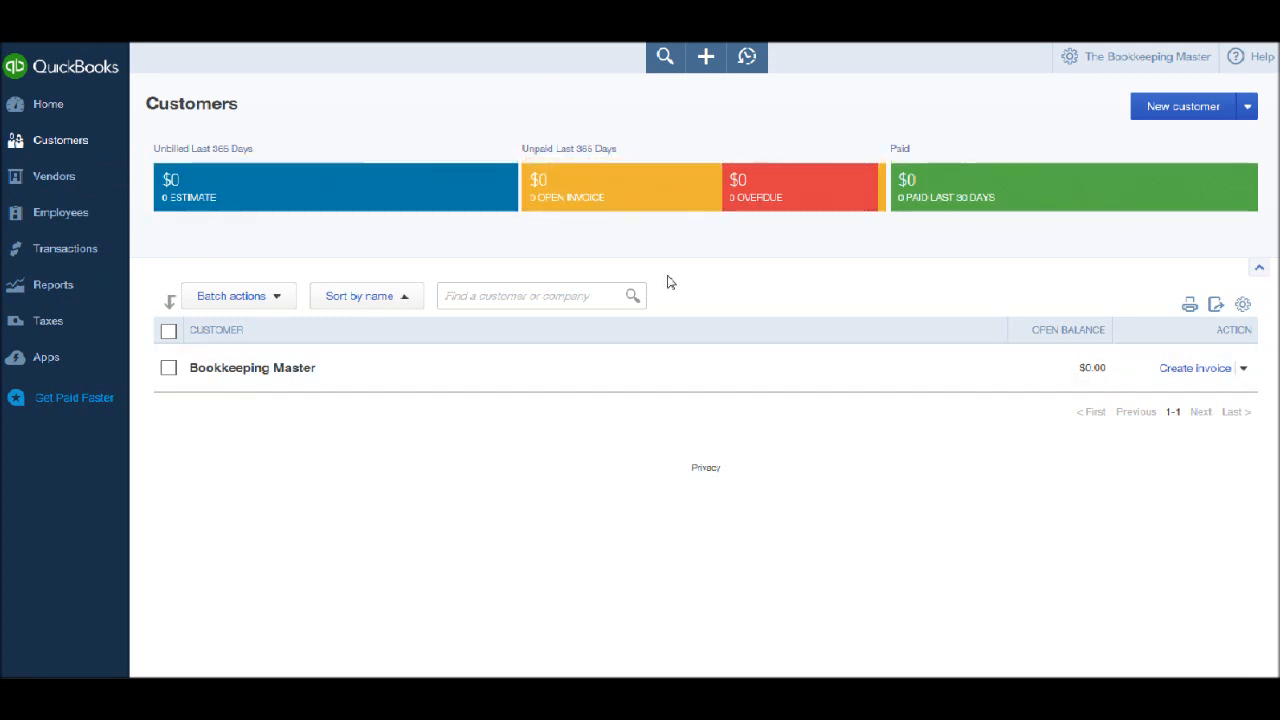
pyautogui.moveTo(600, 237)
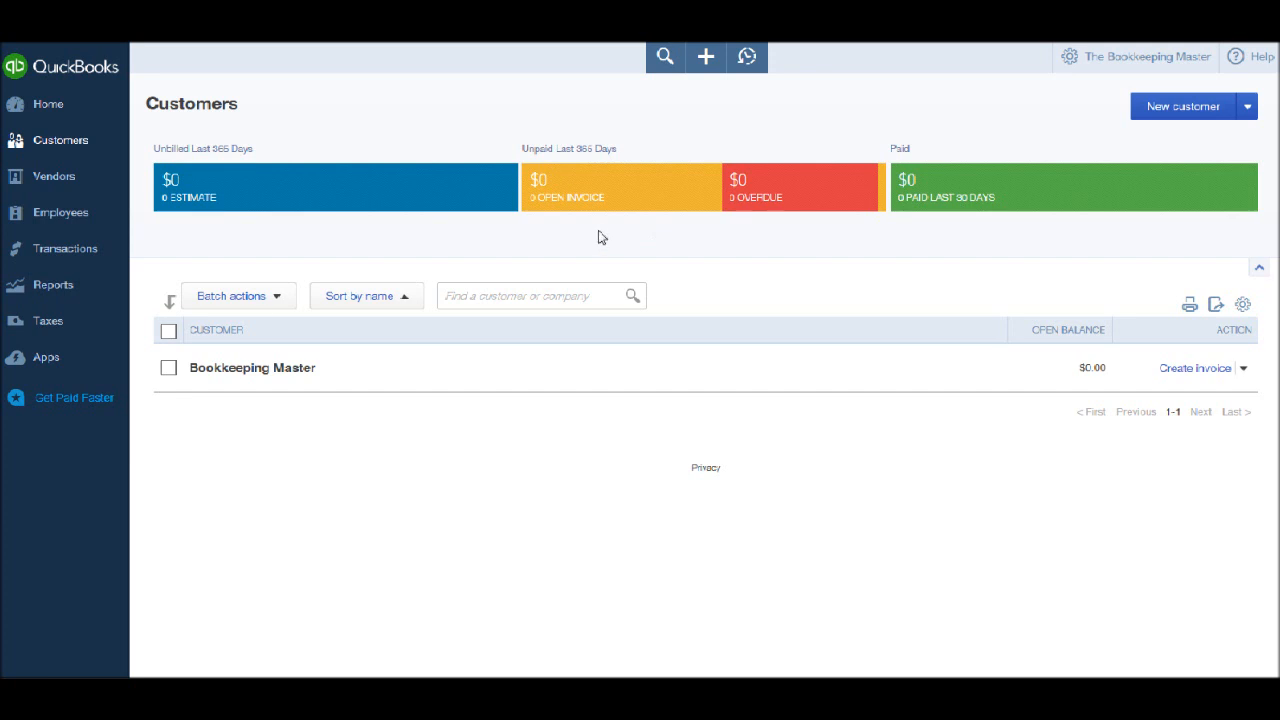
pyautogui.moveTo(558, 174)
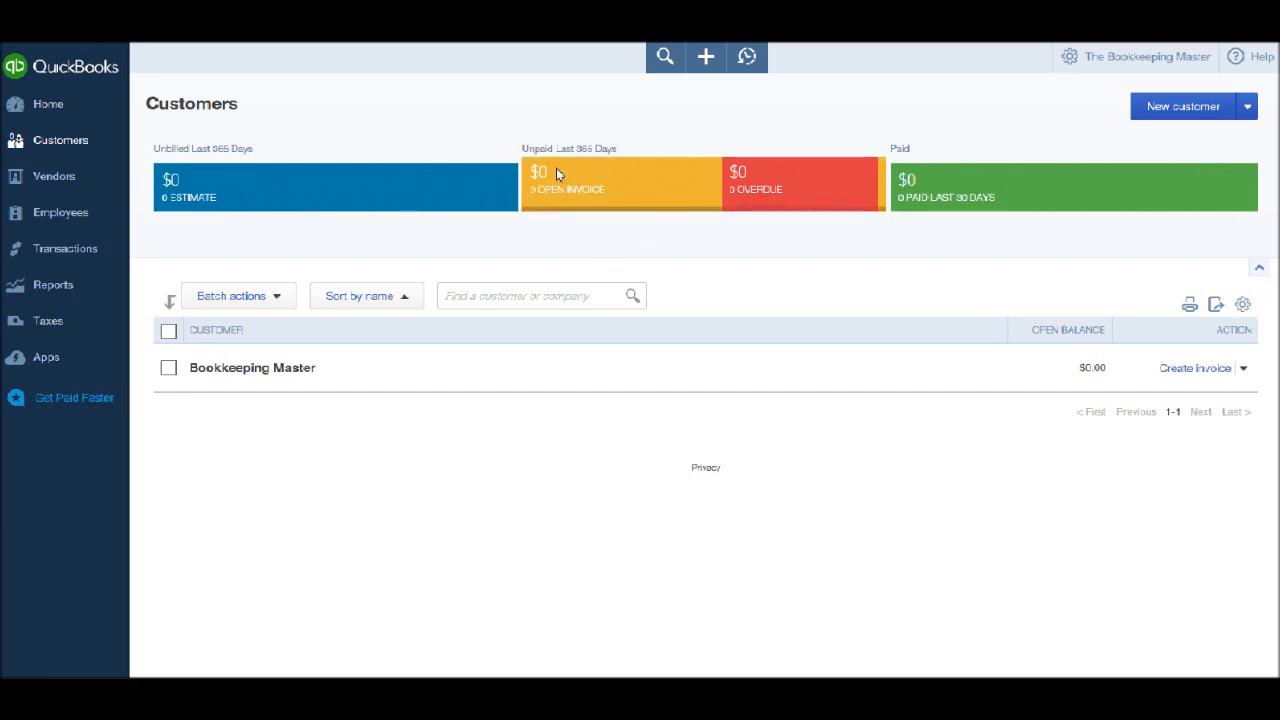
pyautogui.moveTo(589, 192)
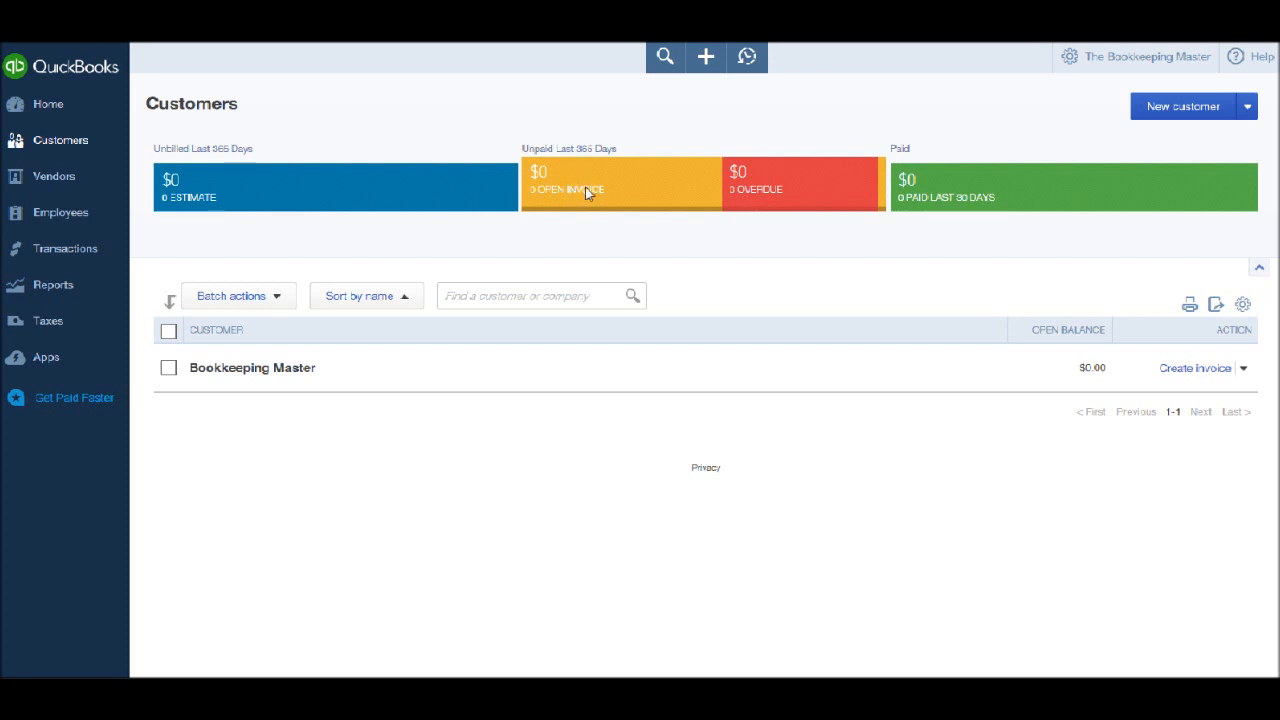
pyautogui.moveTo(600, 184)
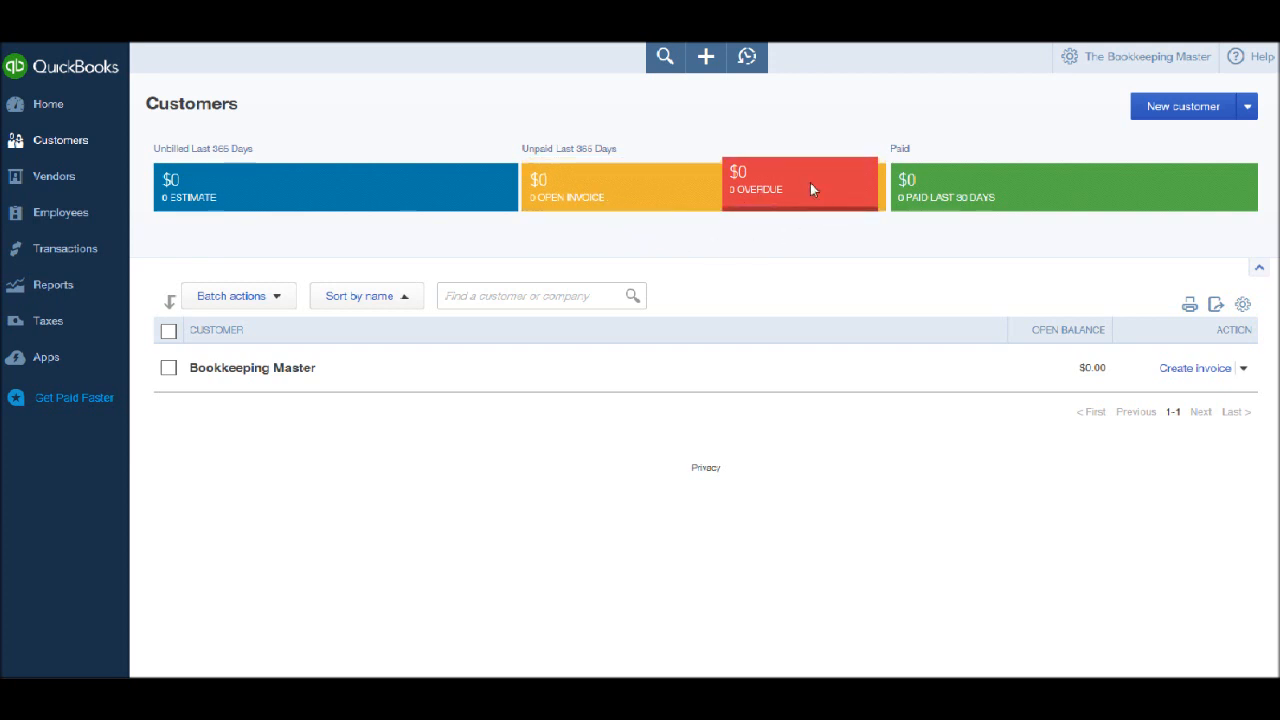
pyautogui.moveTo(803, 188)
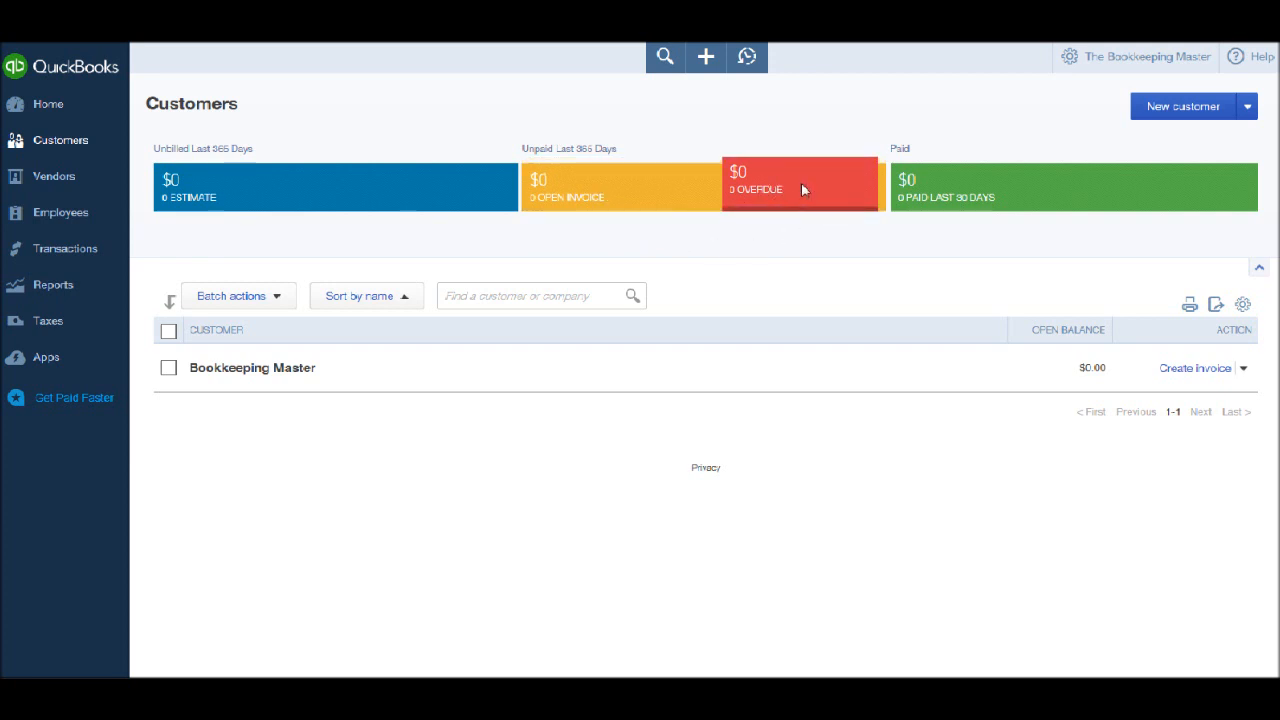
pyautogui.moveTo(780, 208)
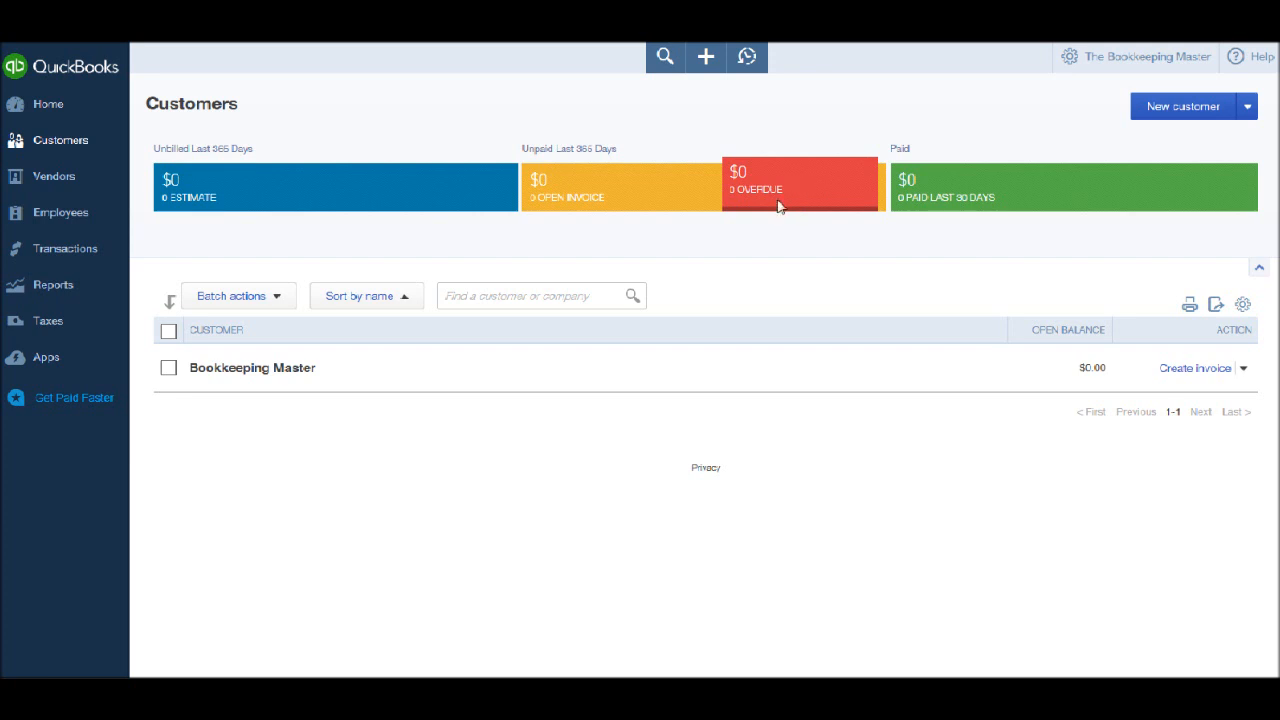
pyautogui.moveTo(791, 203)
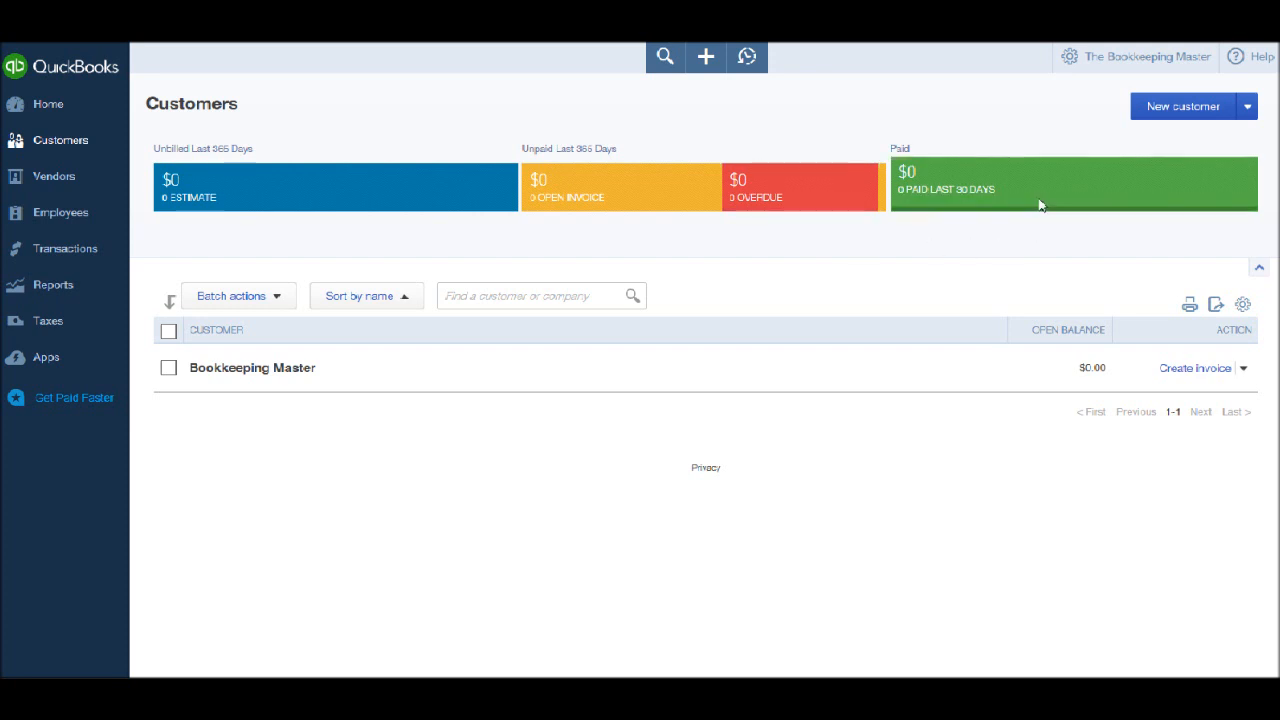
pyautogui.moveTo(1041, 198)
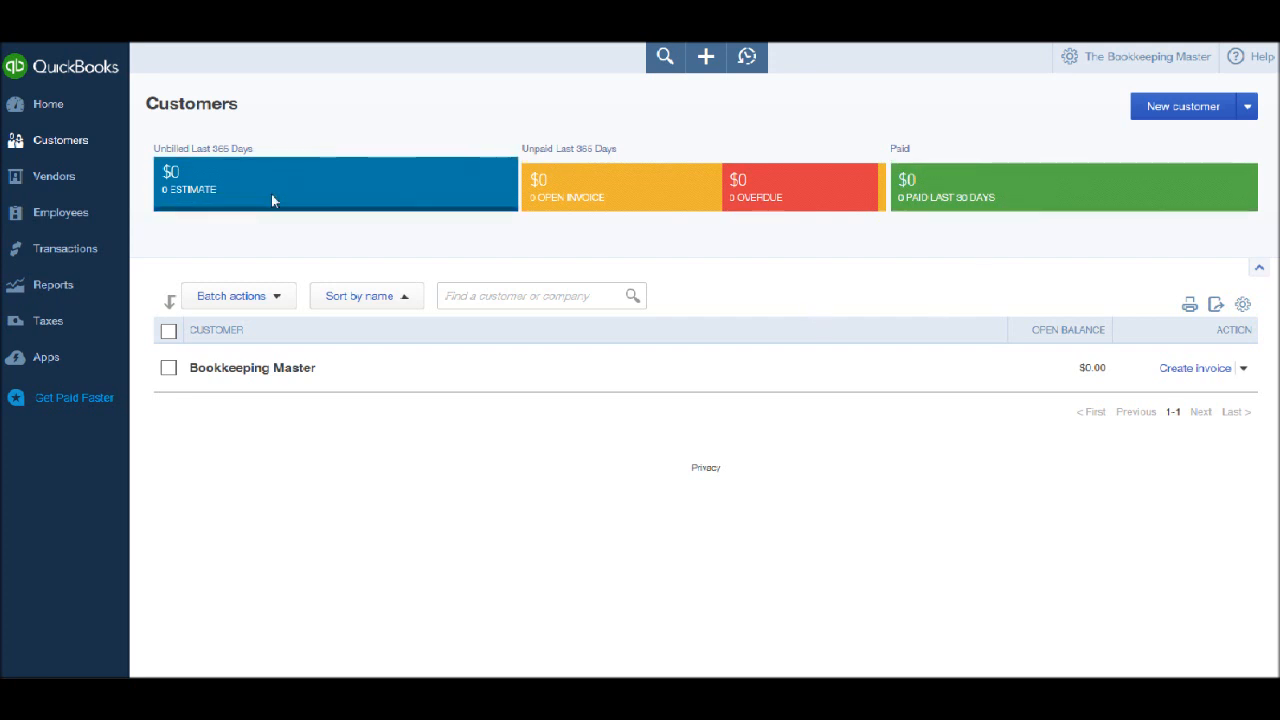
pyautogui.moveTo(213, 178)
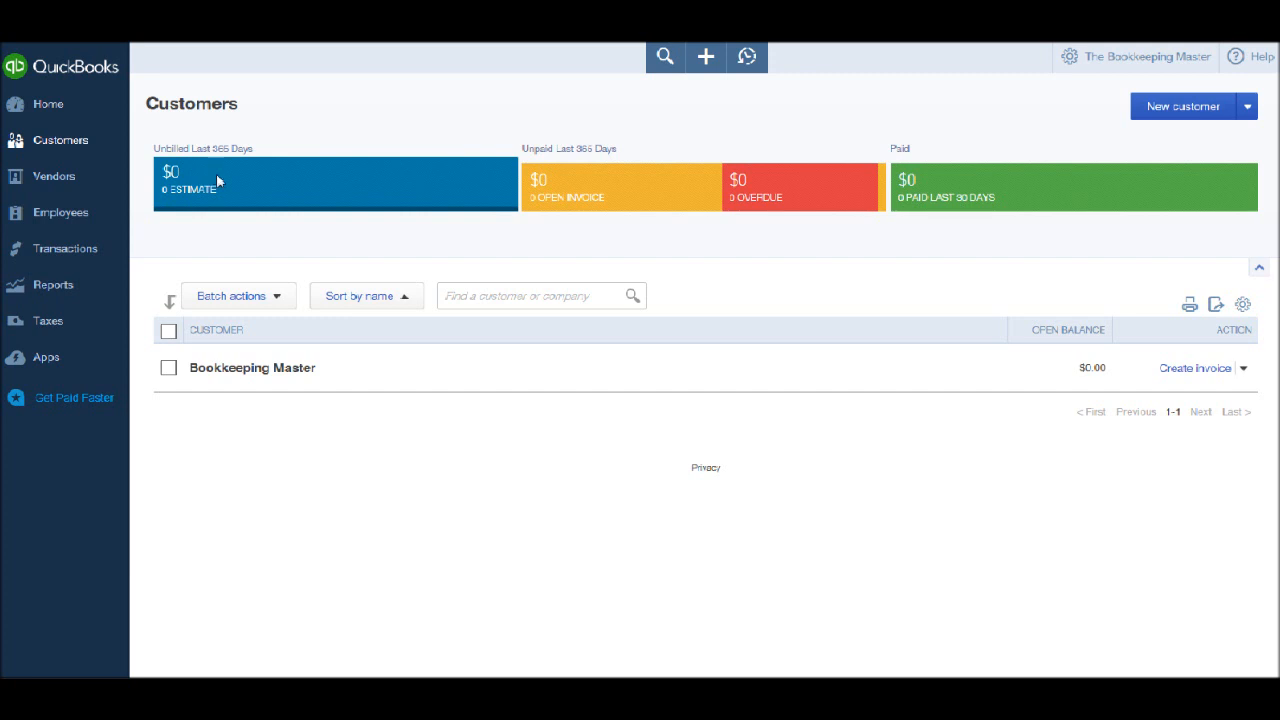
pyautogui.moveTo(273, 203)
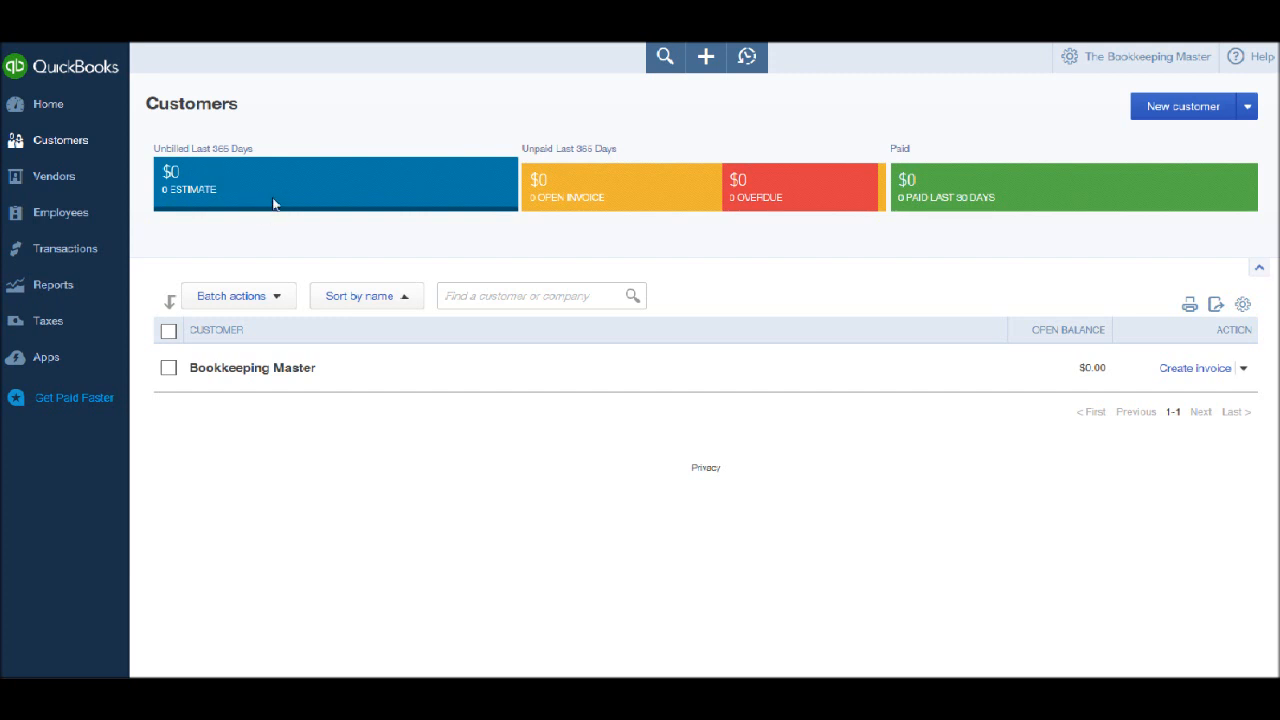
pyautogui.moveTo(267, 172)
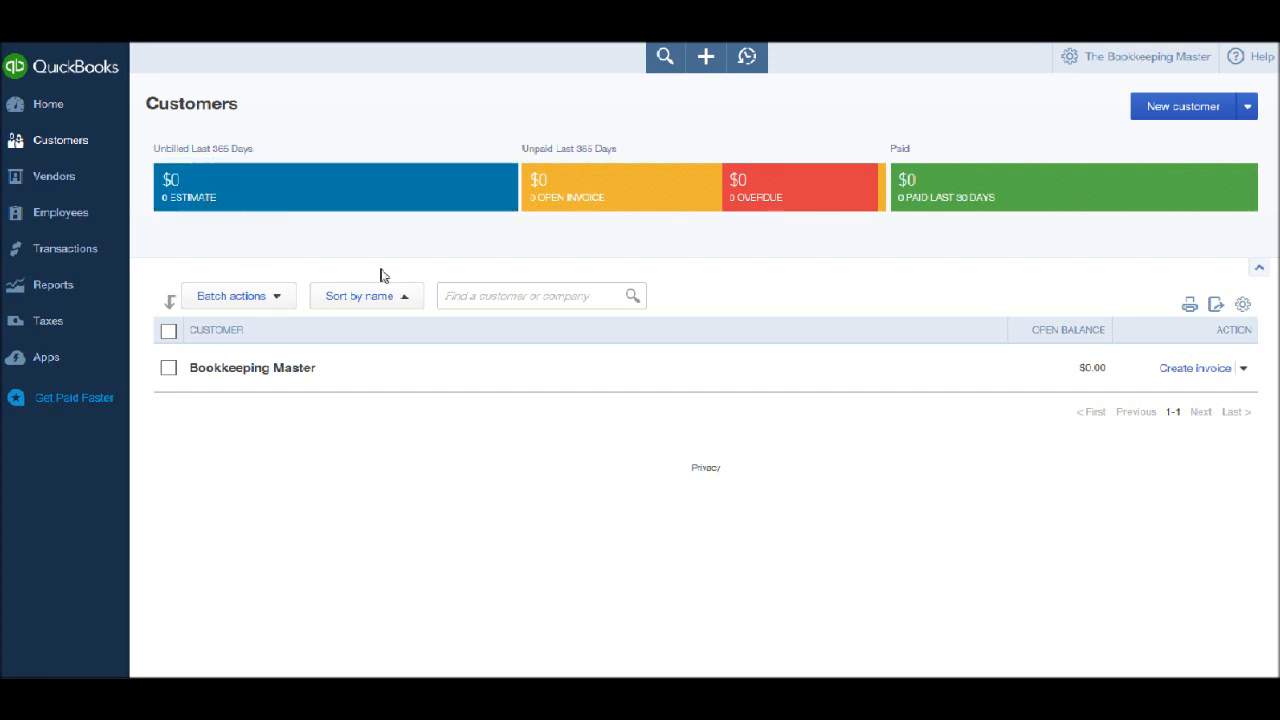
pyautogui.moveTo(781, 236)
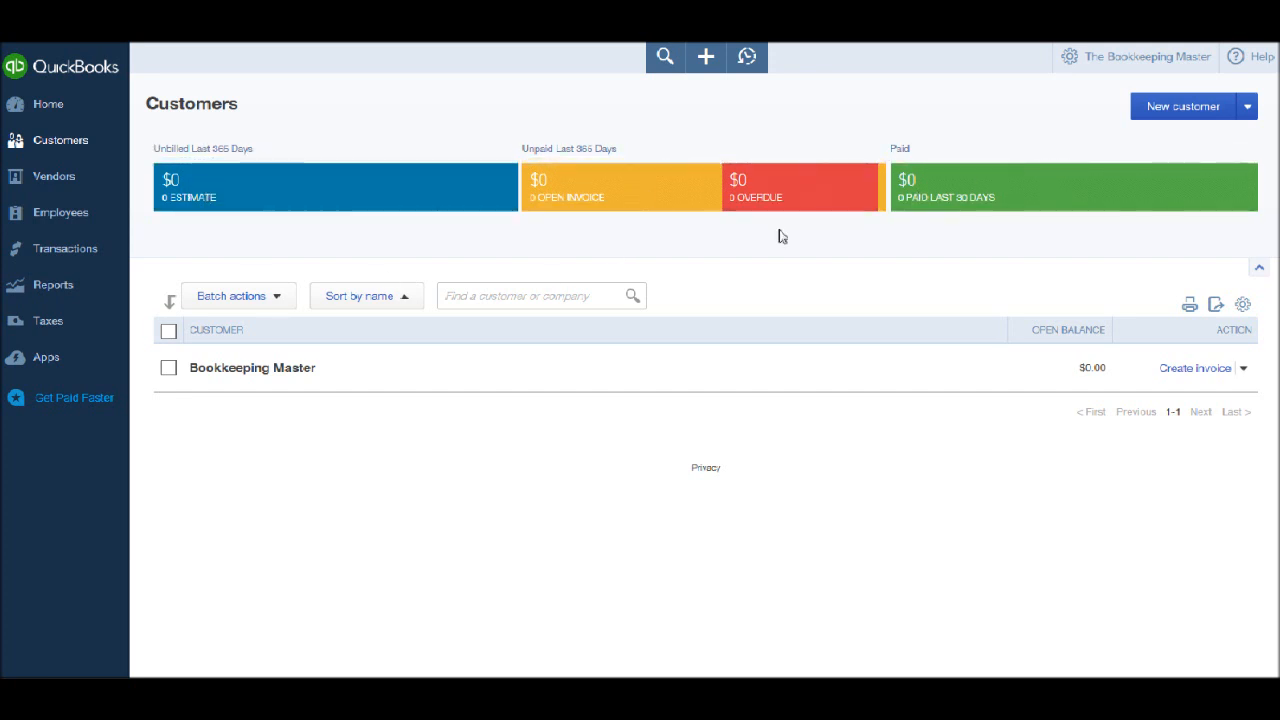
pyautogui.moveTo(611, 245)
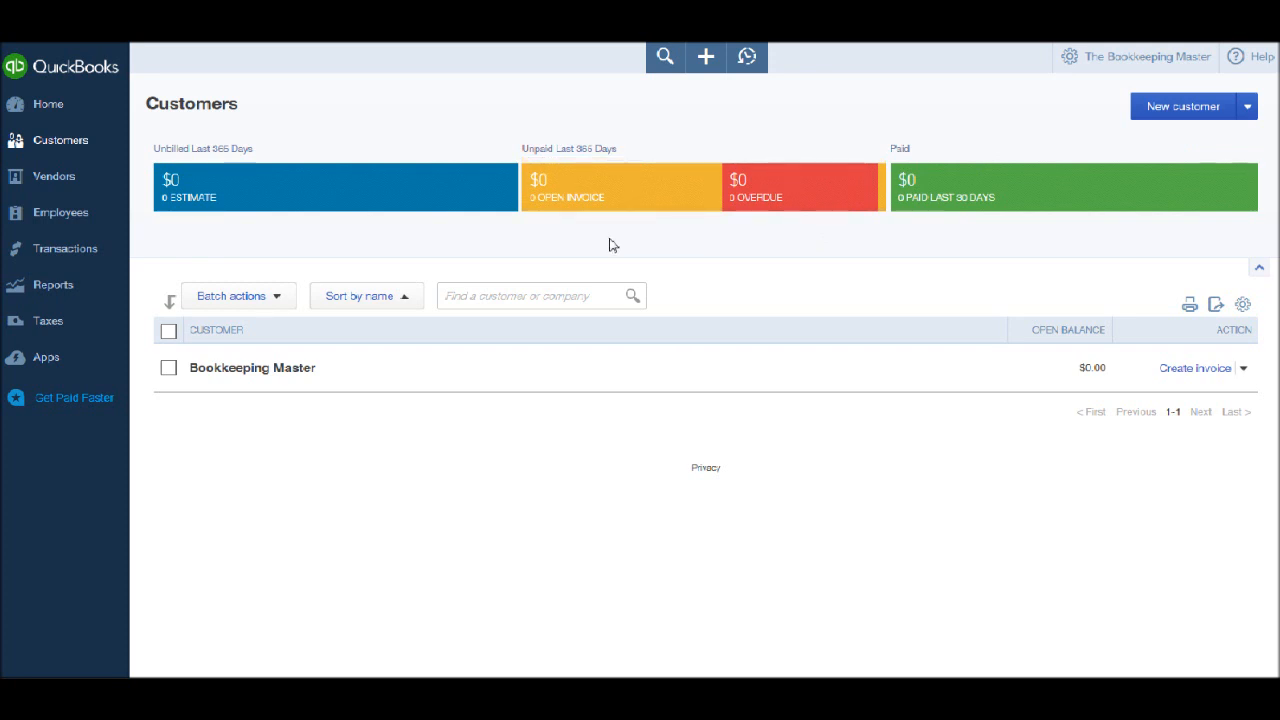
pyautogui.moveTo(320, 328)
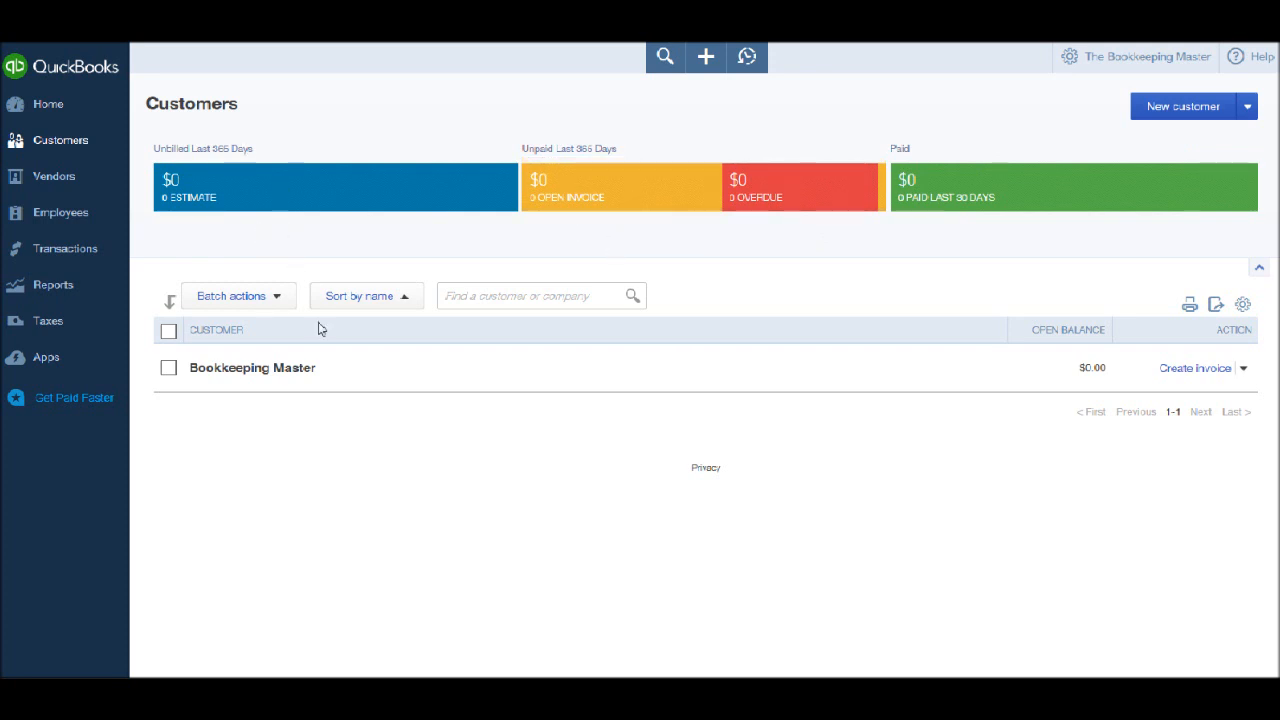
pyautogui.moveTo(1114, 399)
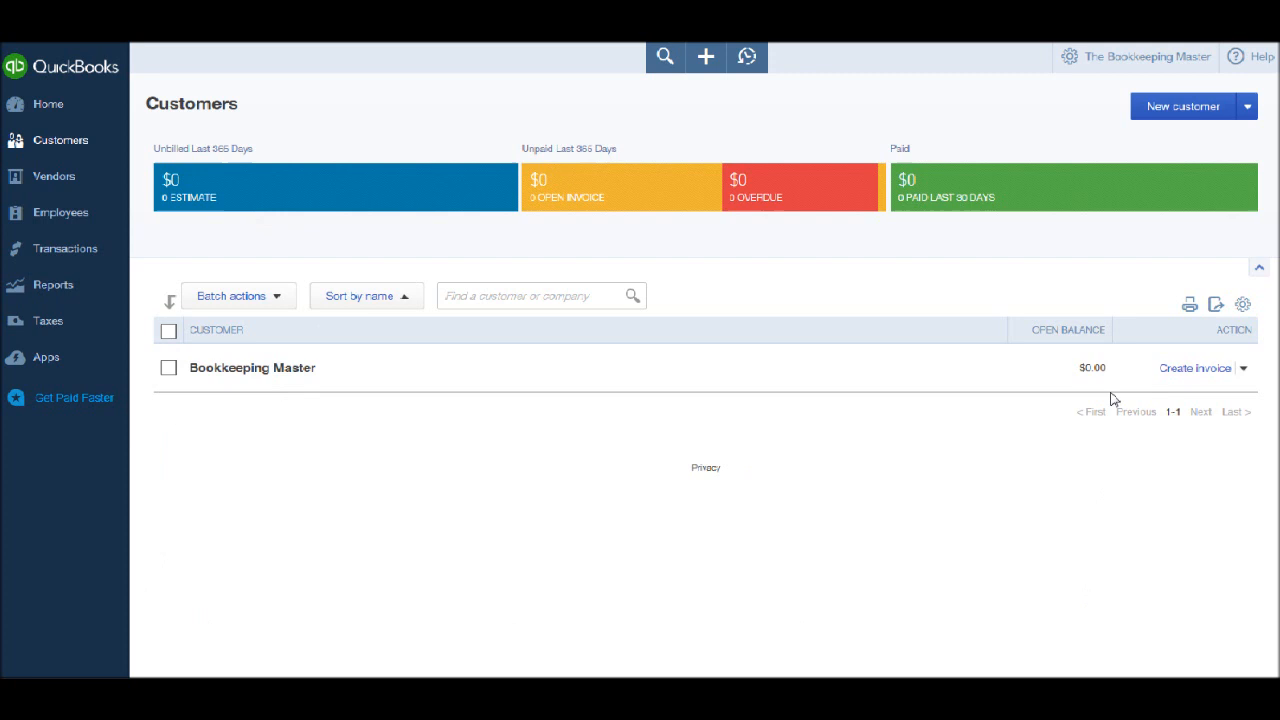
pyautogui.moveTo(606, 623)
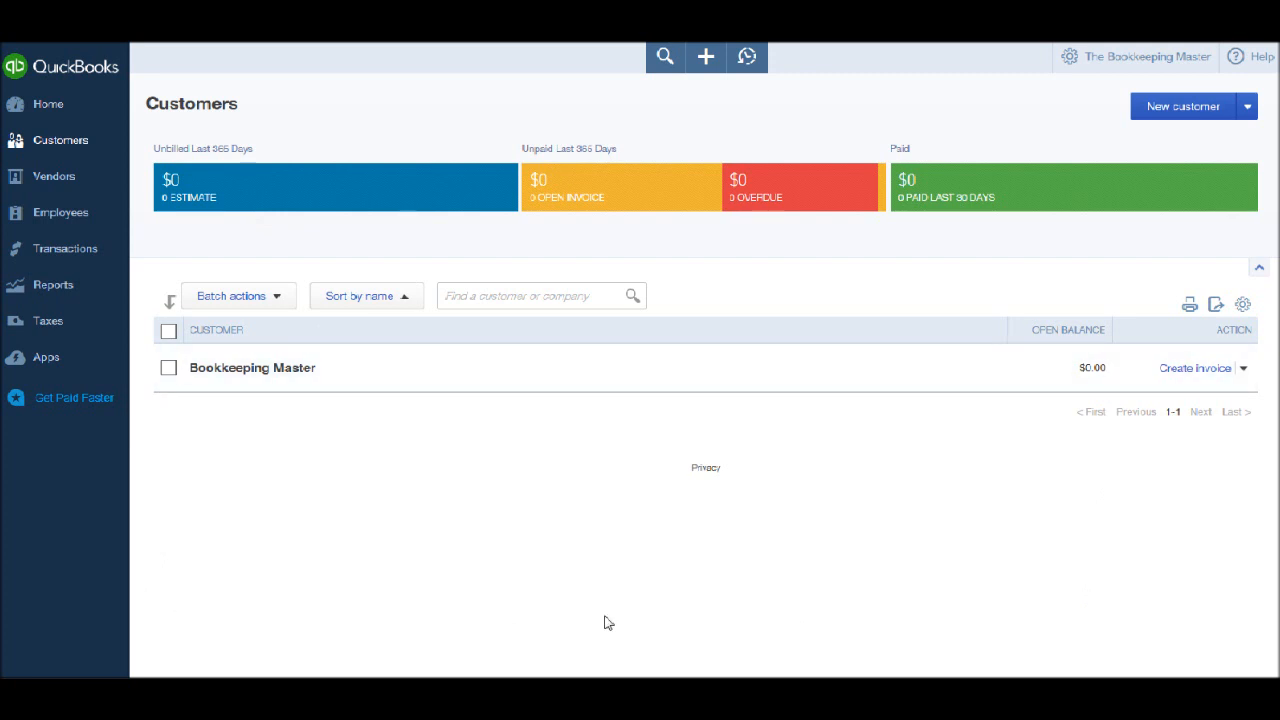
pyautogui.moveTo(378, 478)
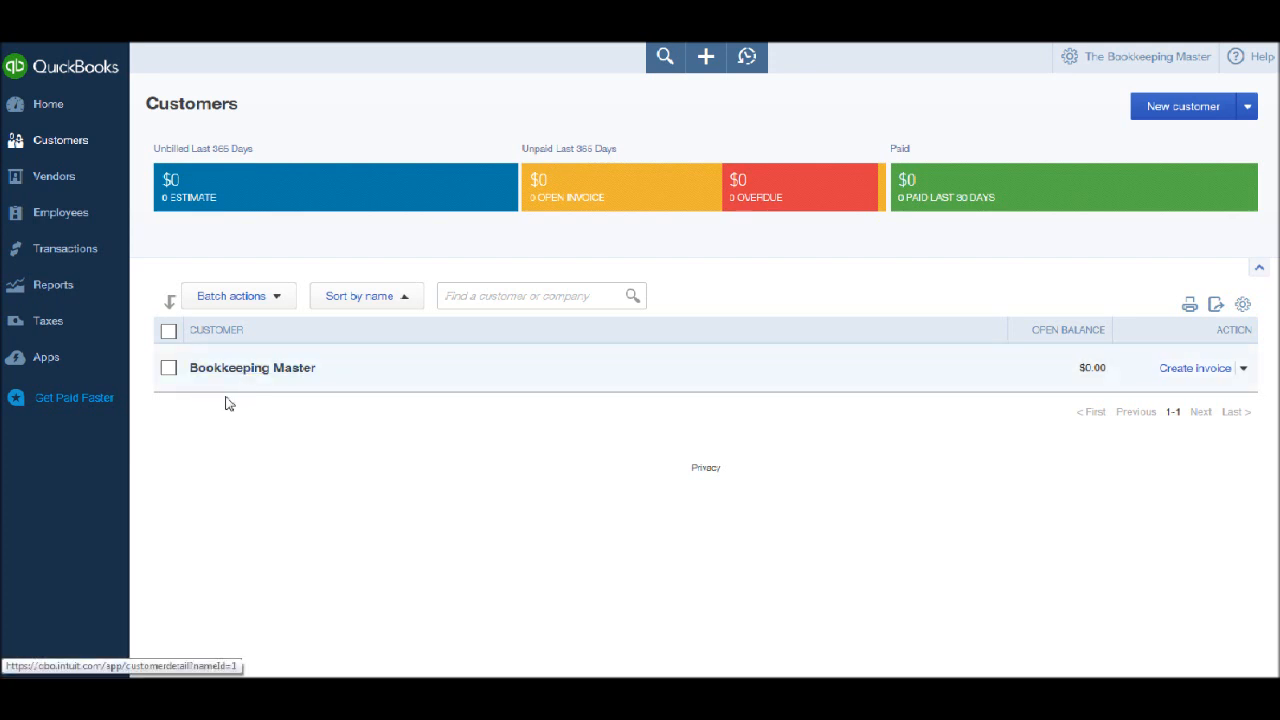
pyautogui.moveTo(207, 433)
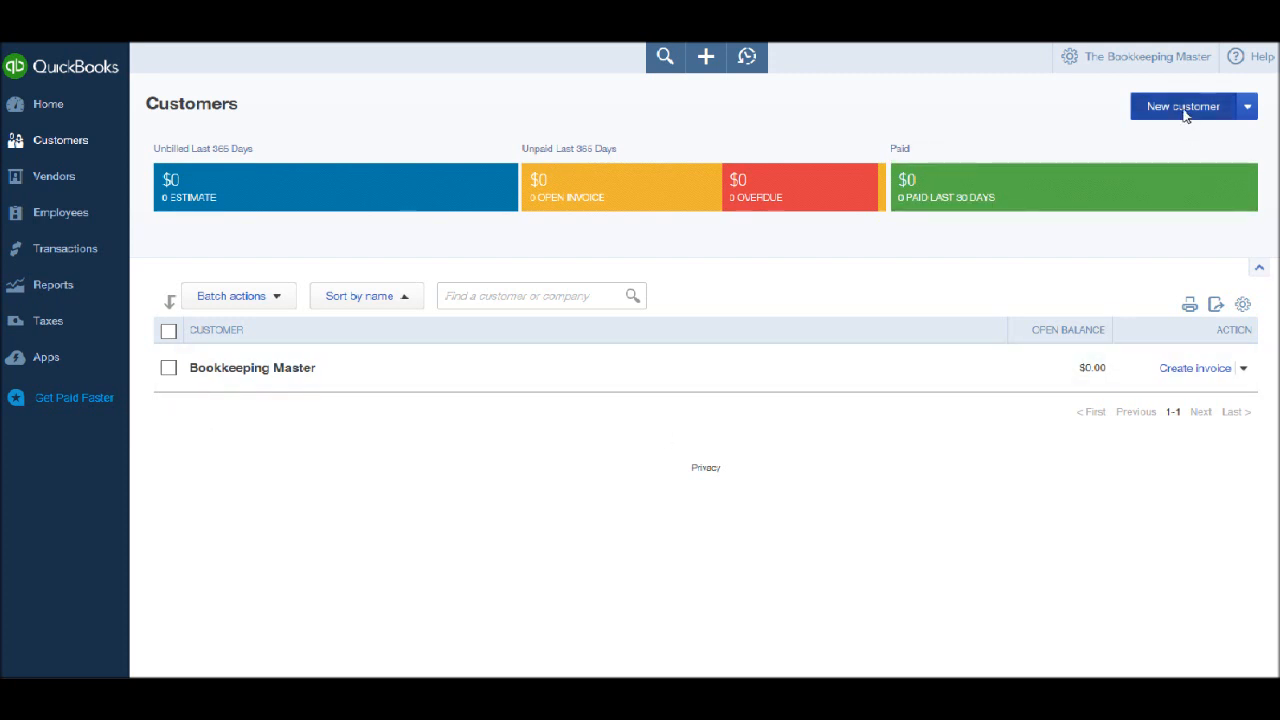
pyautogui.moveTo(1256, 114)
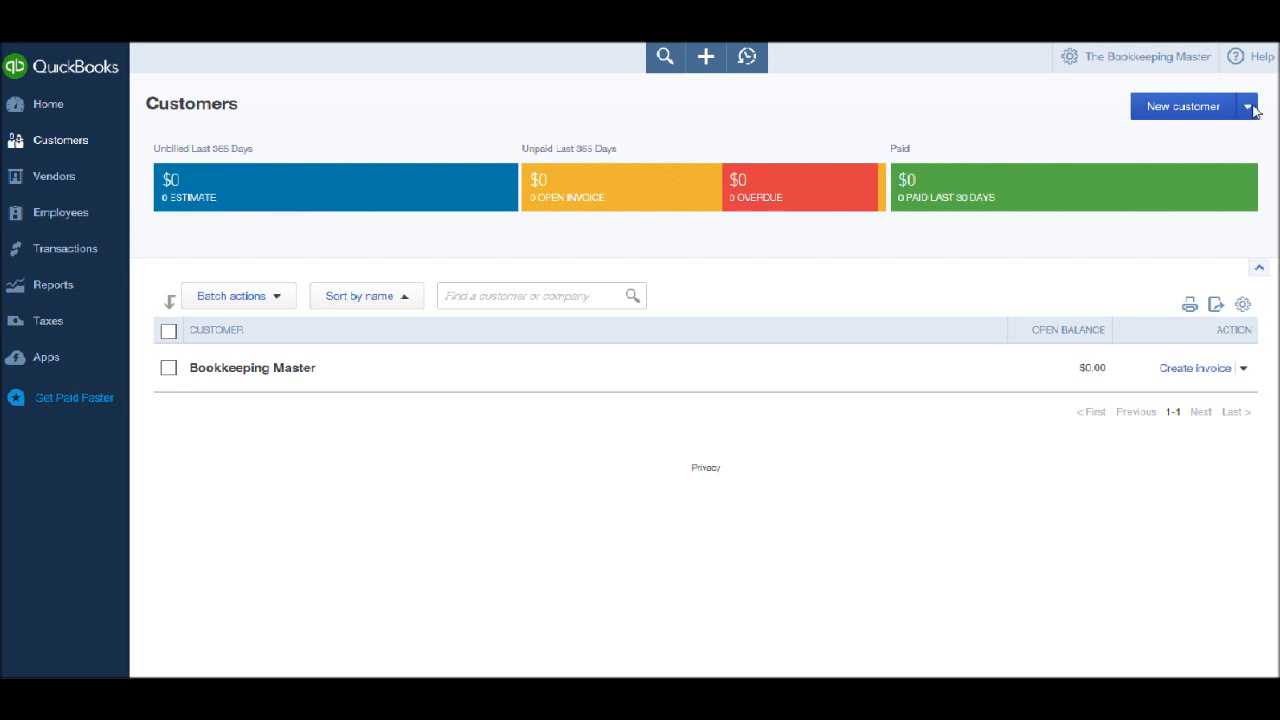
# Check the other ways to add customers, then start a blank new customer form
pyautogui.click(1248, 109)
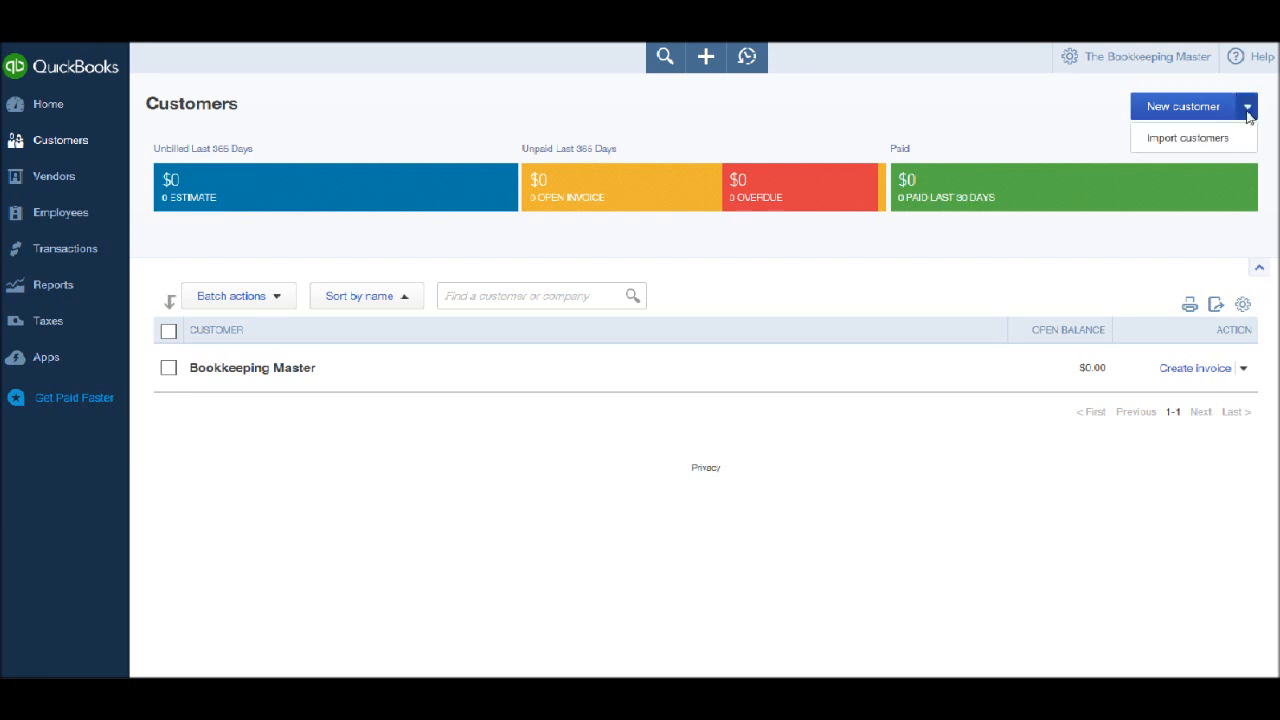
pyautogui.moveTo(1188, 138)
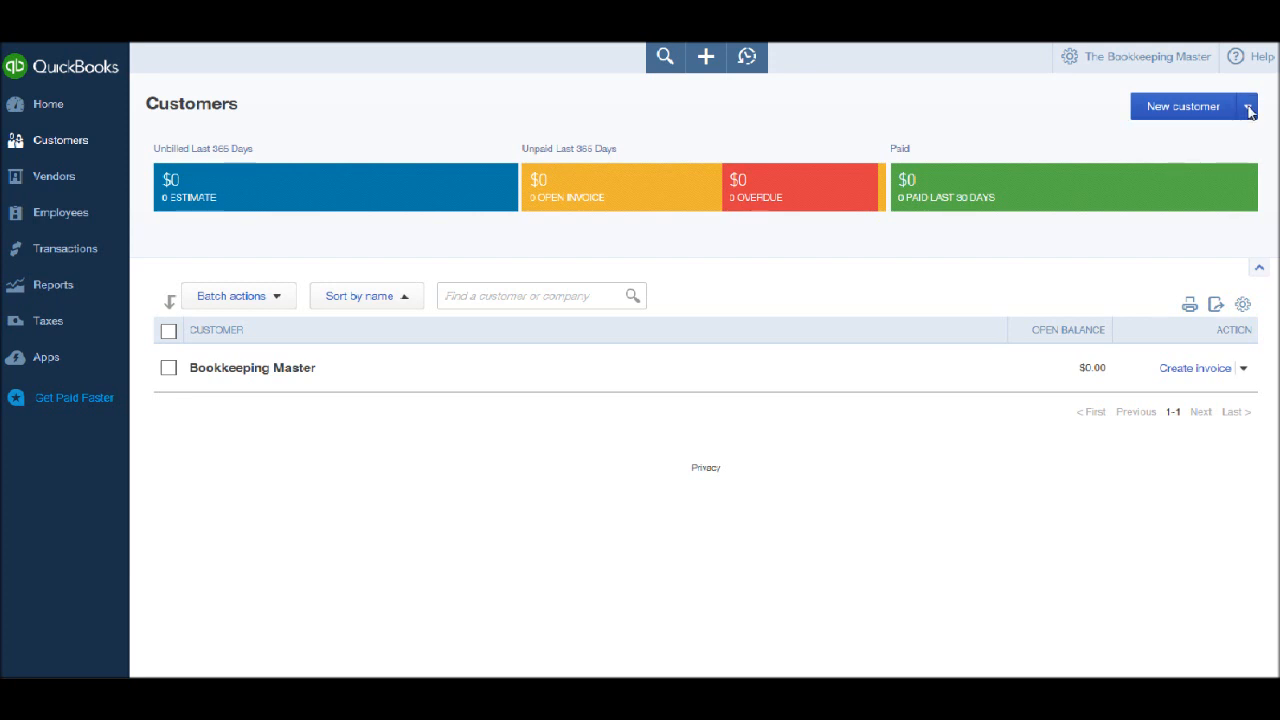
pyautogui.moveTo(1159, 131)
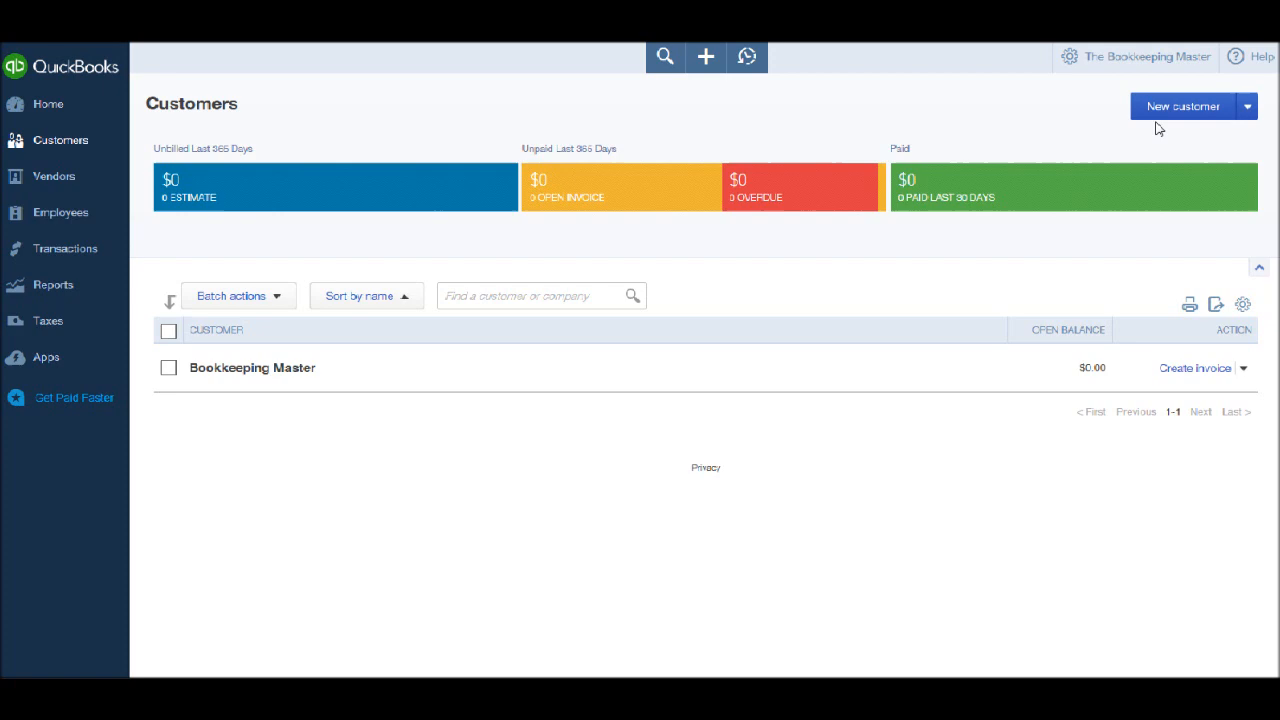
pyautogui.moveTo(1158, 118)
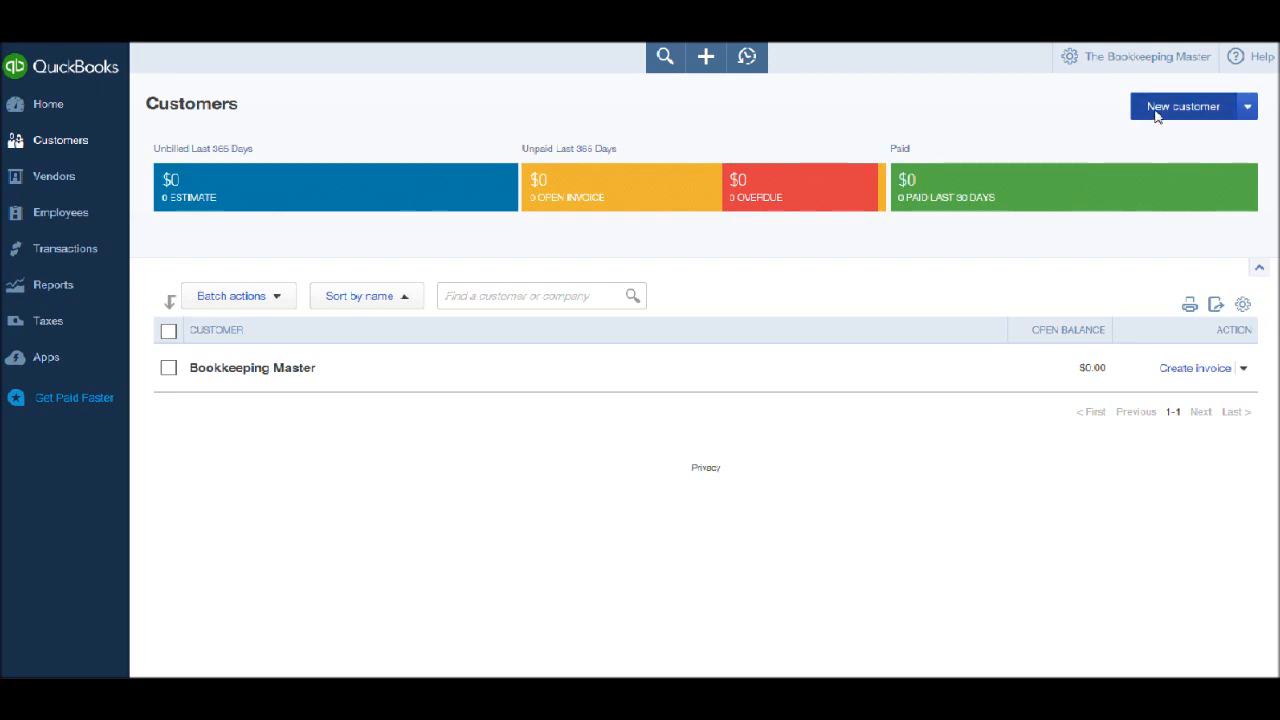
pyautogui.click(1183, 106)
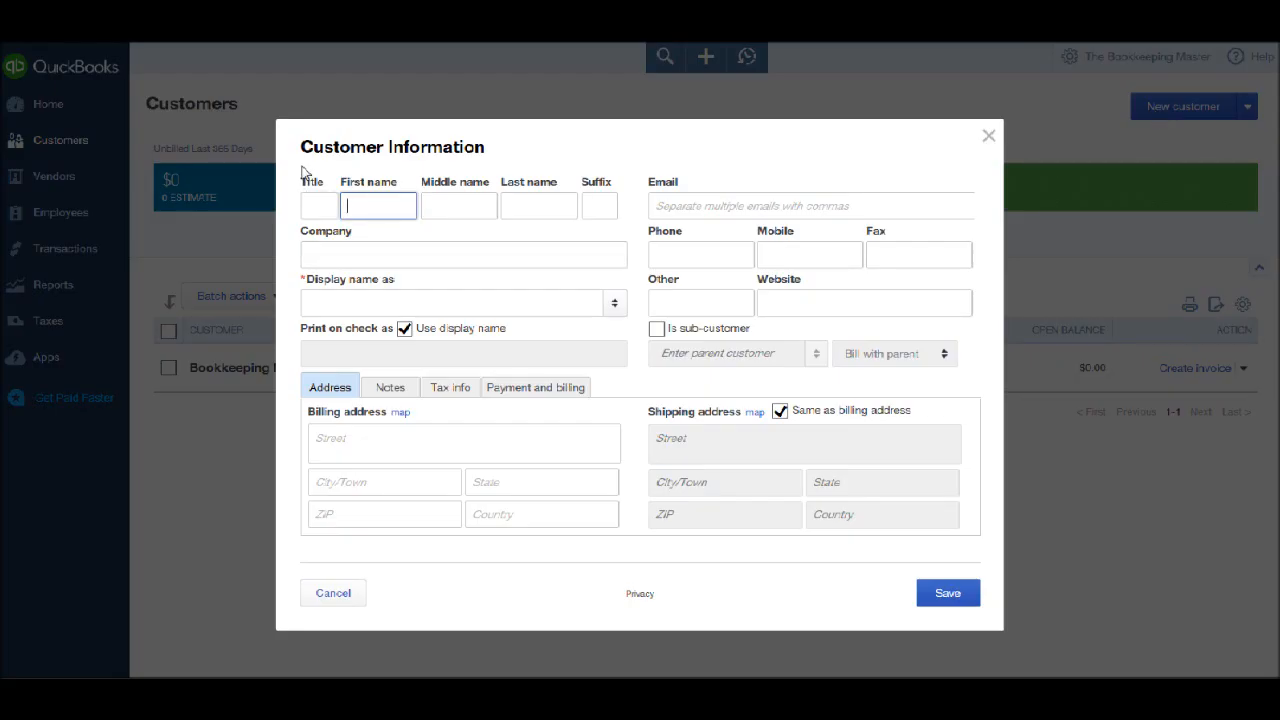
pyautogui.moveTo(898, 220)
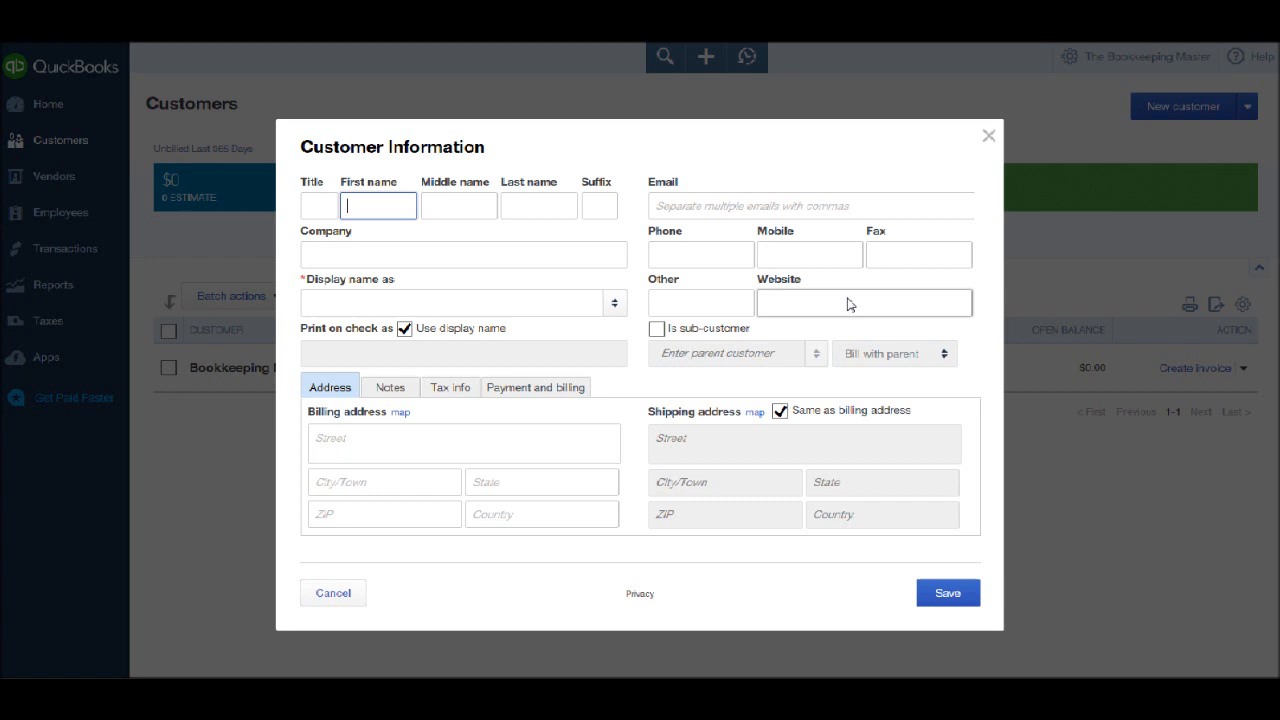
pyautogui.write('B')
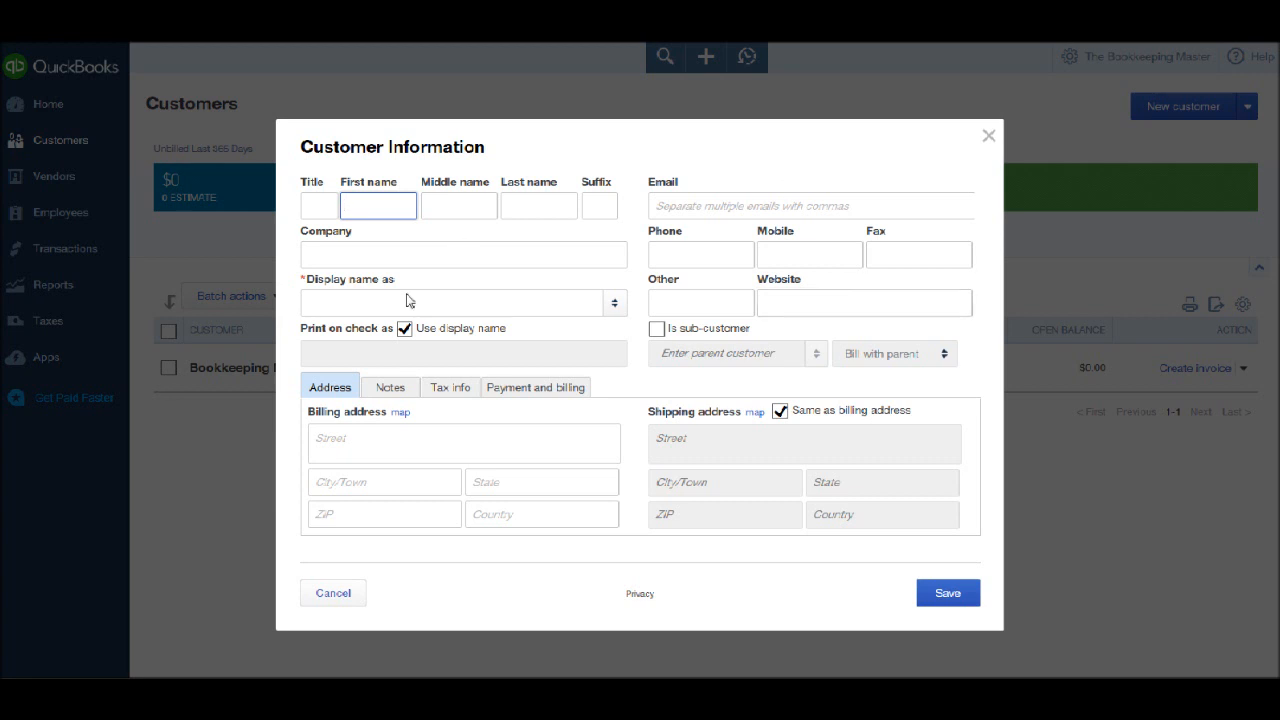
pyautogui.moveTo(378, 268)
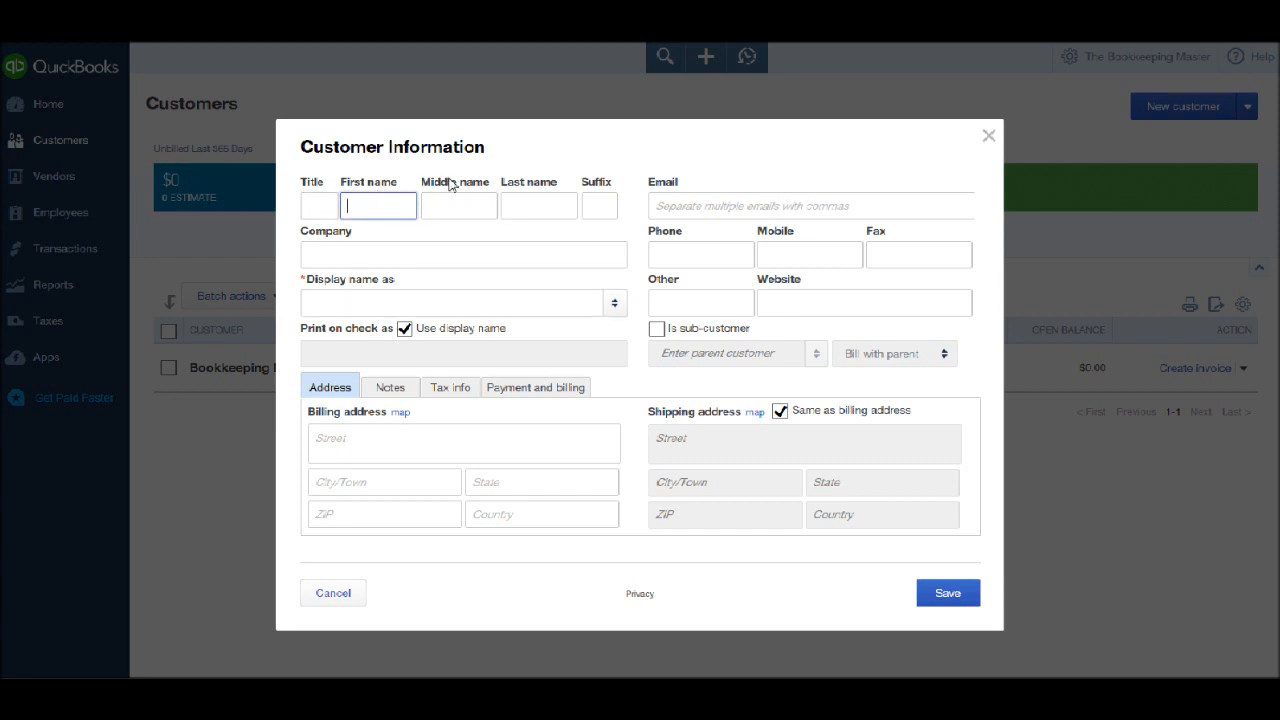
pyautogui.moveTo(345, 230)
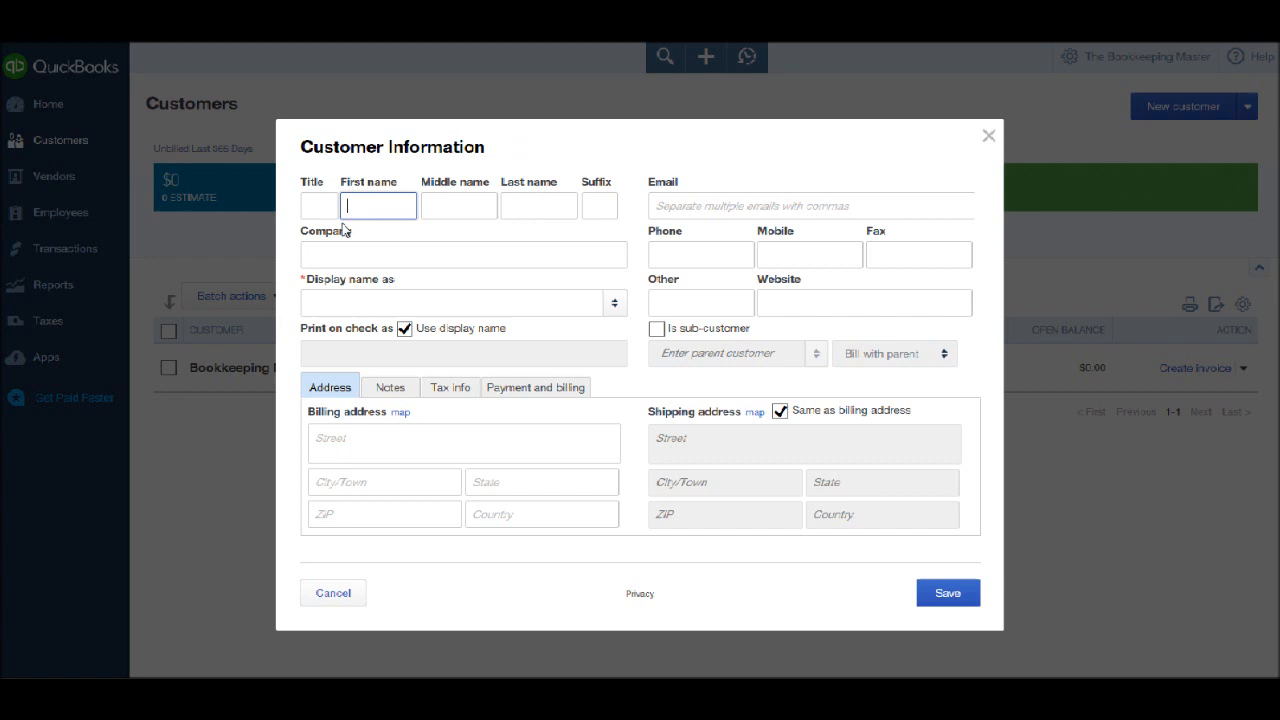
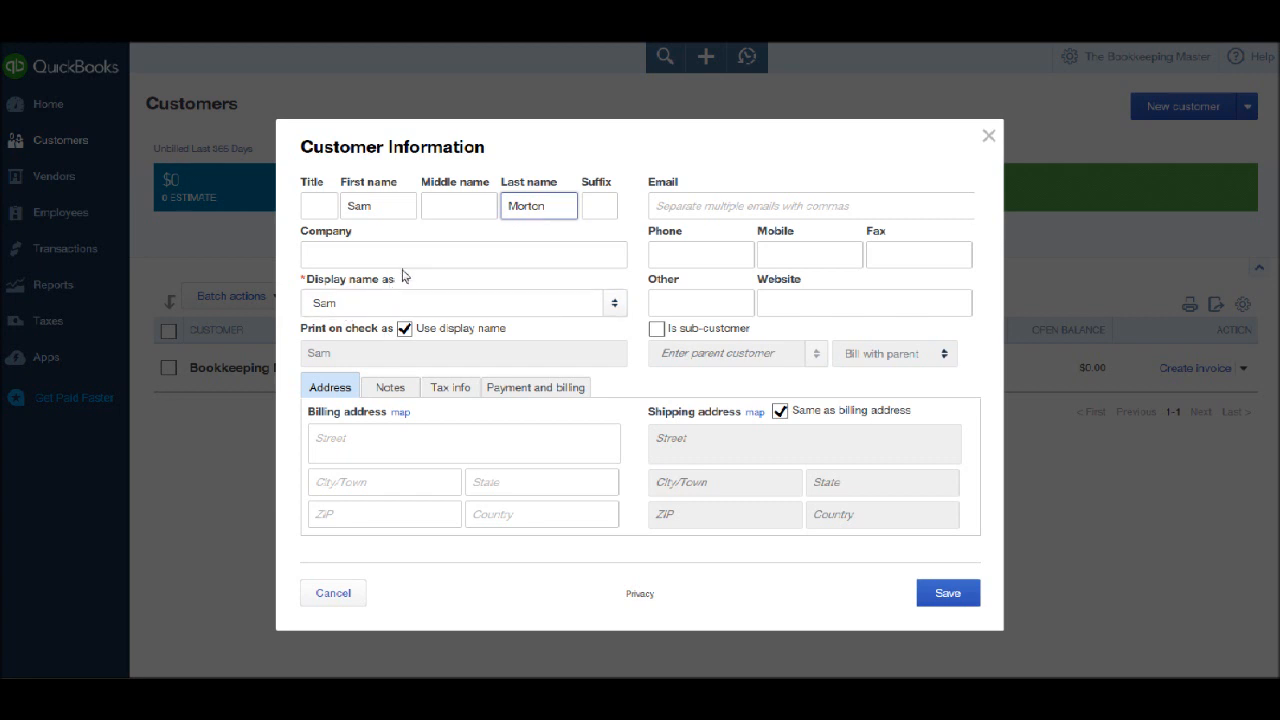
pyautogui.click(463, 254)
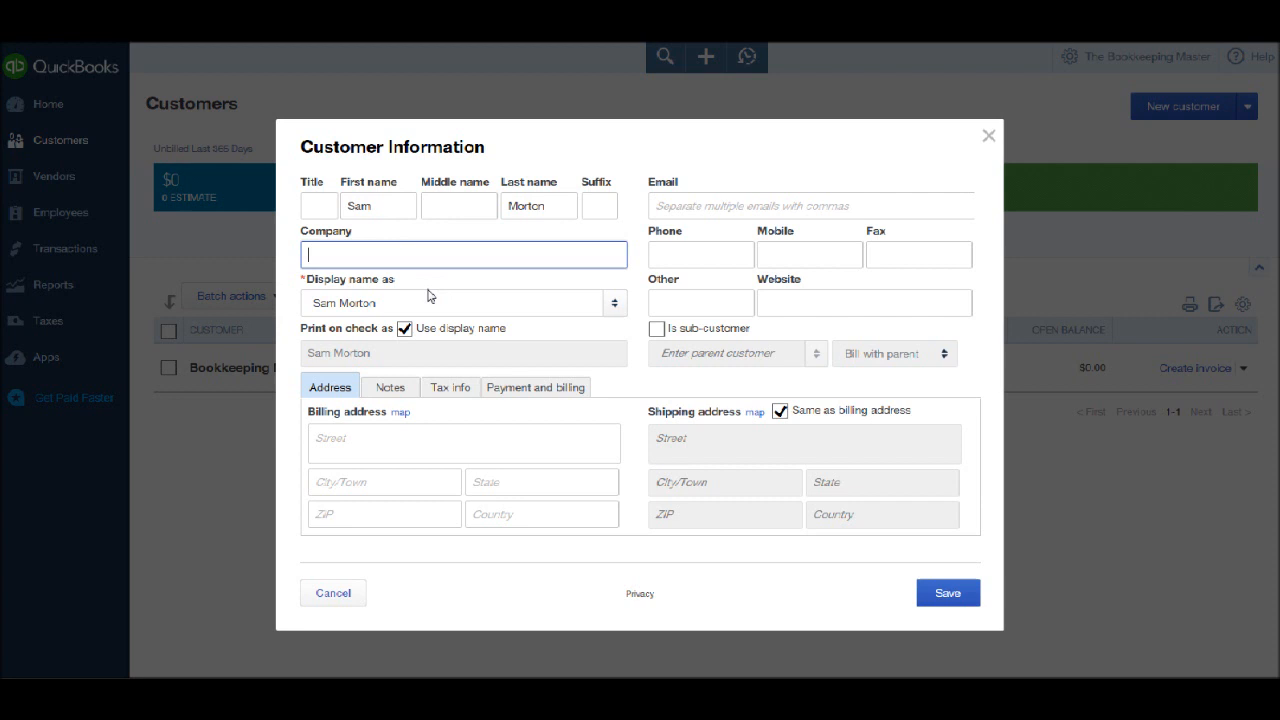
pyautogui.moveTo(167, 493)
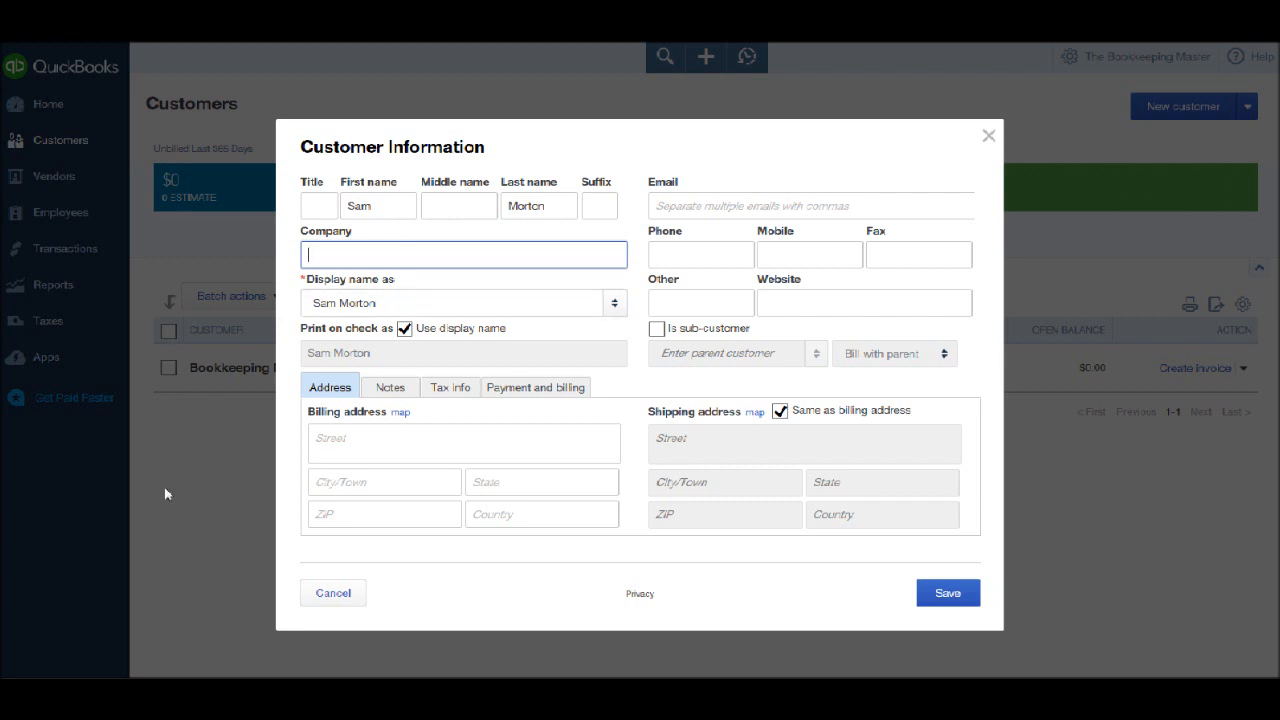
pyautogui.moveTo(223, 430)
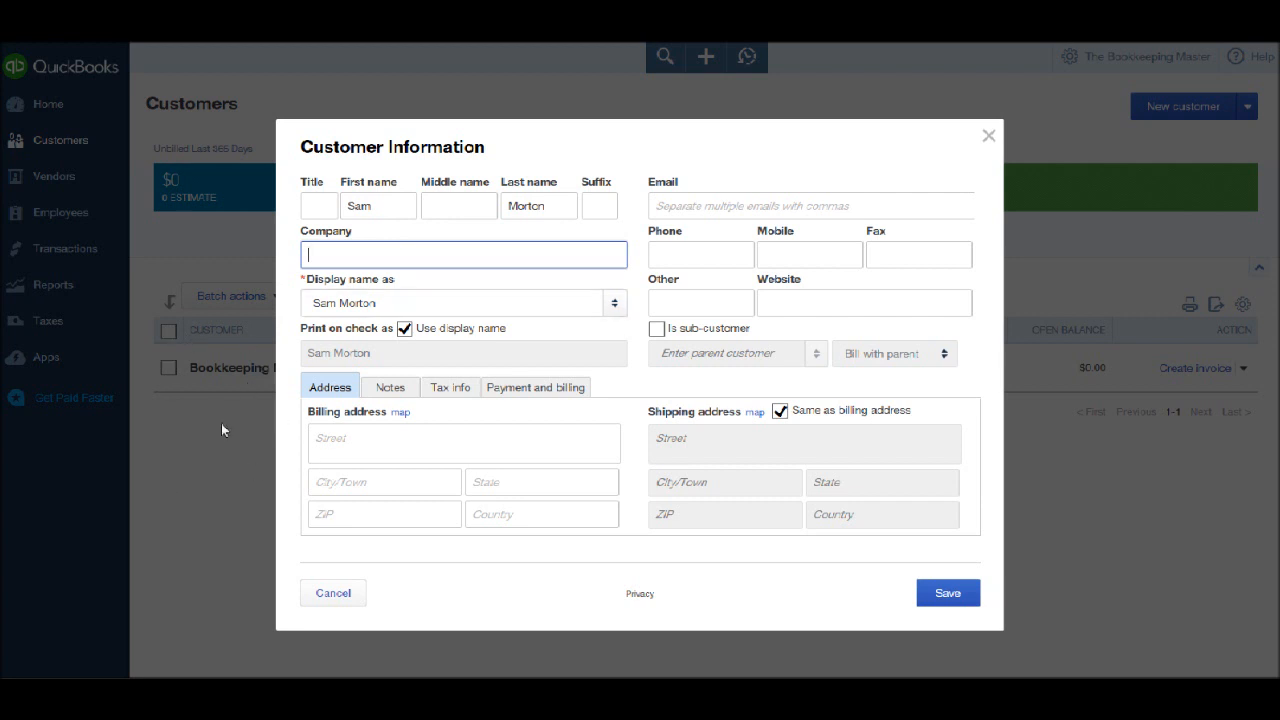
pyautogui.moveTo(365, 328)
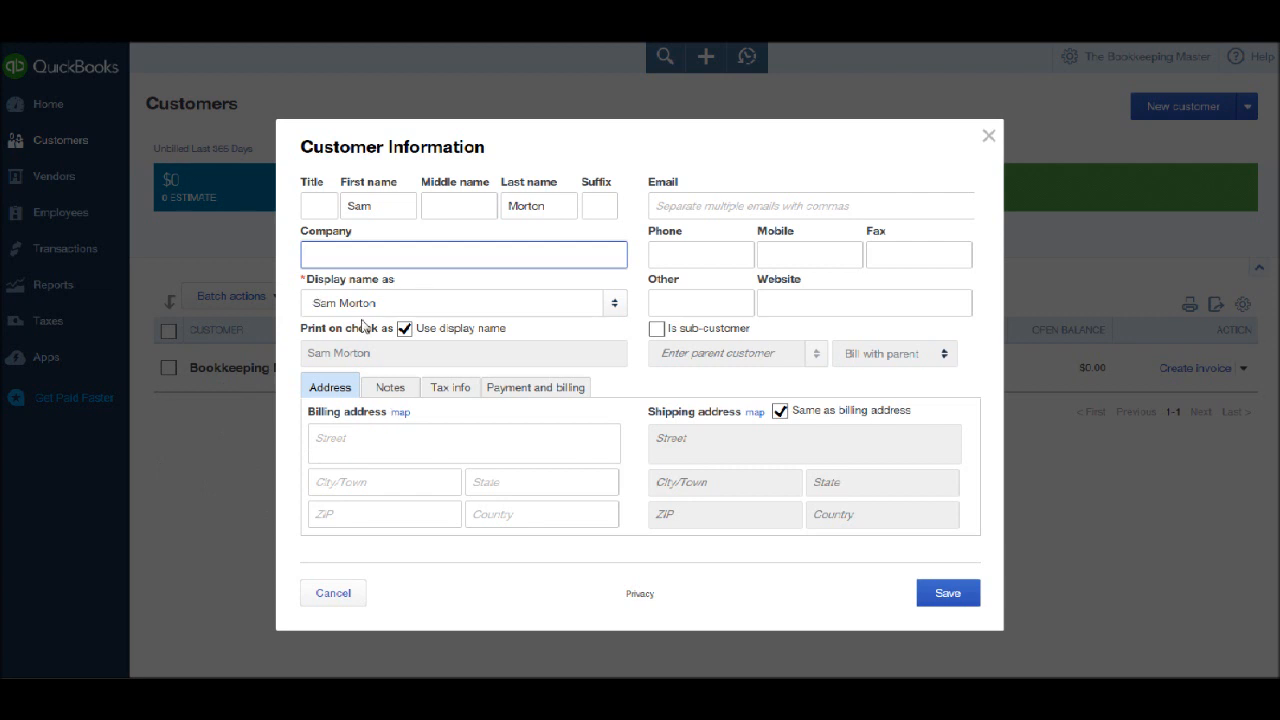
# Enter company BPFS ltd and choose it as the display name
pyautogui.write('B')
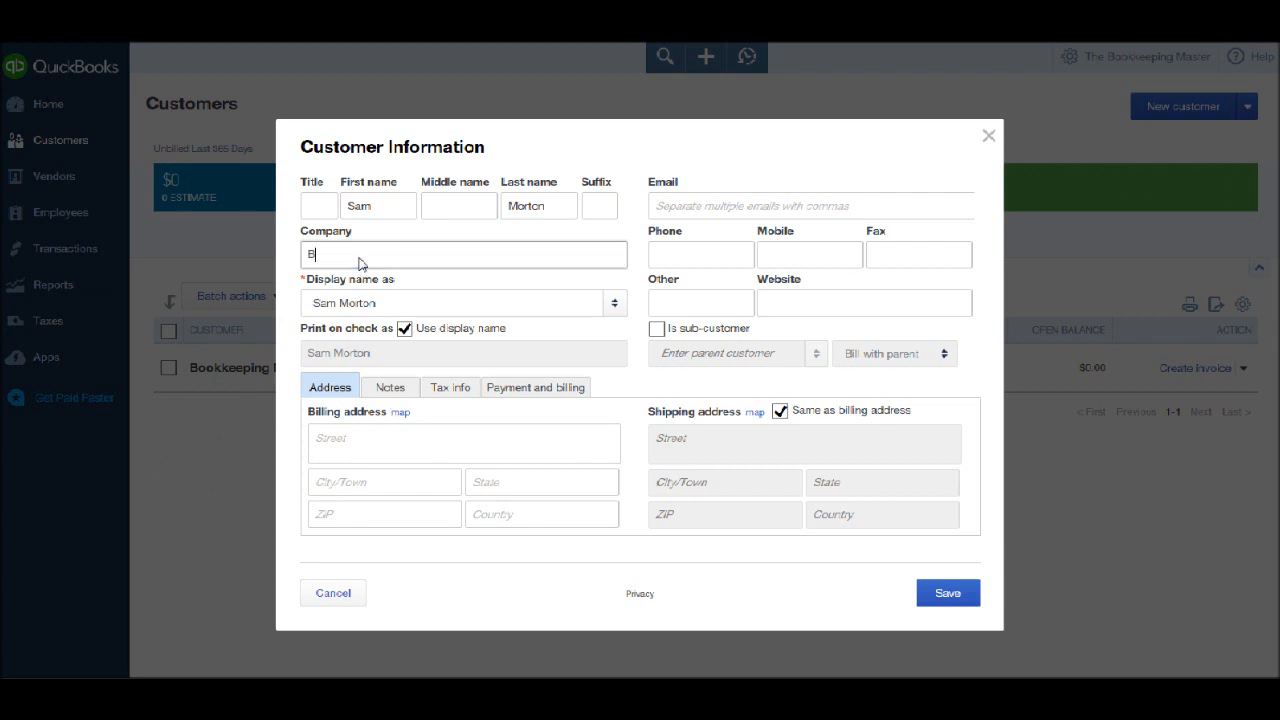
pyautogui.write('PFS')
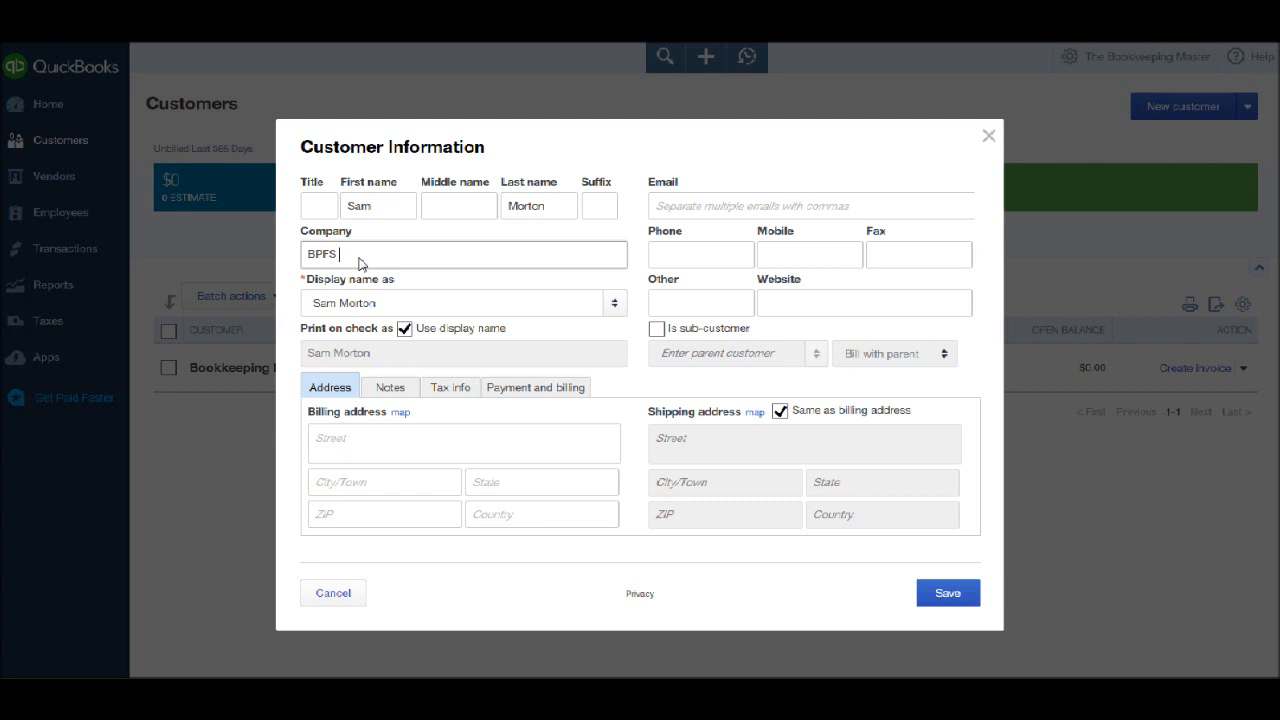
pyautogui.write('ltd')
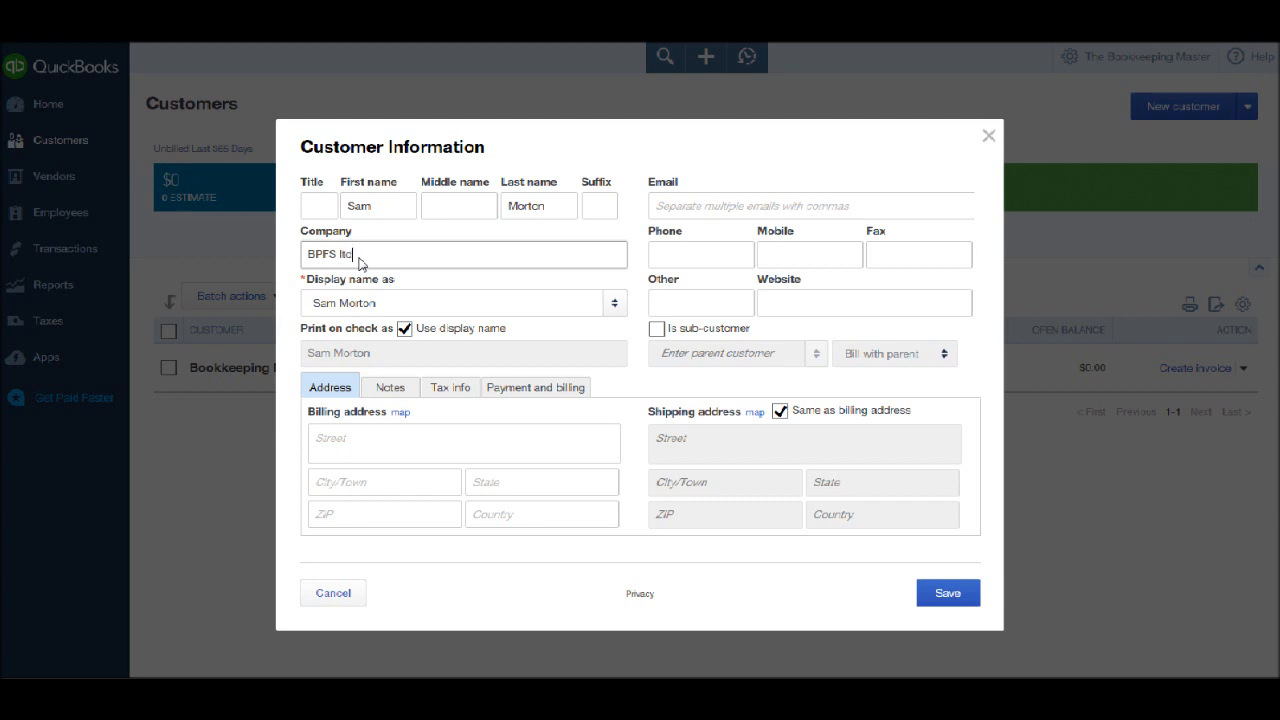
pyautogui.click(460, 303)
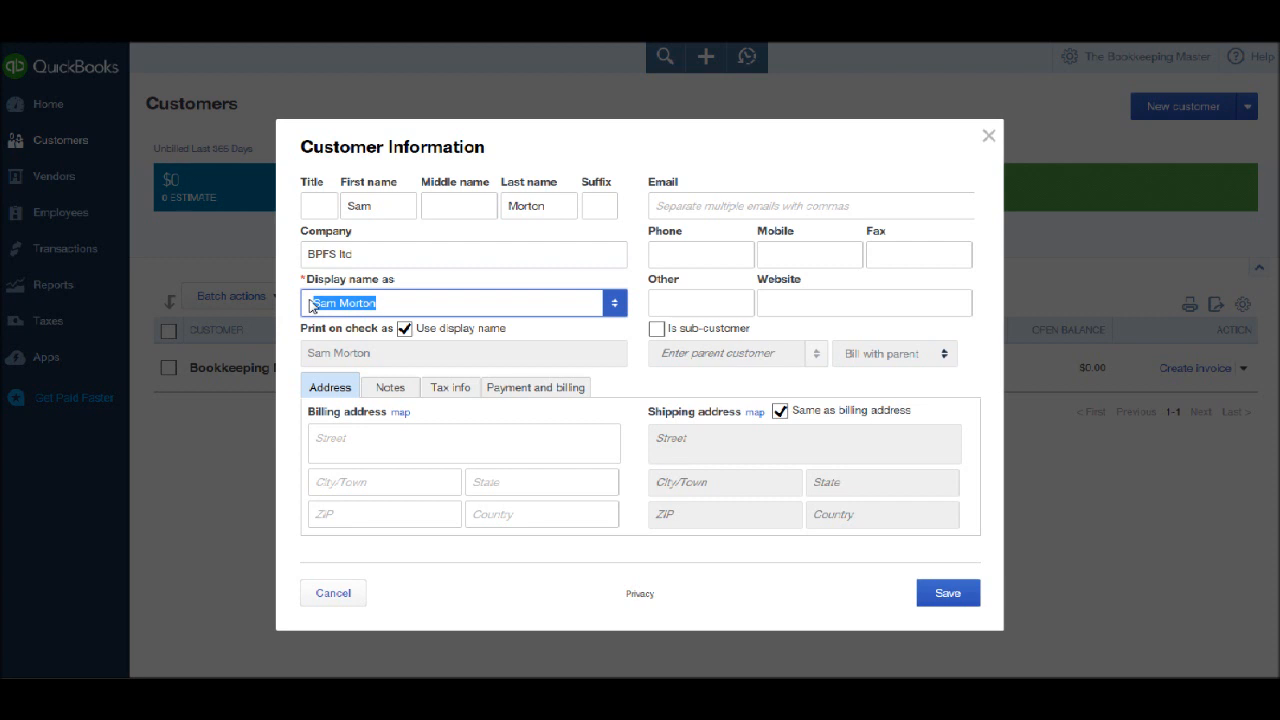
pyautogui.click(613, 302)
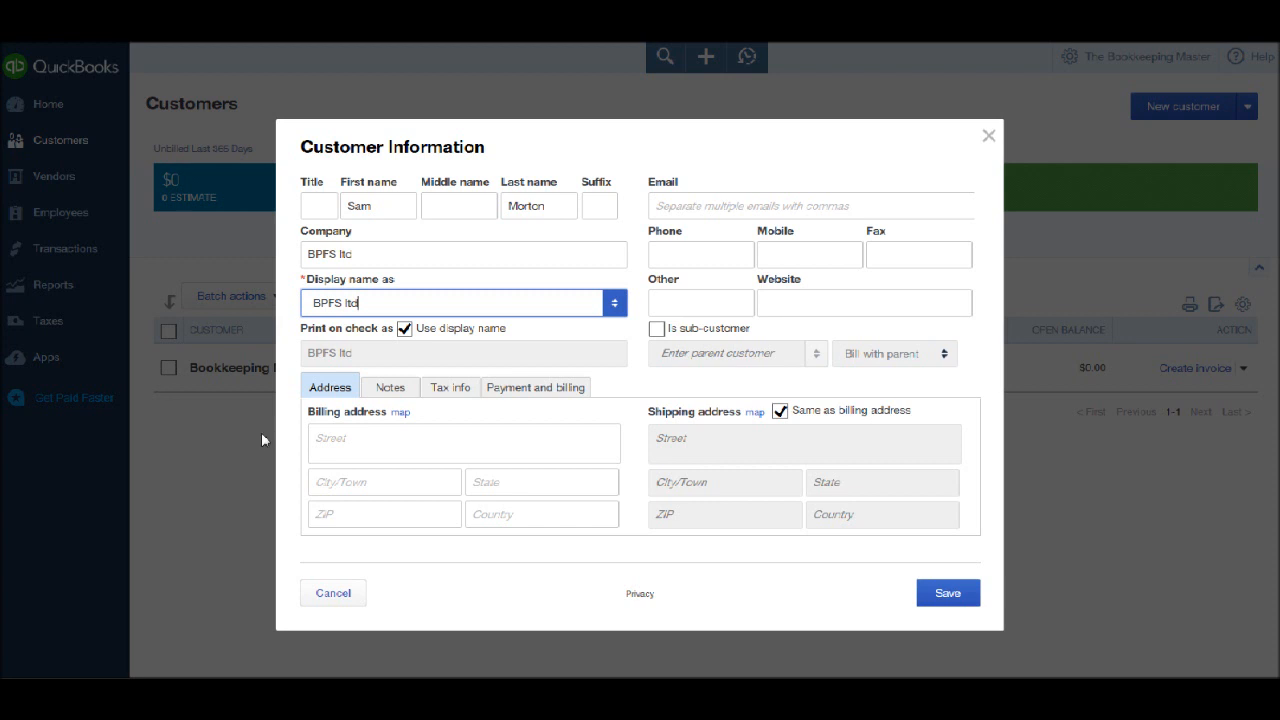
pyautogui.click(463, 443)
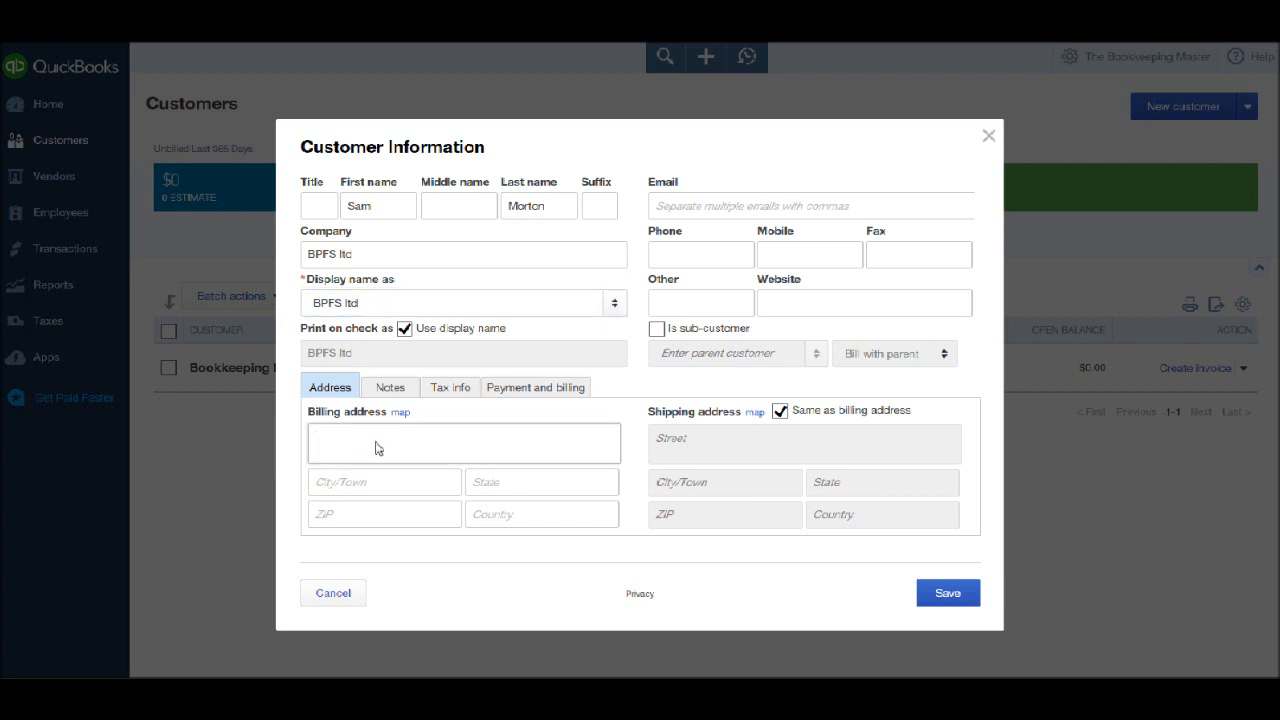
# Enter billing street 123 Easy Road and town BPFS Town
pyautogui.write('123')
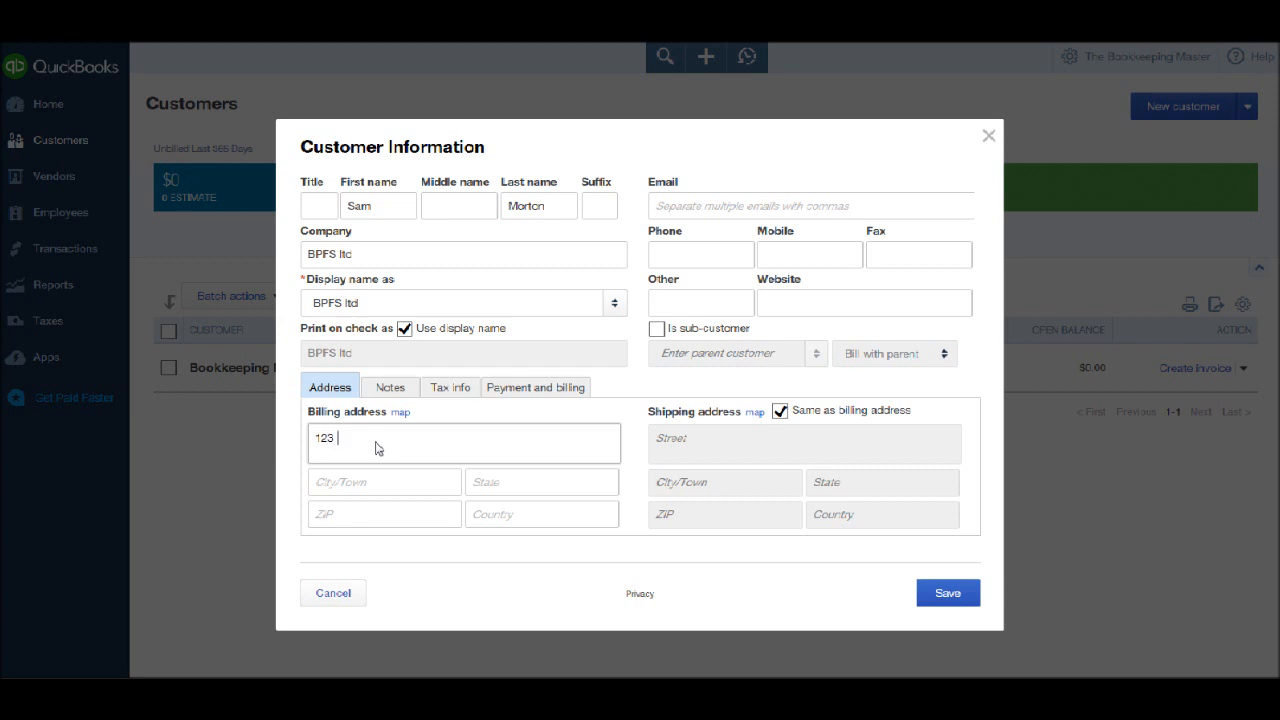
pyautogui.write('Easy Road')
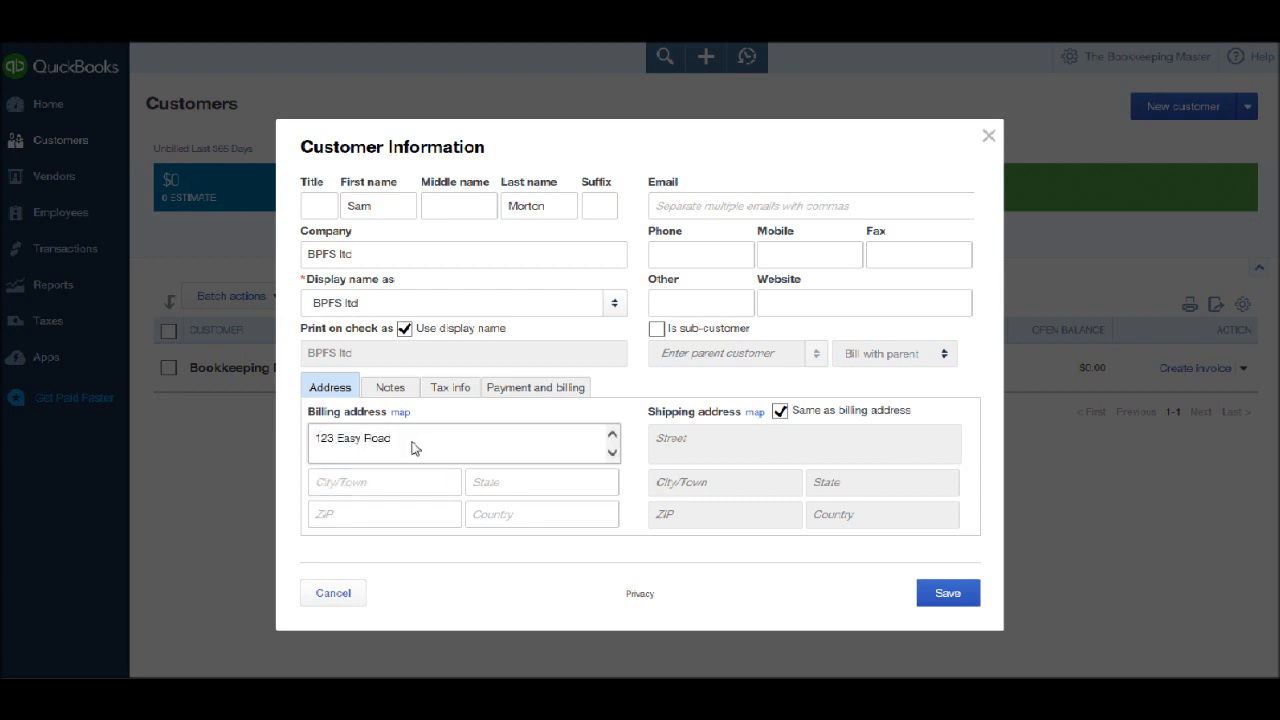
pyautogui.click(383, 482)
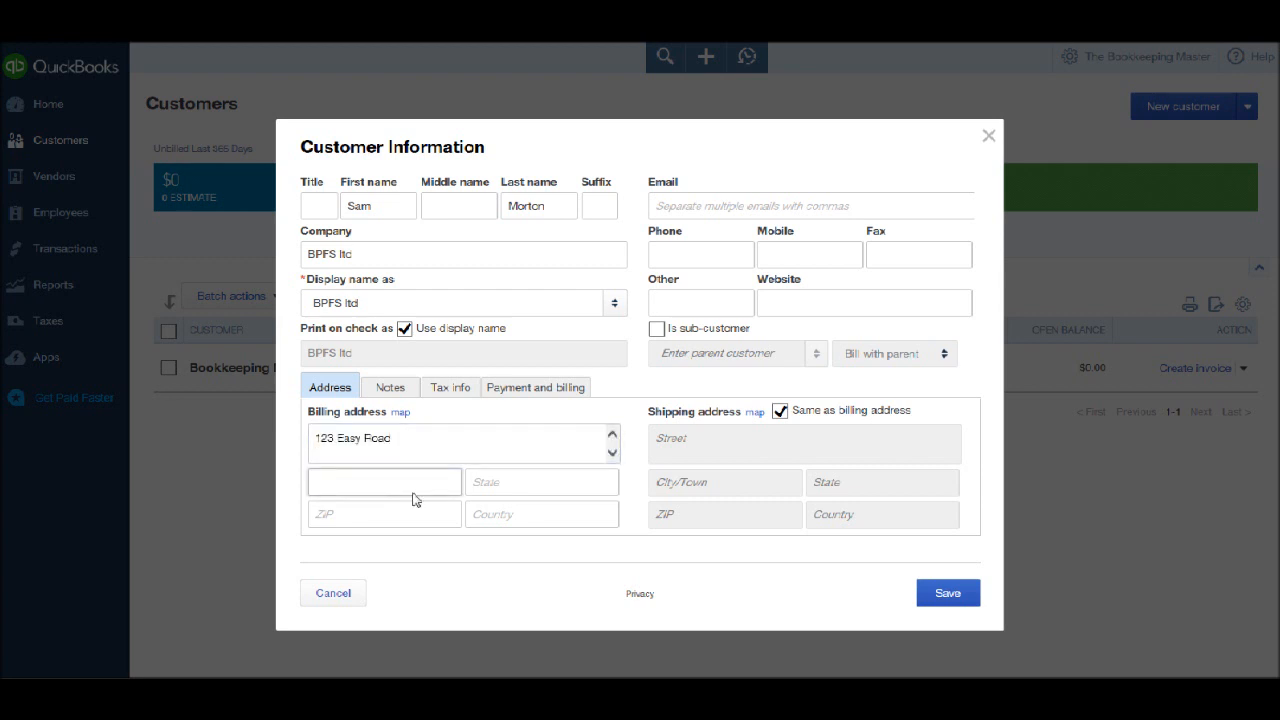
pyautogui.write('BP')
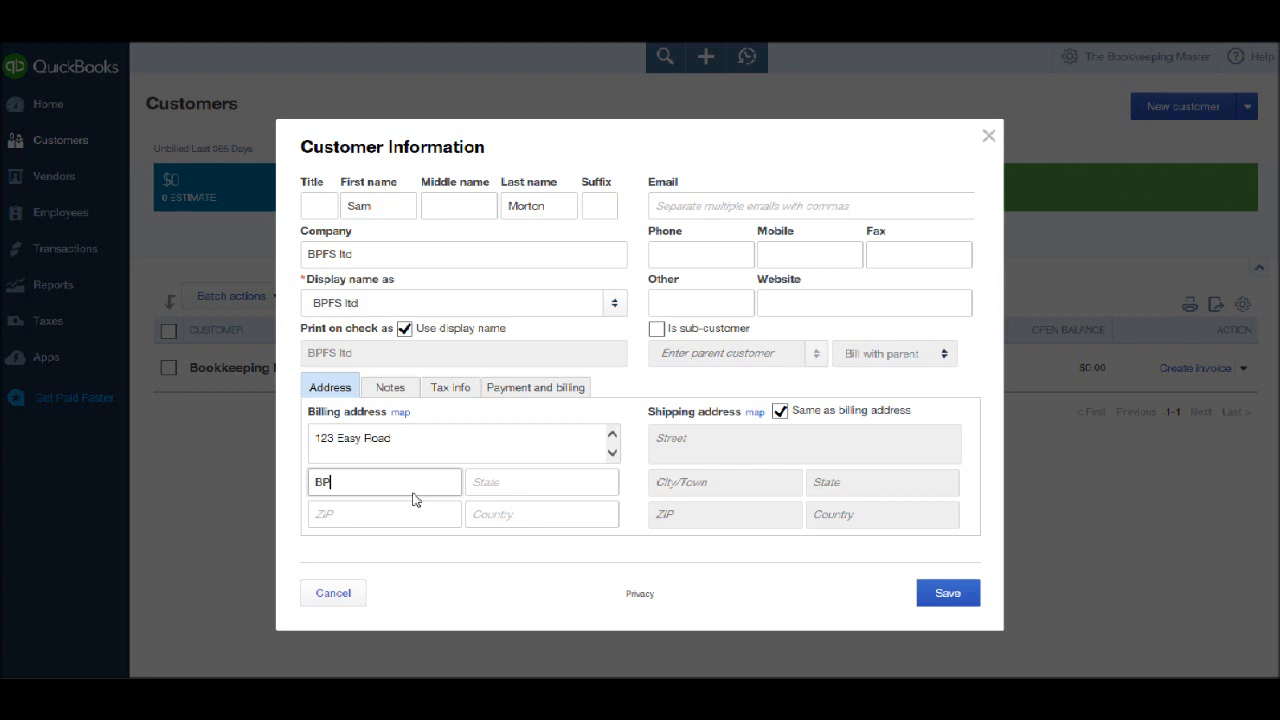
pyautogui.write('FS T')
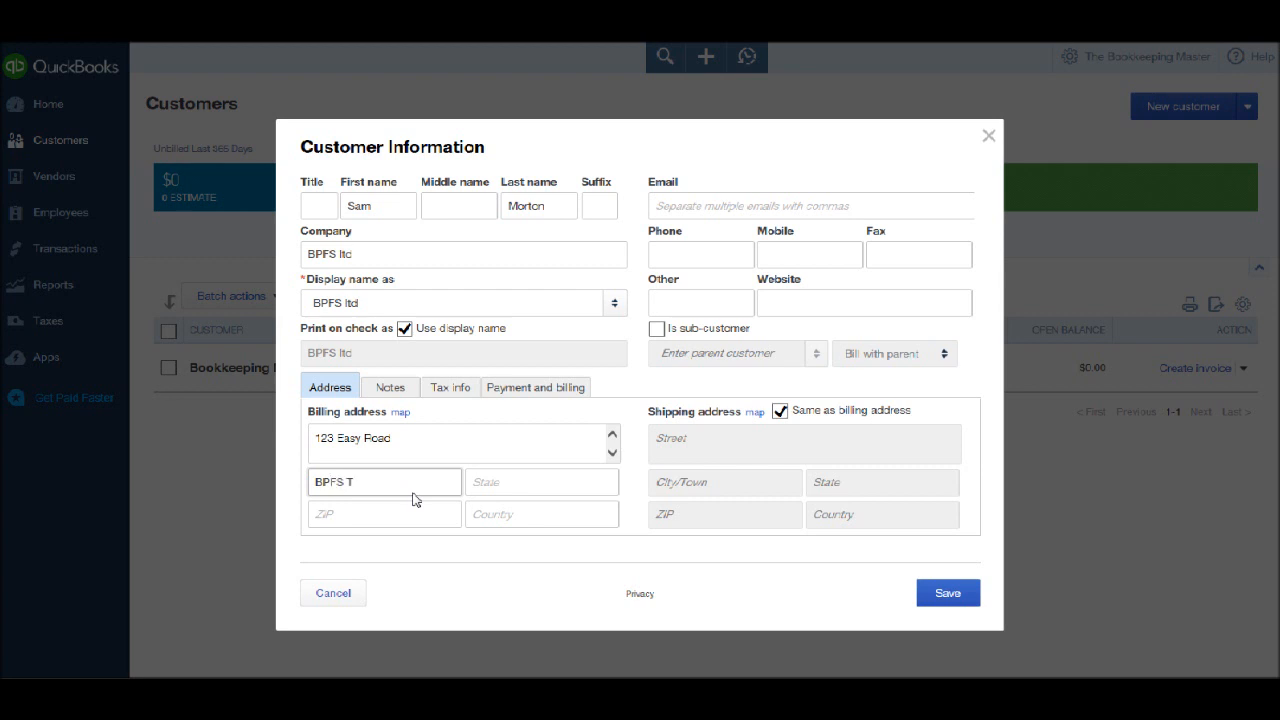
pyautogui.write('own')
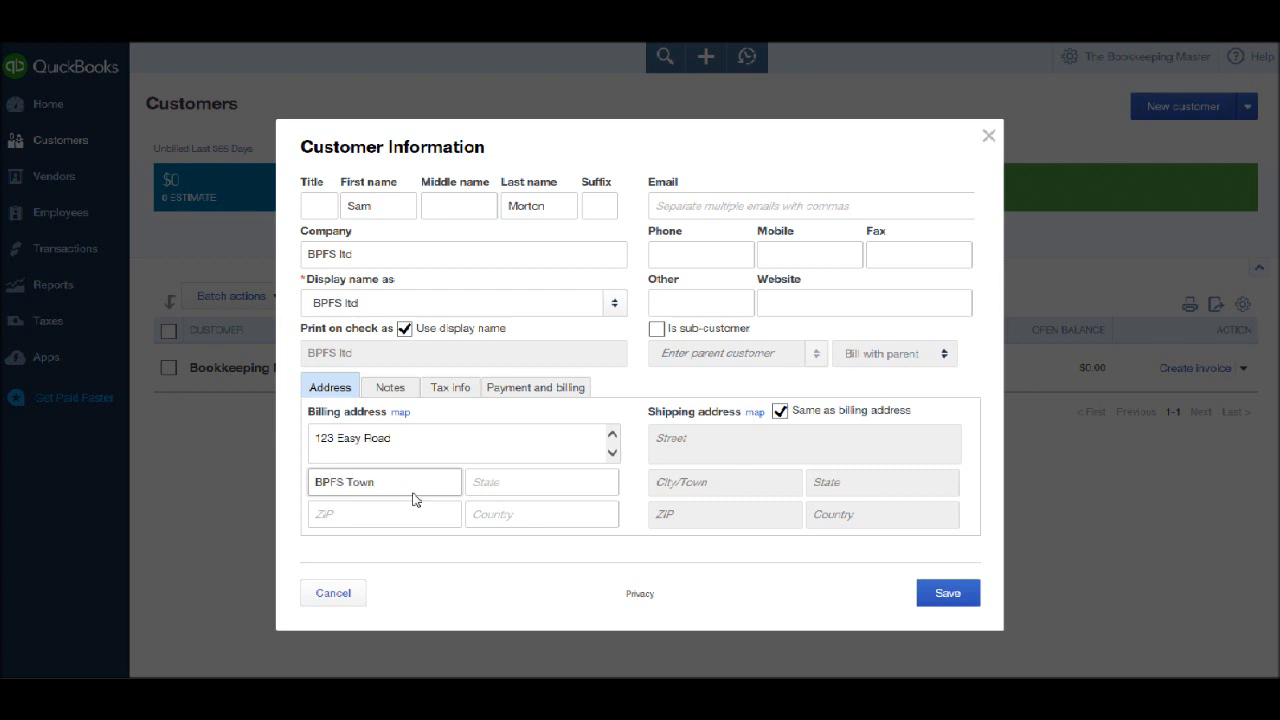
pyautogui.click(542, 482)
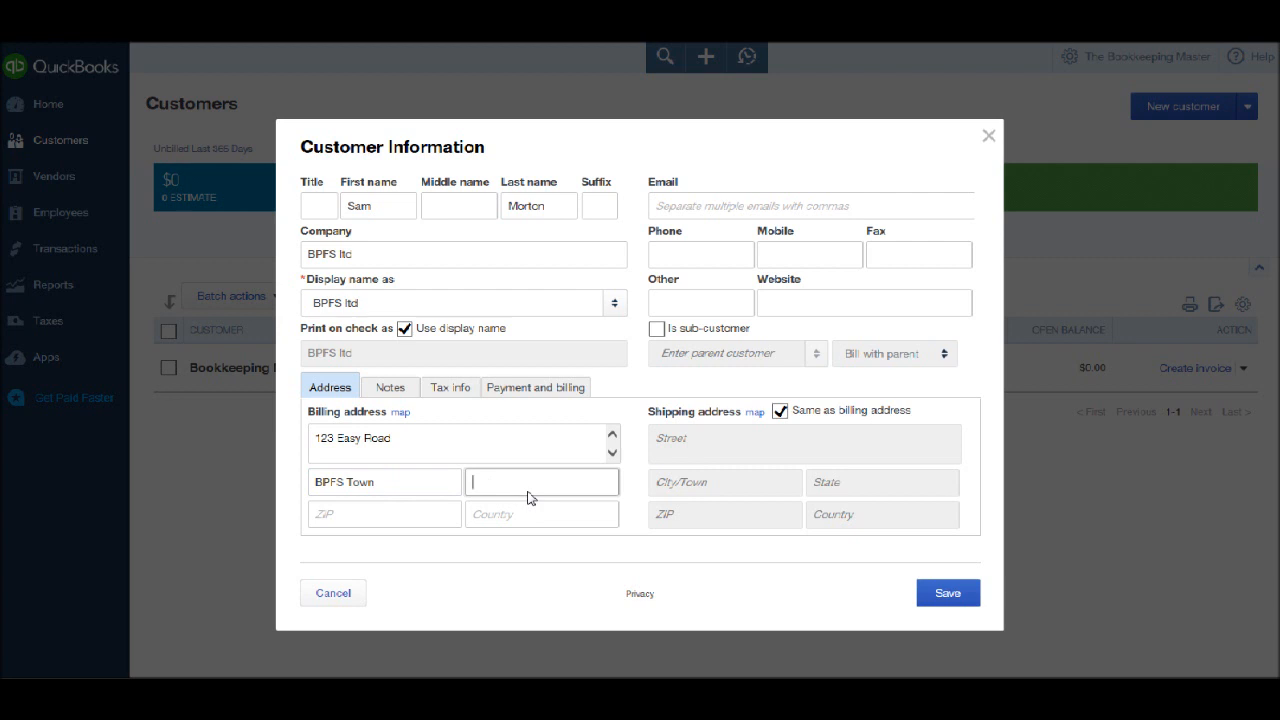
pyautogui.write('Ess')
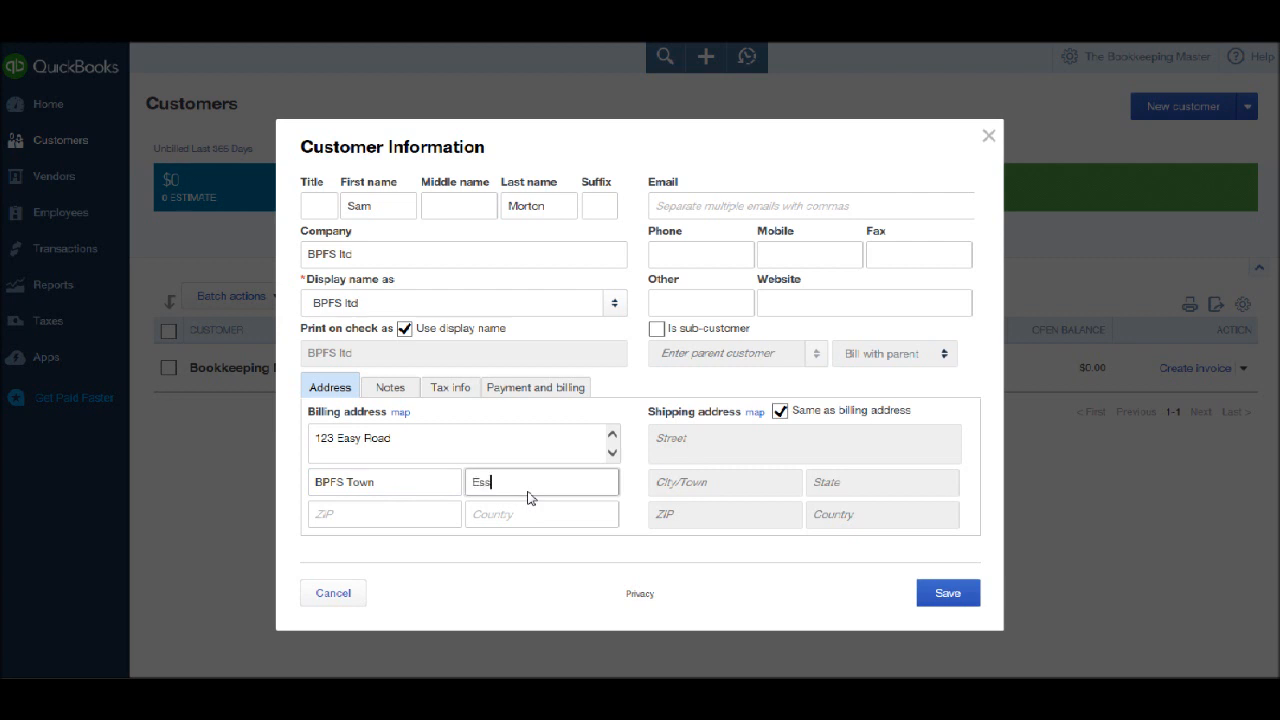
pyautogui.write('ex')
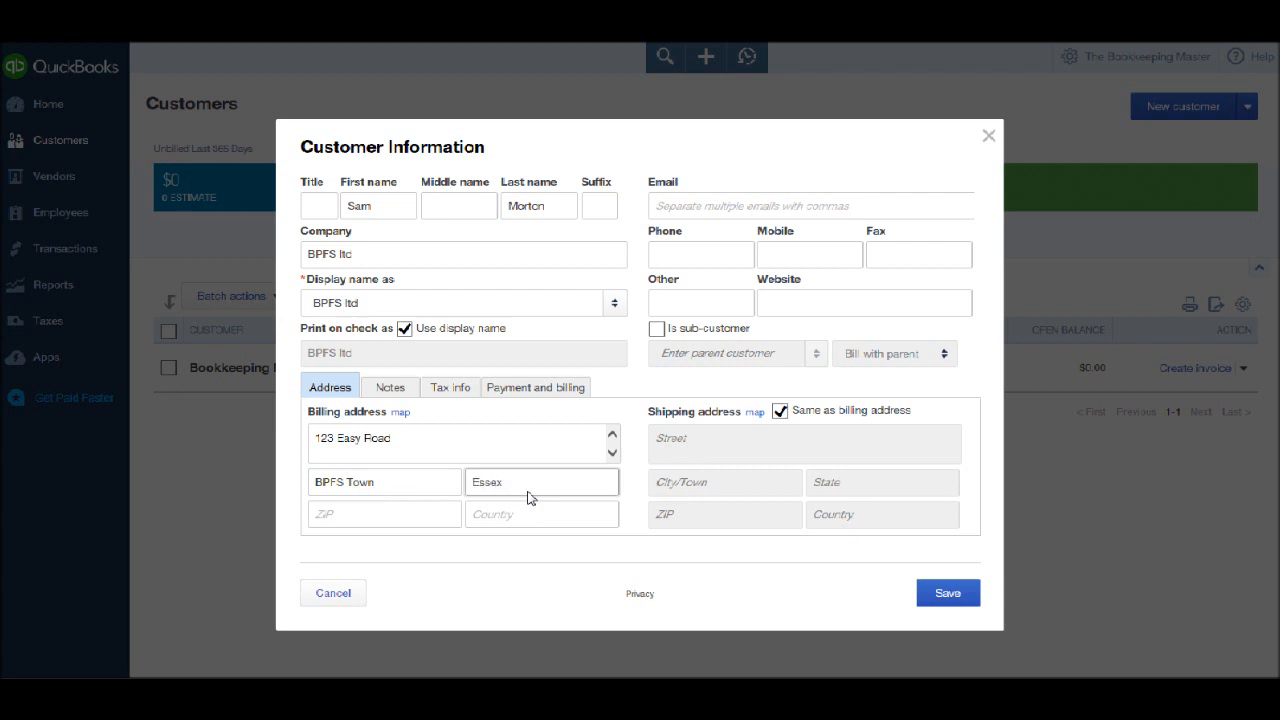
pyautogui.click(383, 514)
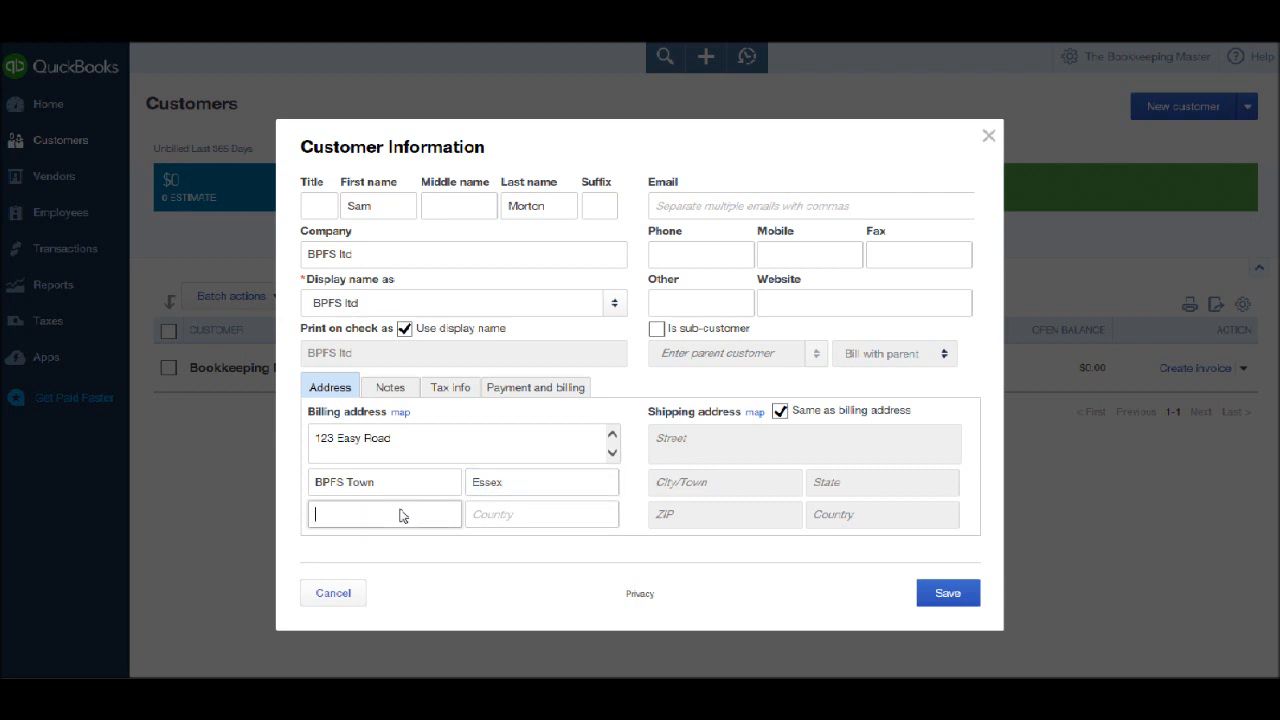
pyautogui.write('1')
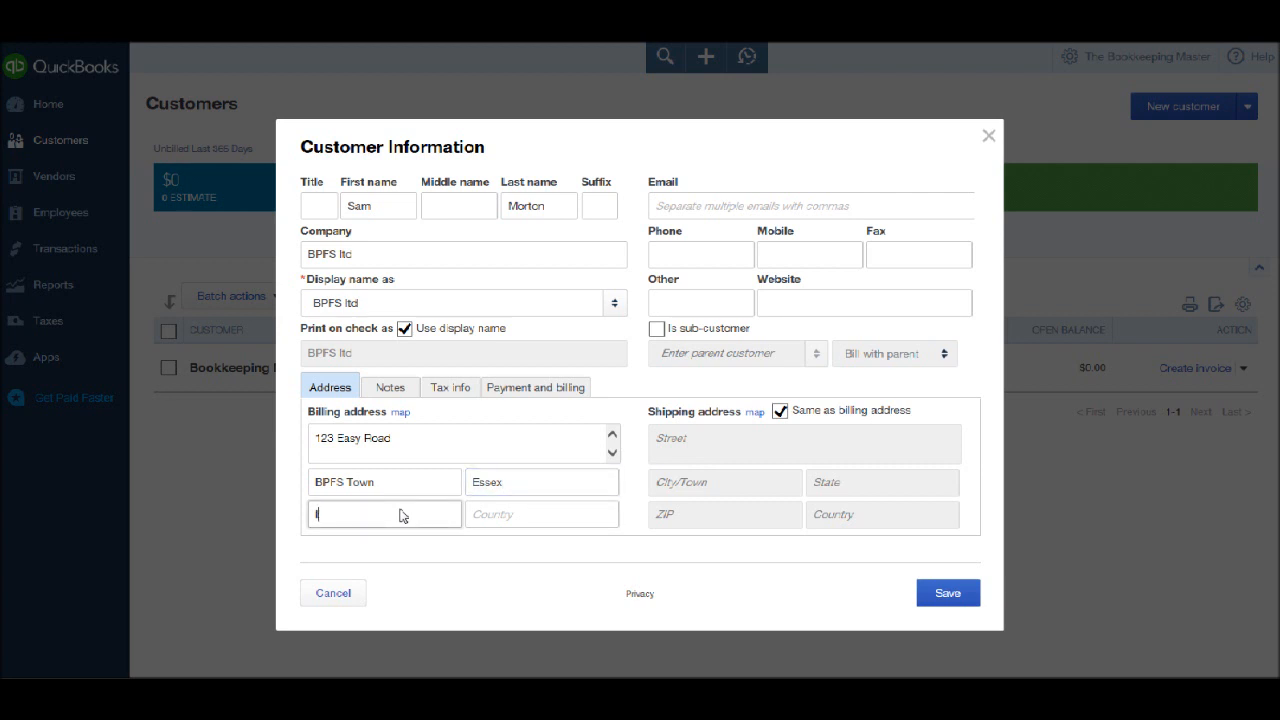
pyautogui.write('IP27')
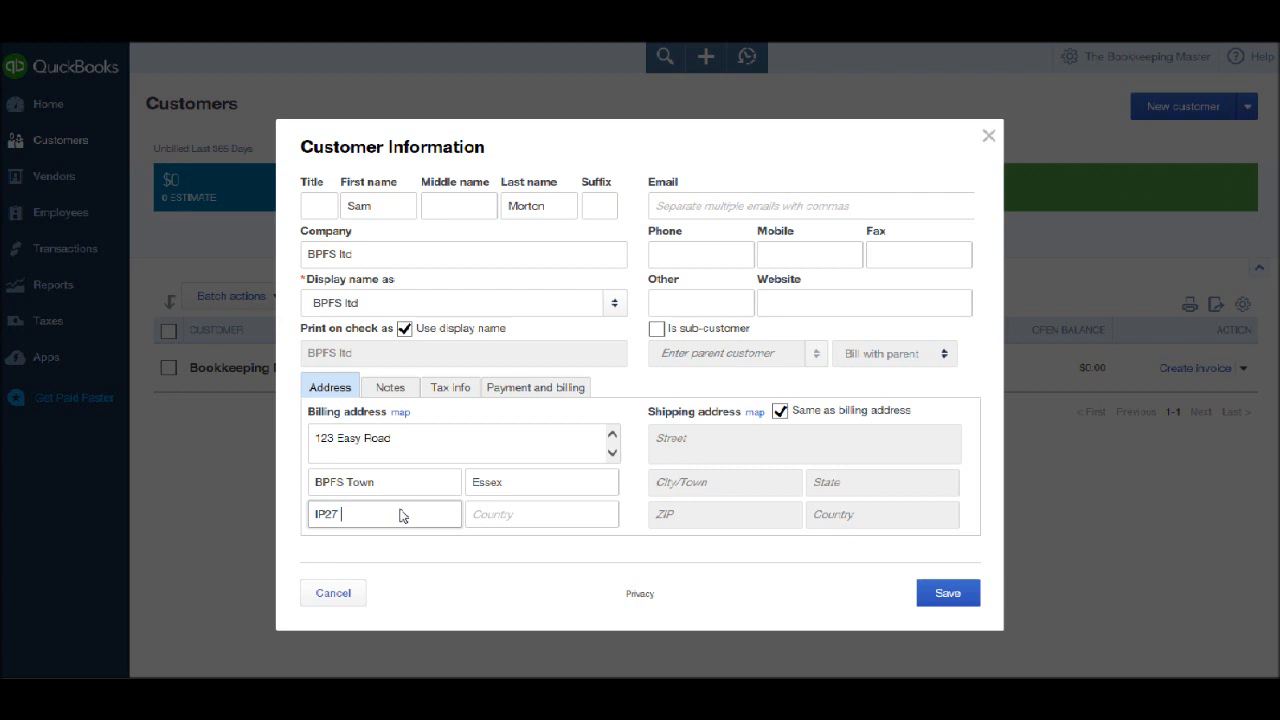
pyautogui.write('0PQ')
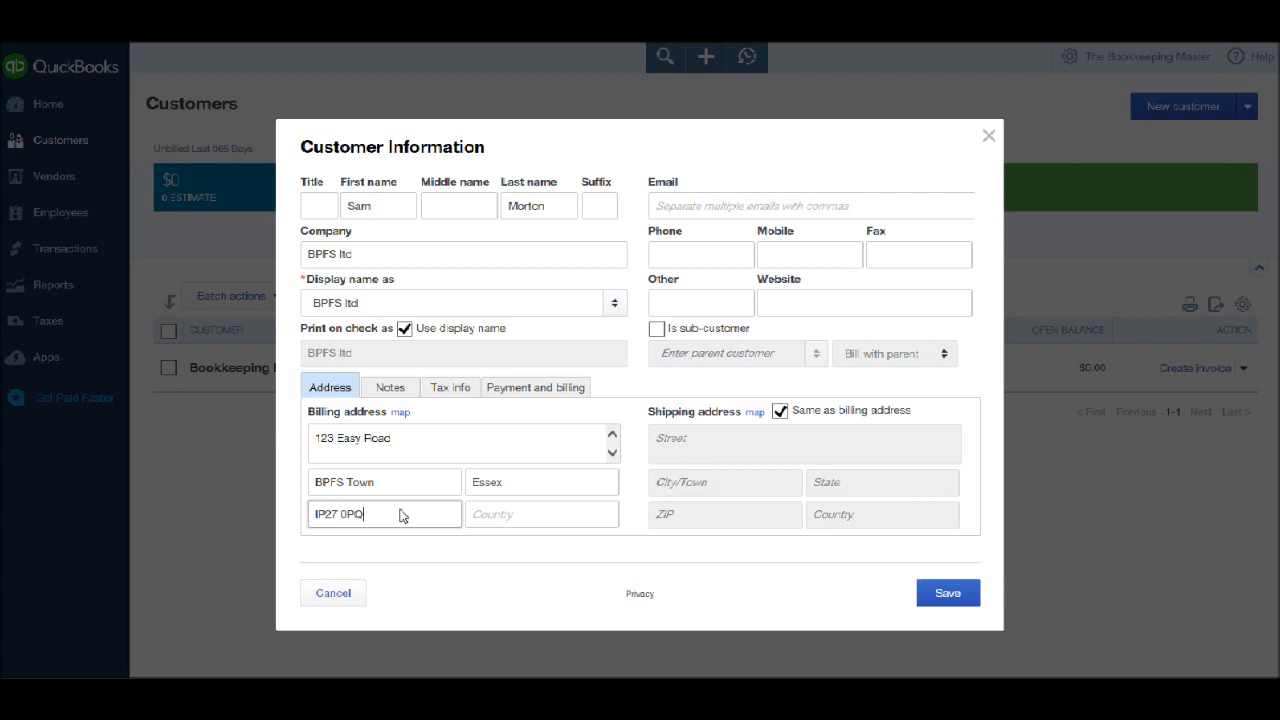
pyautogui.click(542, 514)
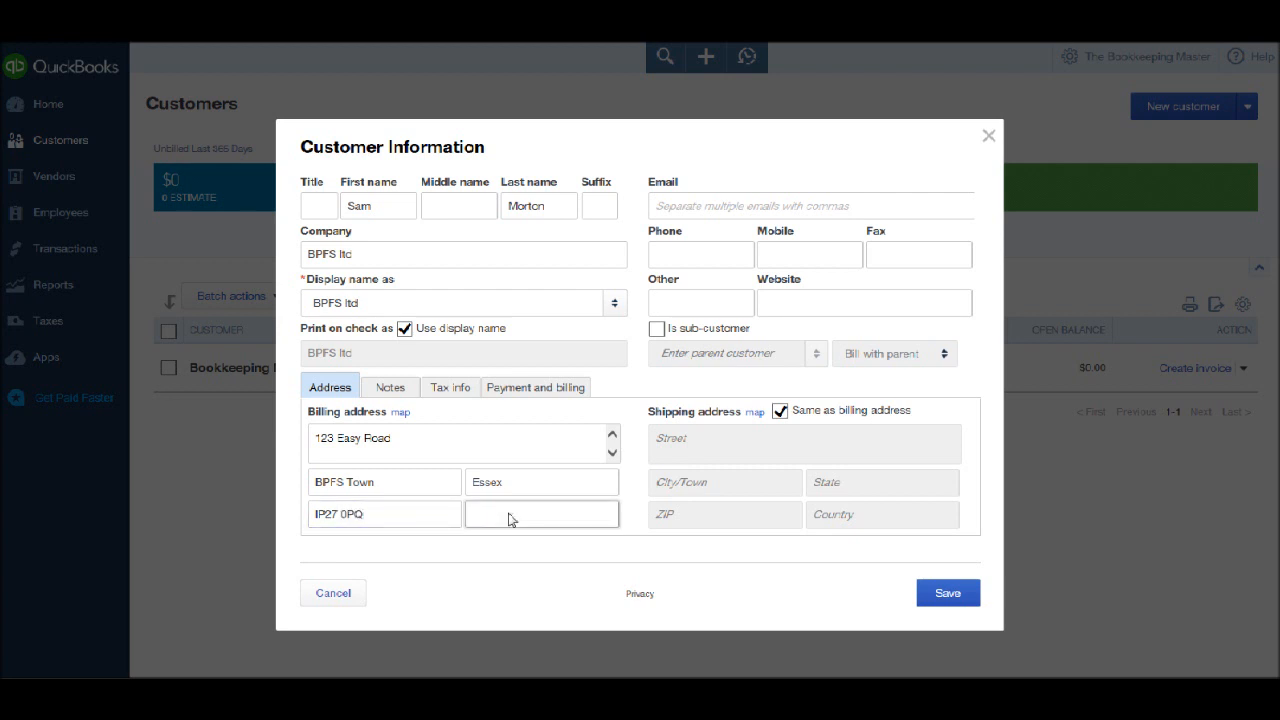
pyautogui.write('Eng')
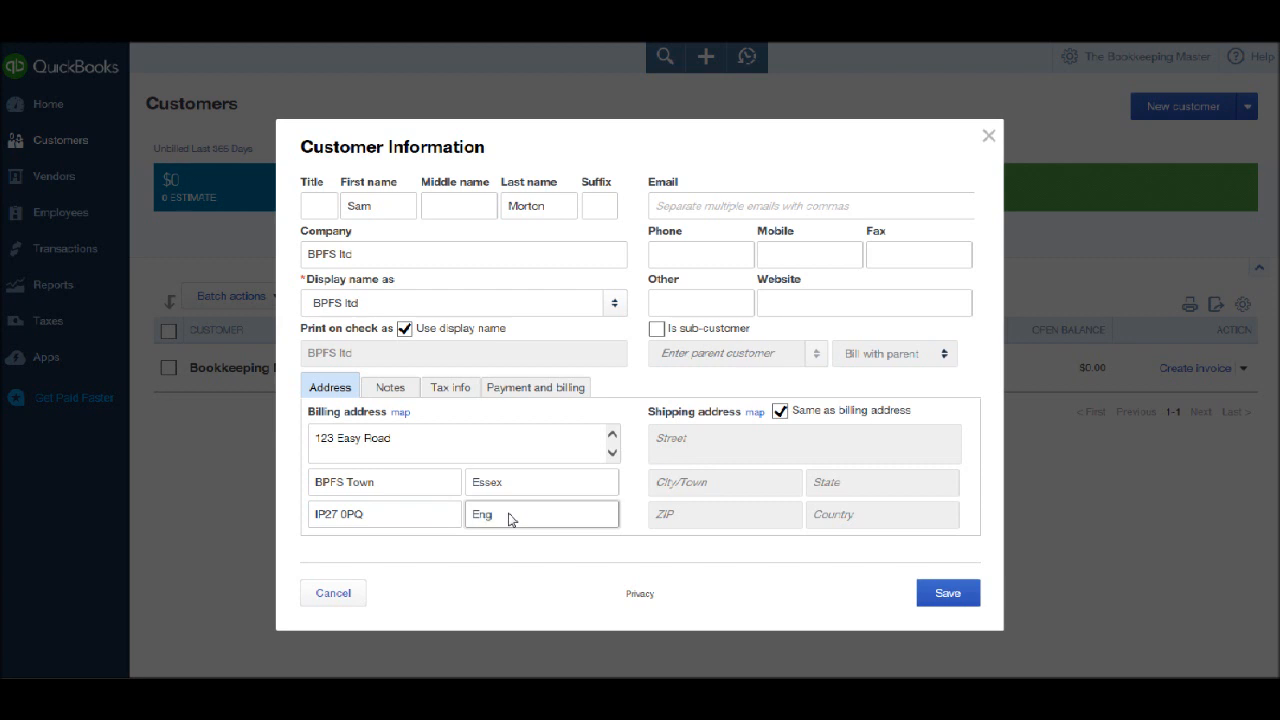
pyautogui.write('land')
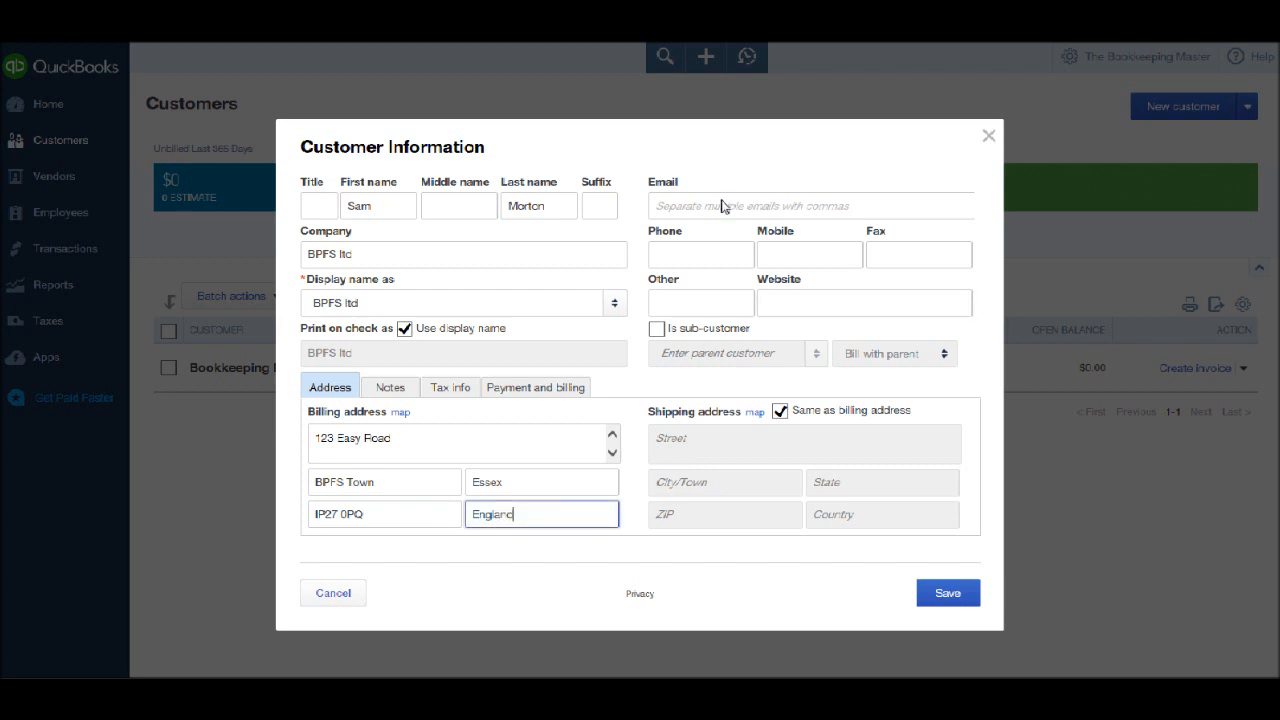
pyautogui.click(810, 206)
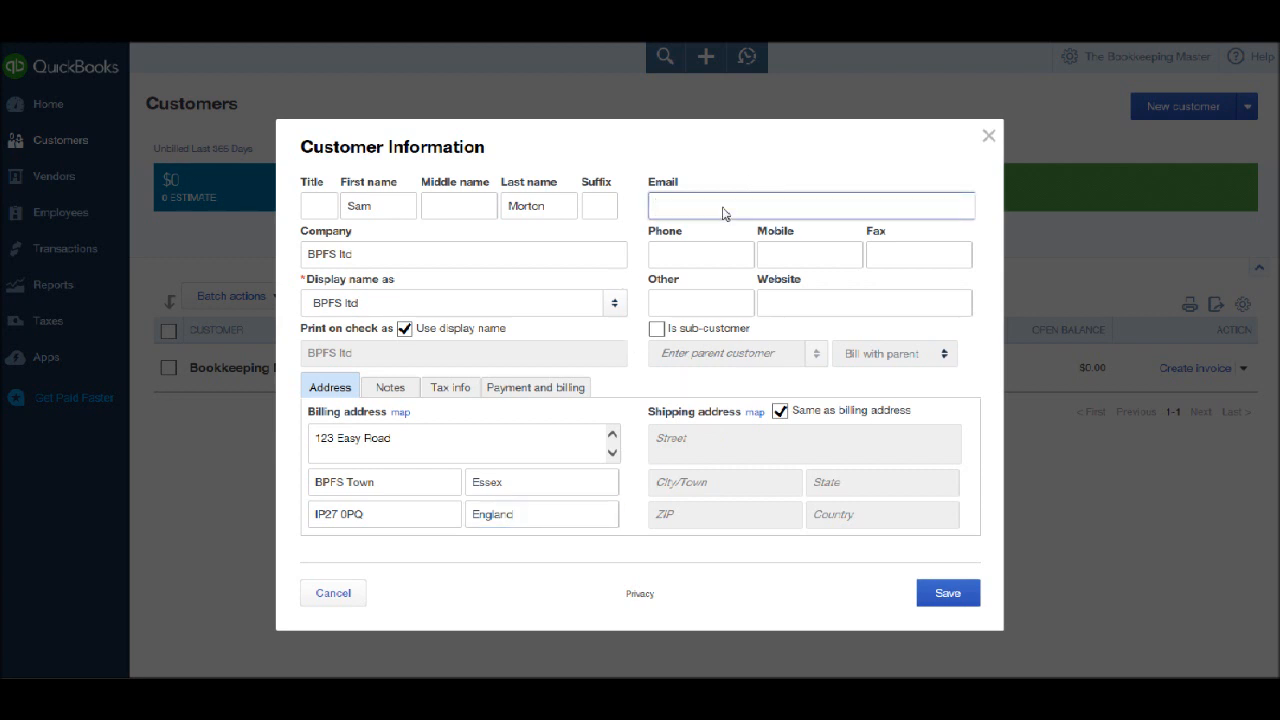
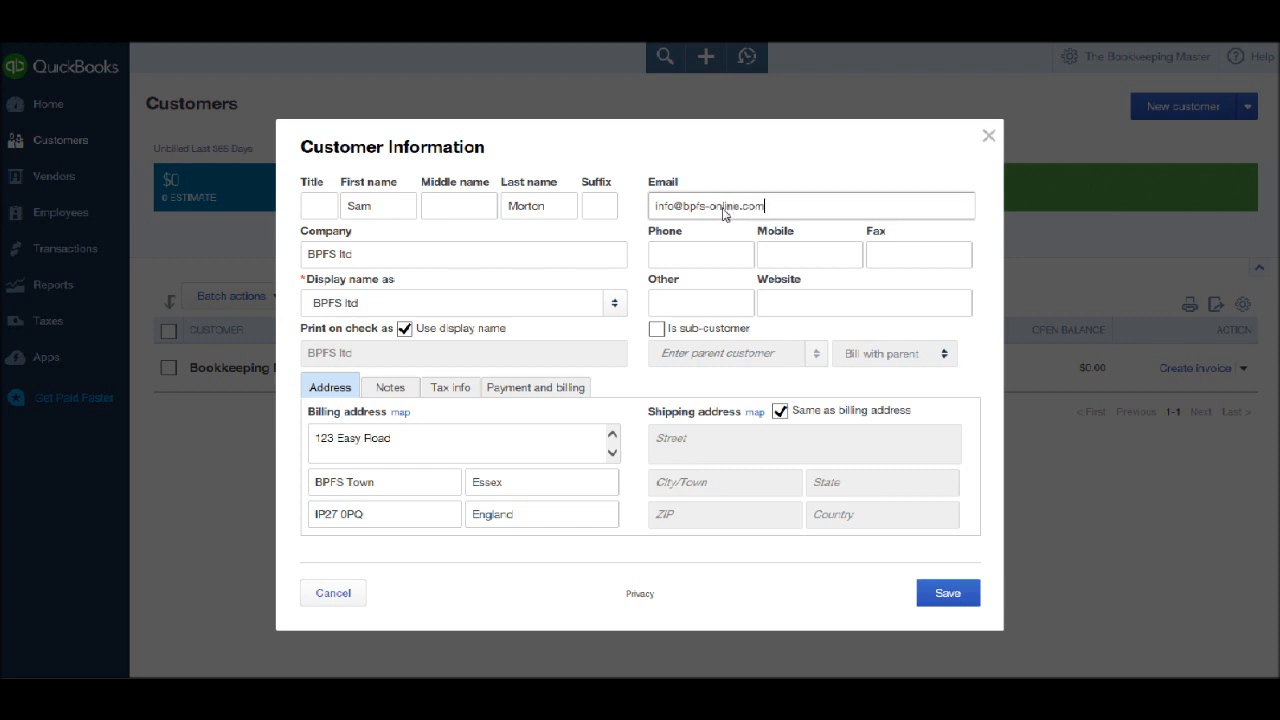
pyautogui.click(700, 254)
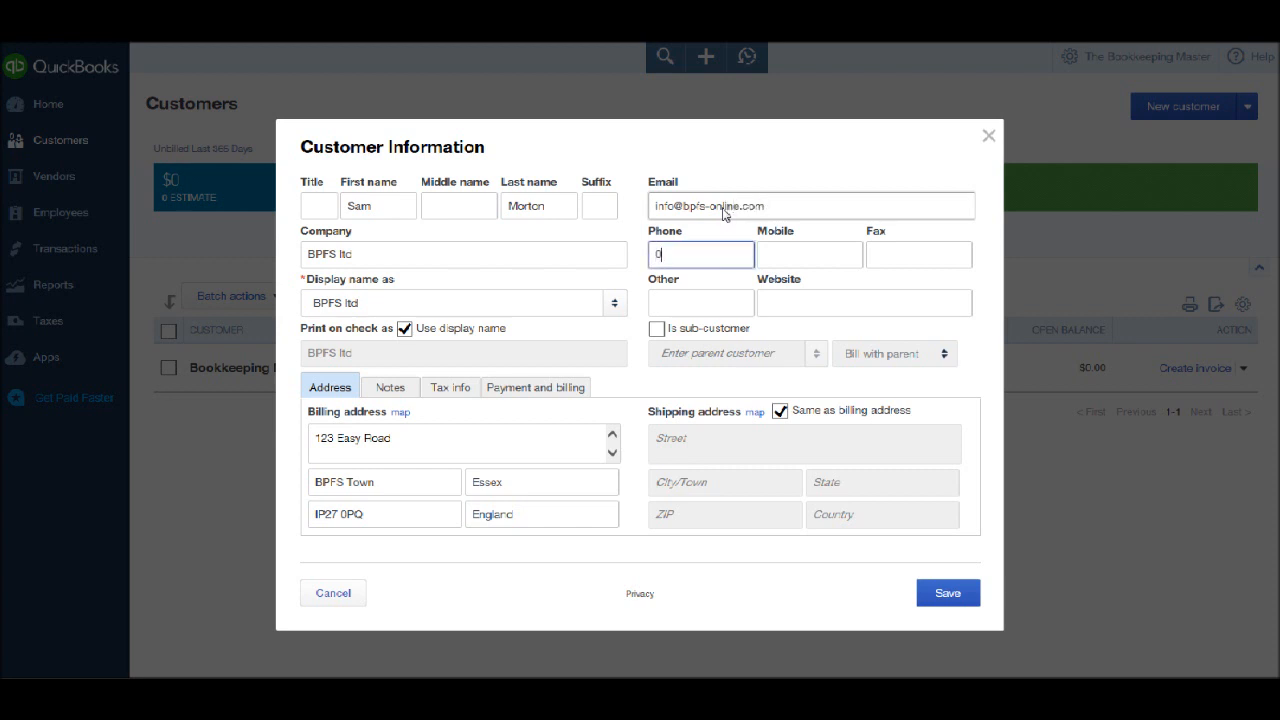
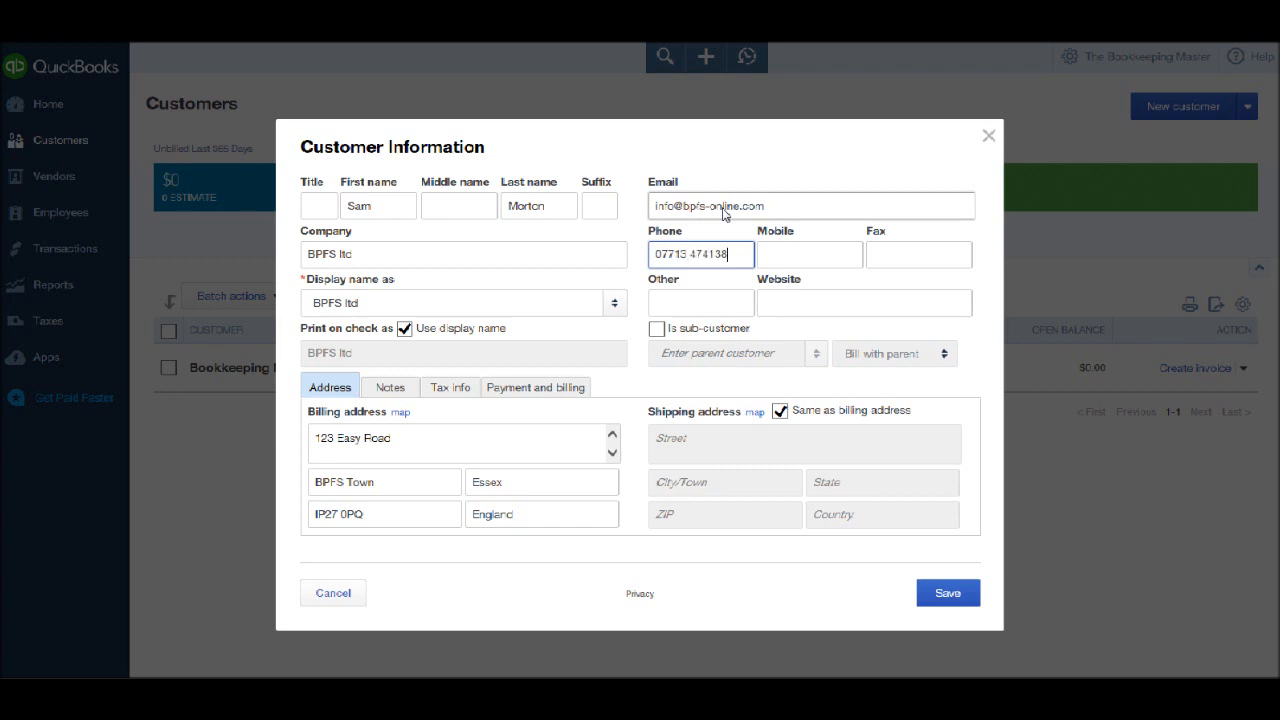
pyautogui.click(809, 254)
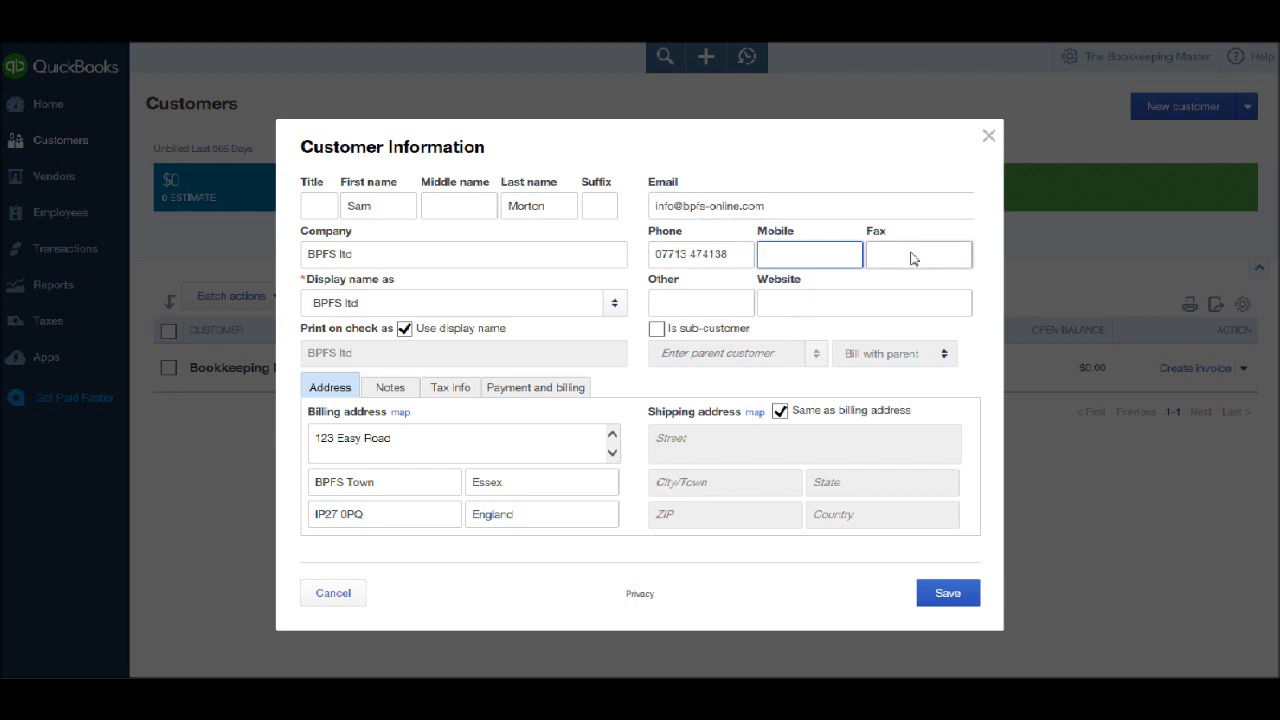
pyautogui.click(918, 254)
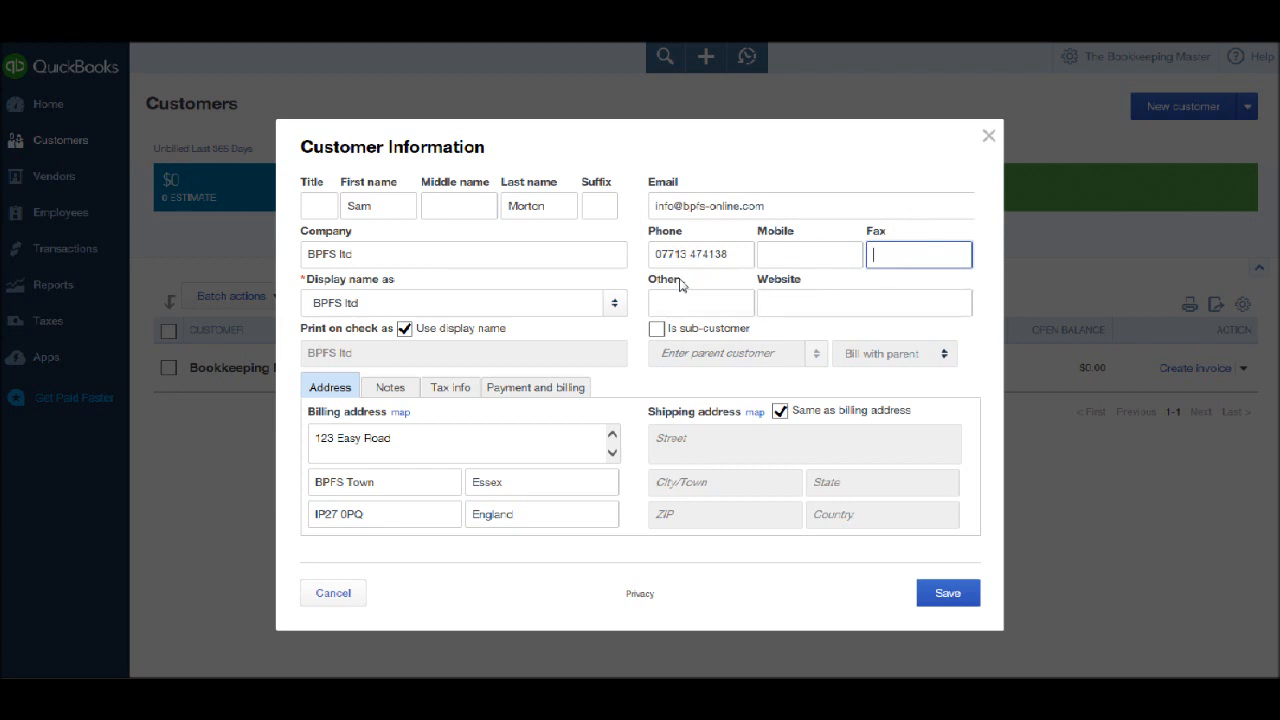
pyautogui.click(700, 302)
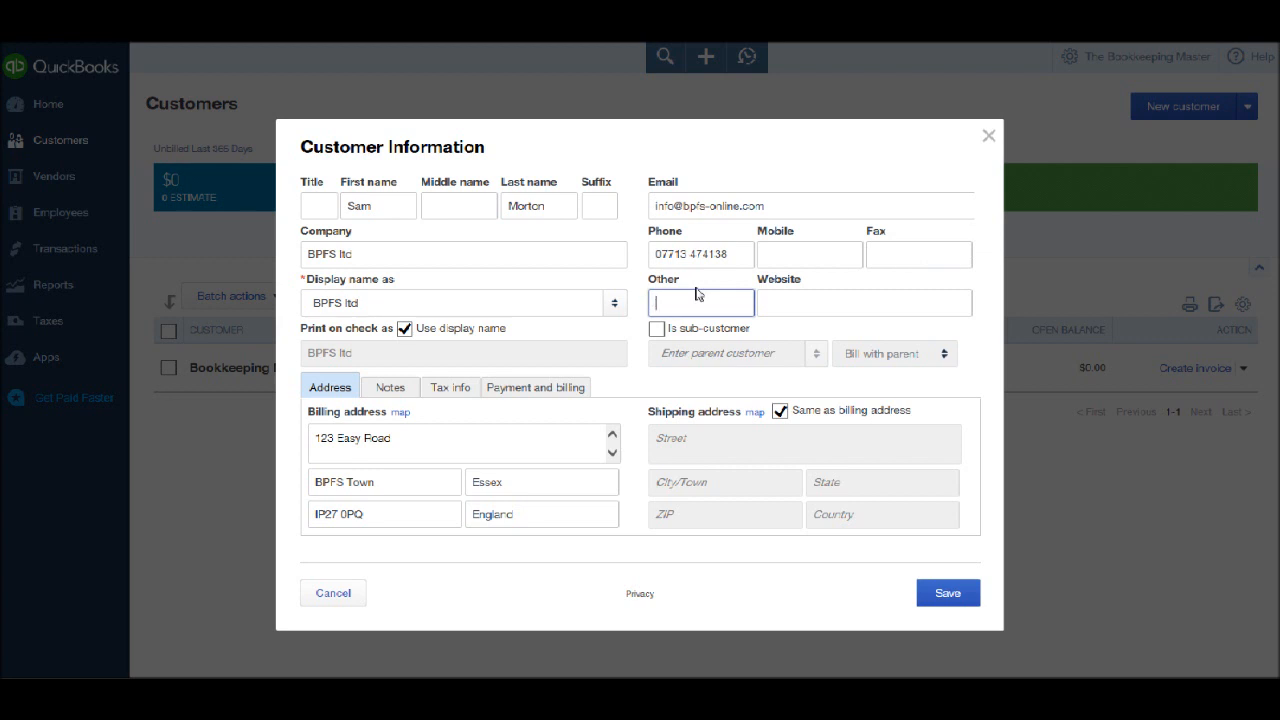
pyautogui.click(865, 303)
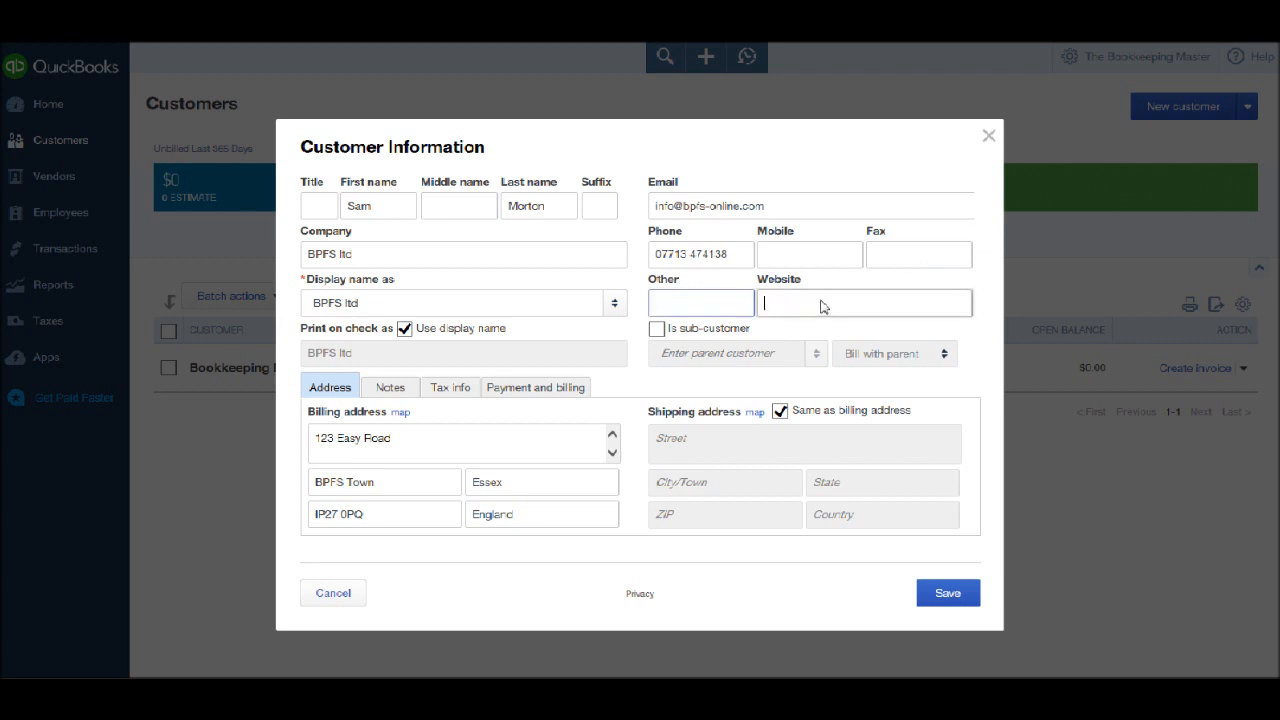
pyautogui.write('www.')
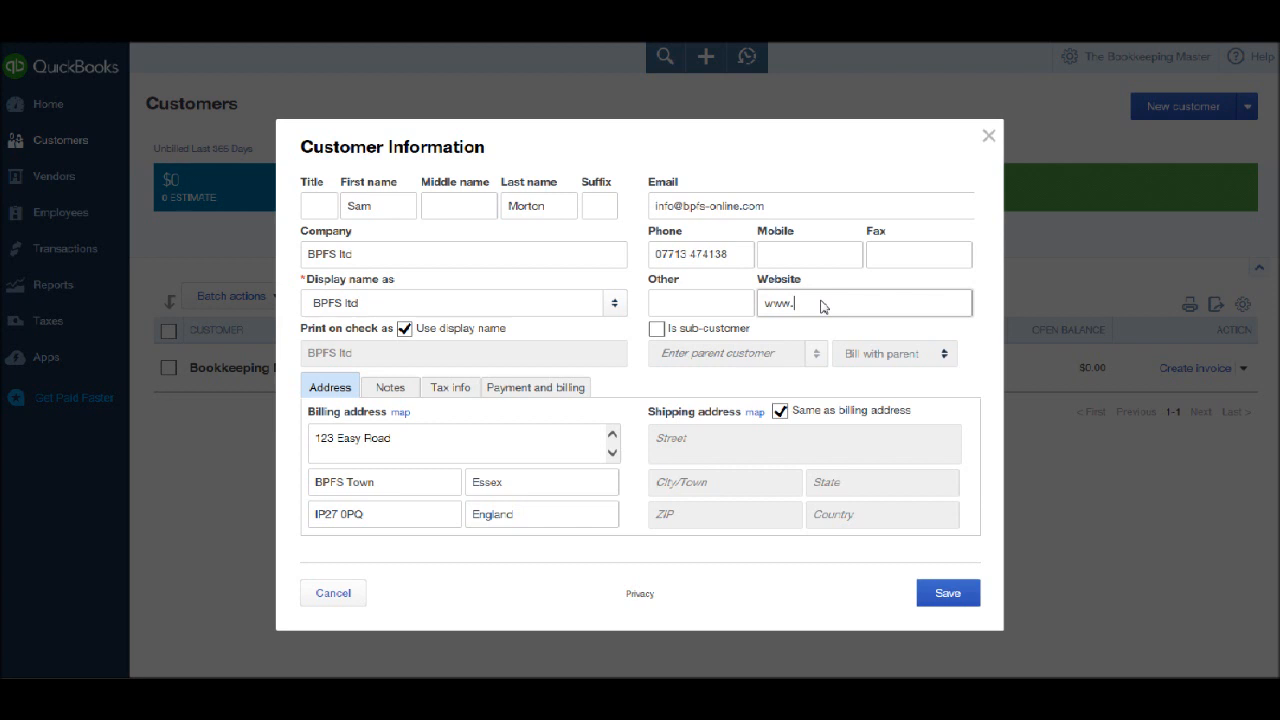
pyautogui.write('freeon')
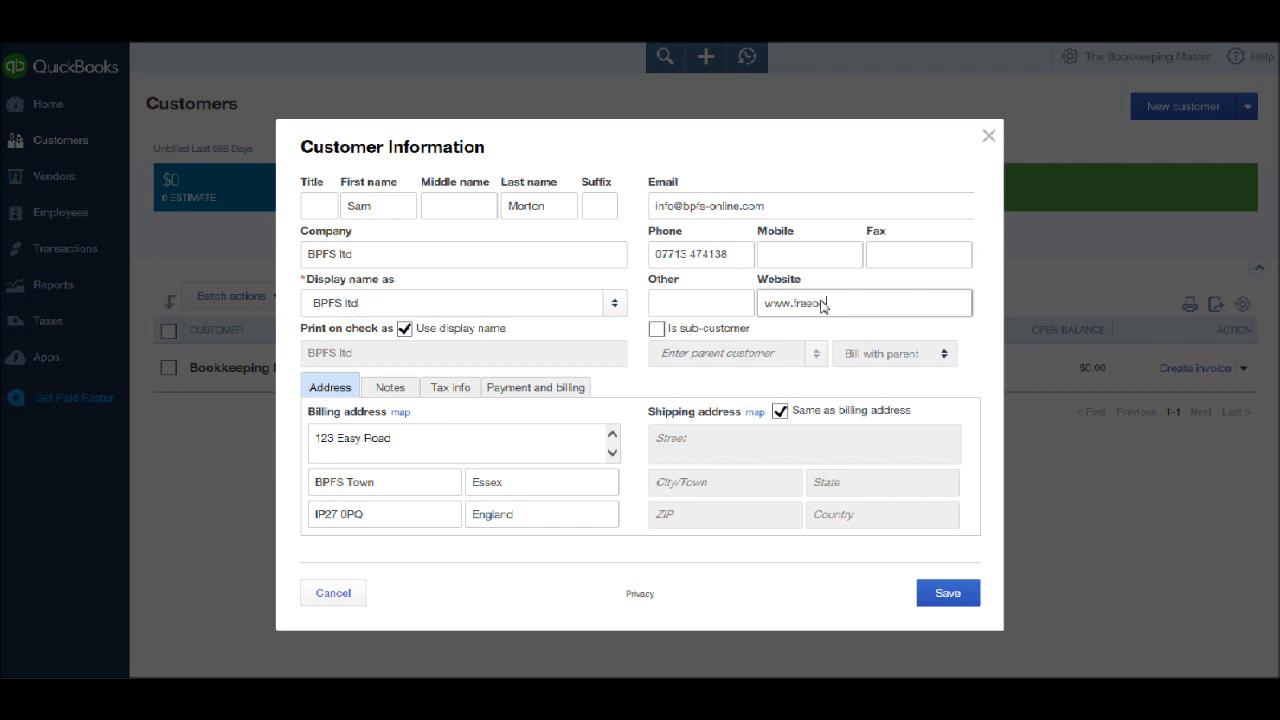
pyautogui.write('bookkeepingaccounting')
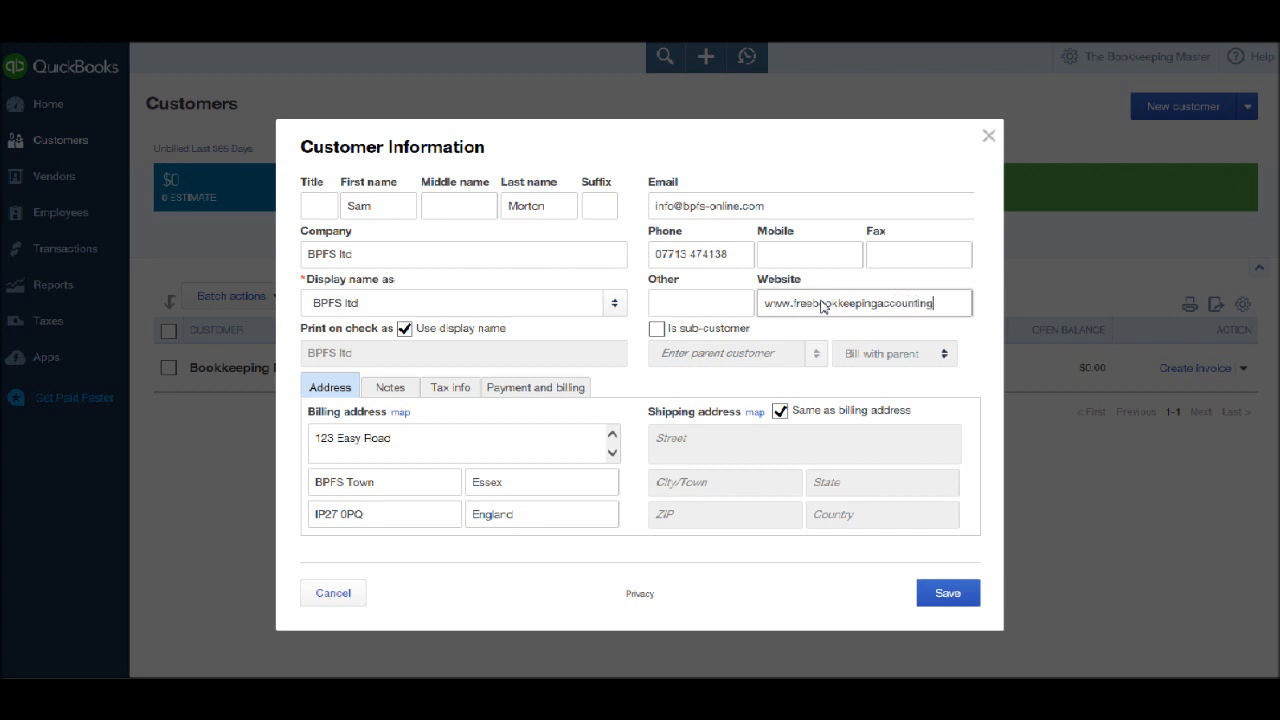
pyautogui.write('.com')
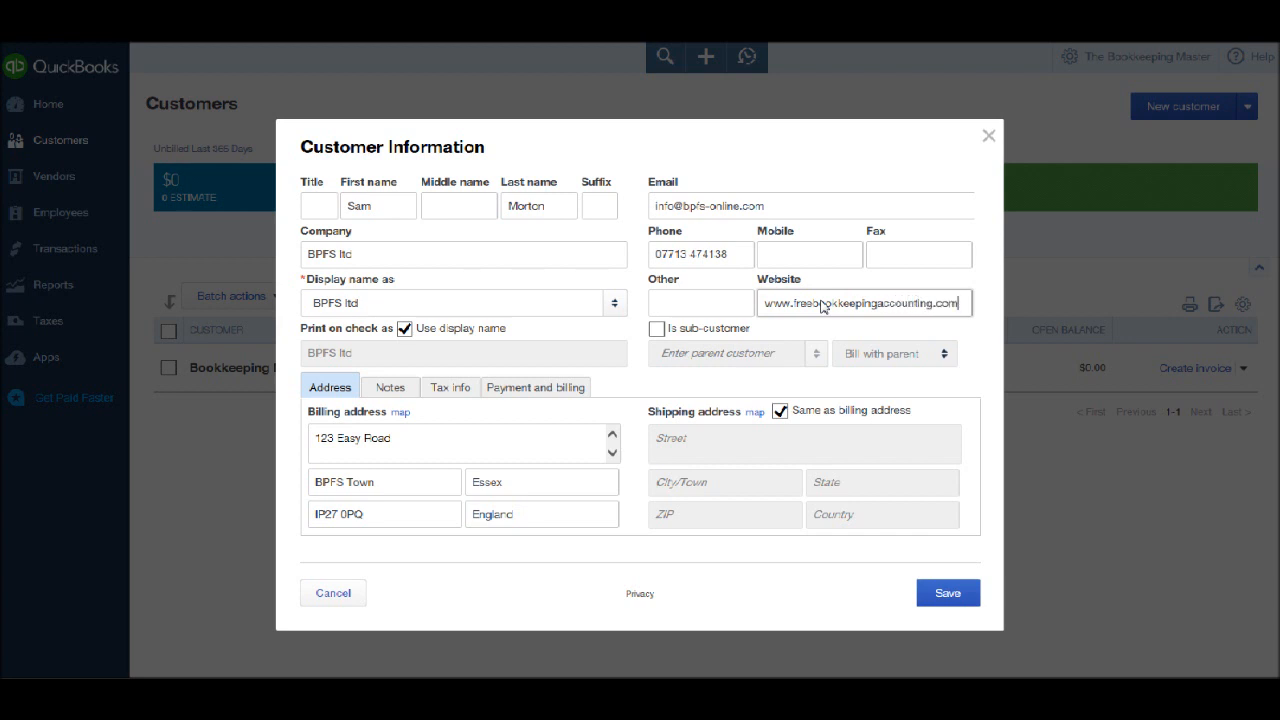
pyautogui.moveTo(728, 372)
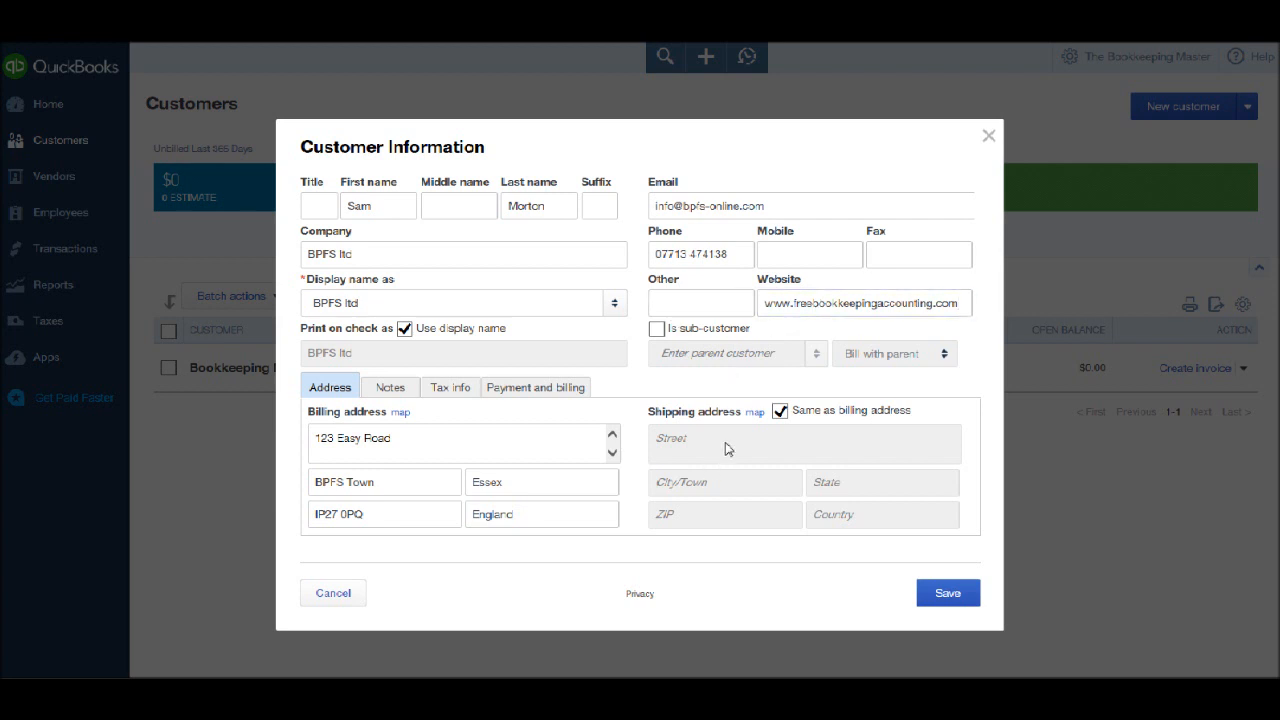
pyautogui.moveTo(410, 409)
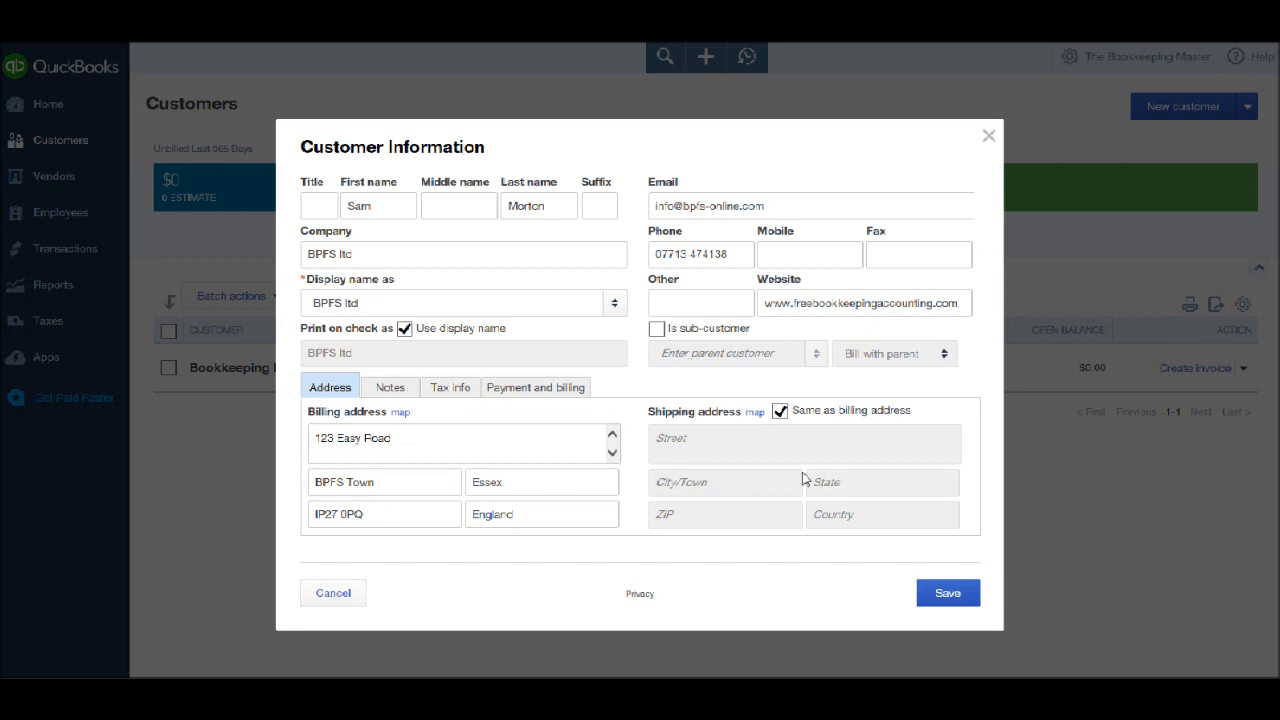
pyautogui.click(781, 411)
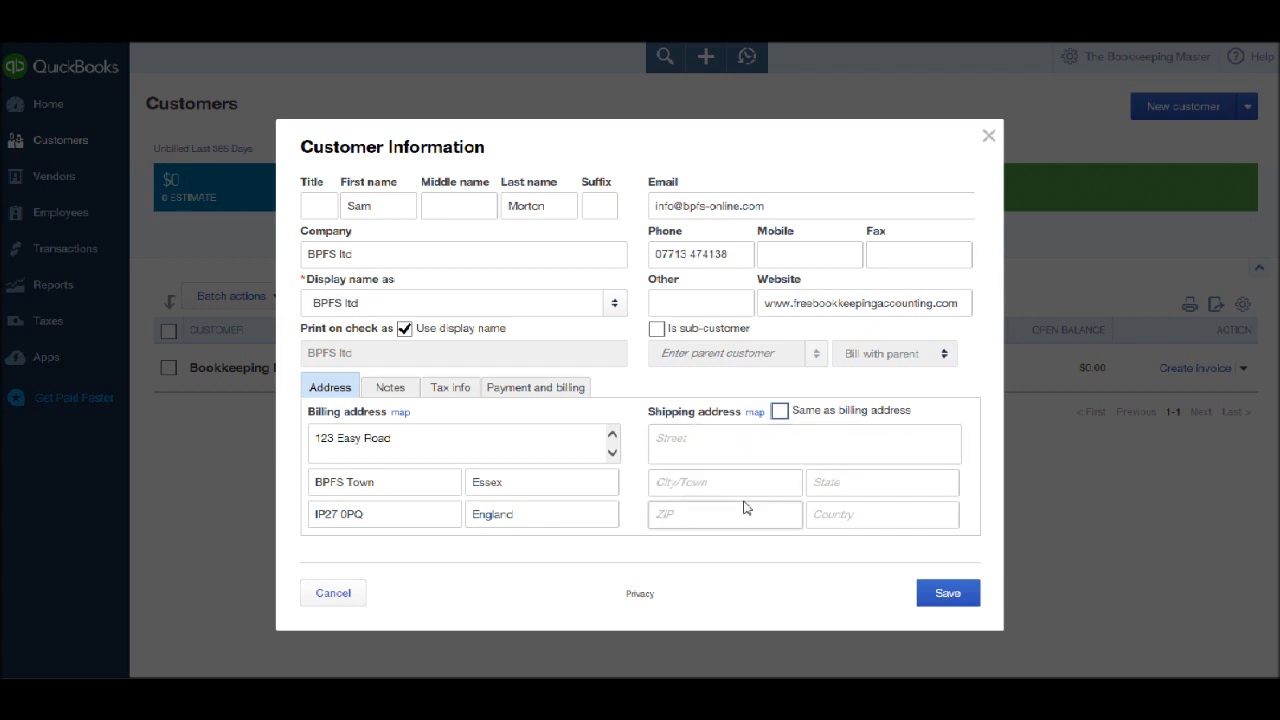
pyautogui.moveTo(750, 454)
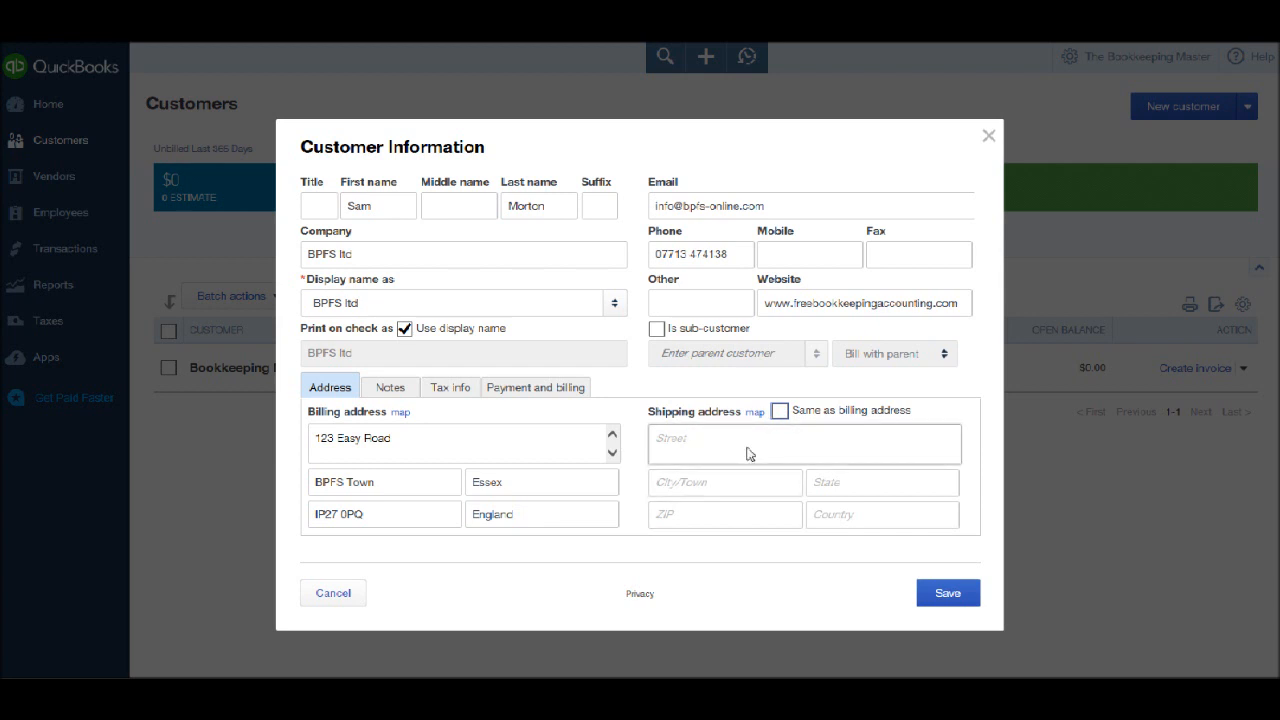
pyautogui.click(781, 411)
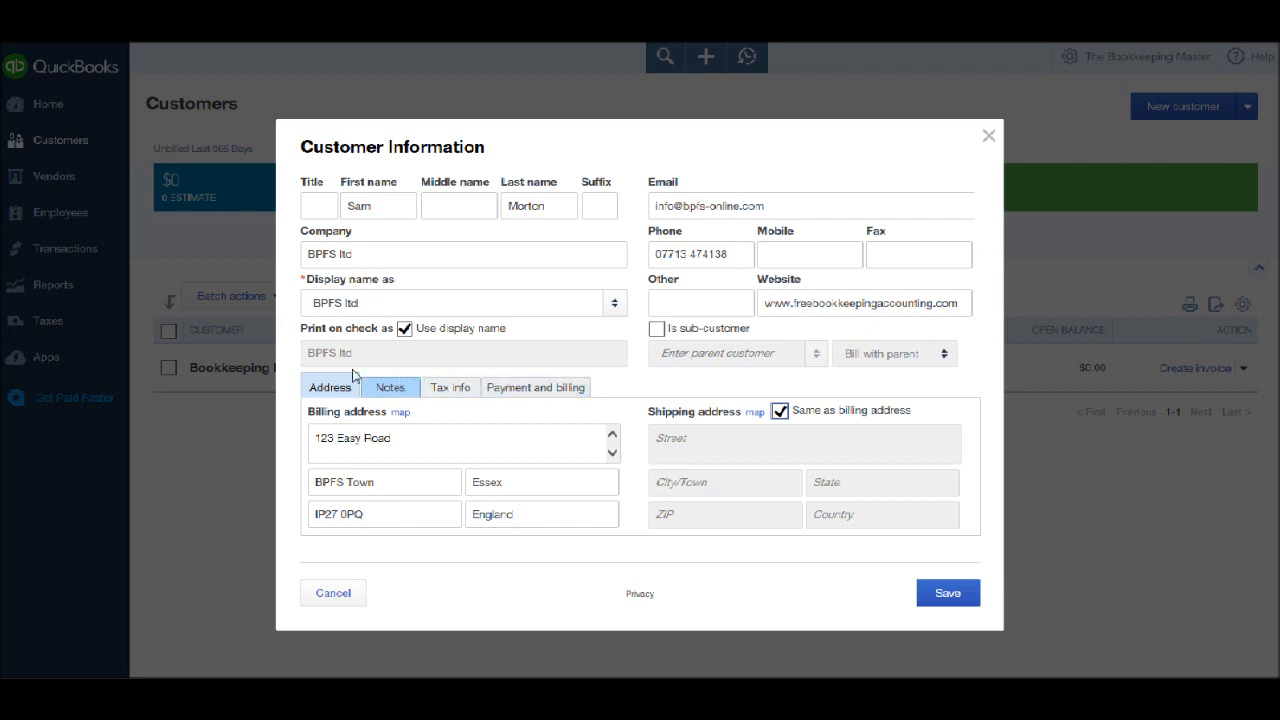
pyautogui.moveTo(390, 388)
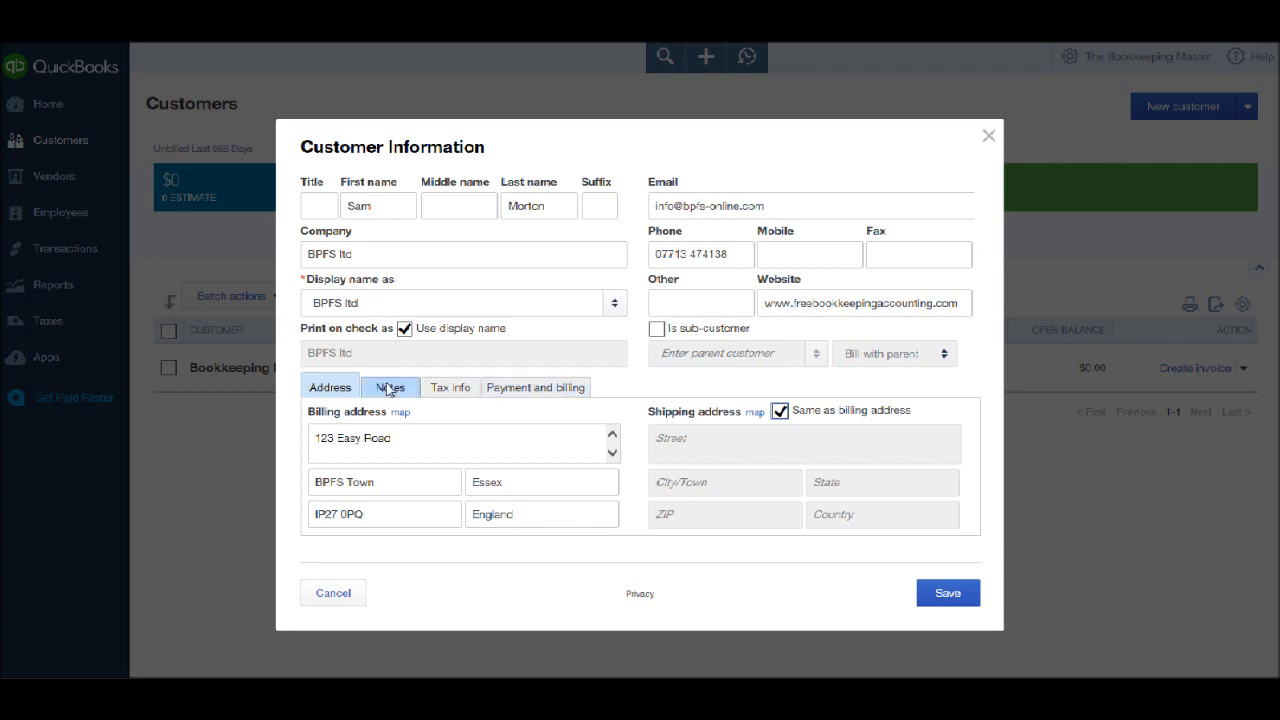
# Look through the Notes, Tax info and Payment and billing sections without entering anything
pyautogui.click(390, 387)
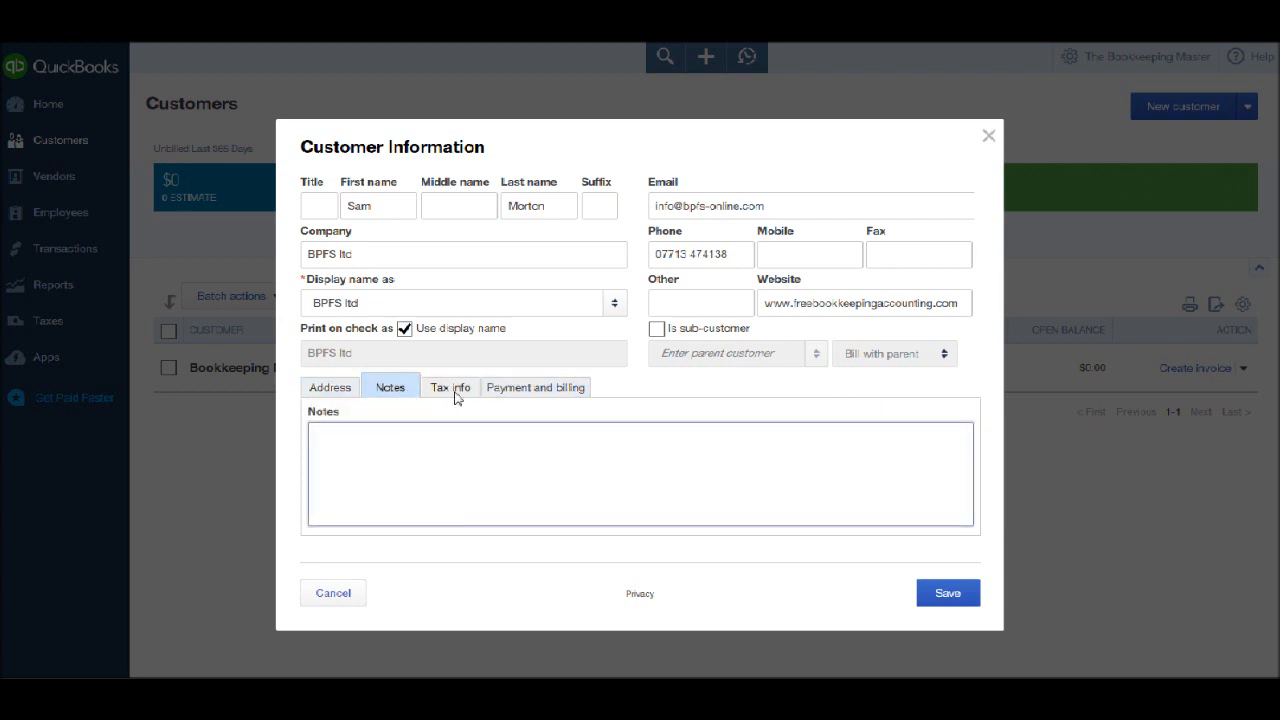
pyautogui.click(450, 386)
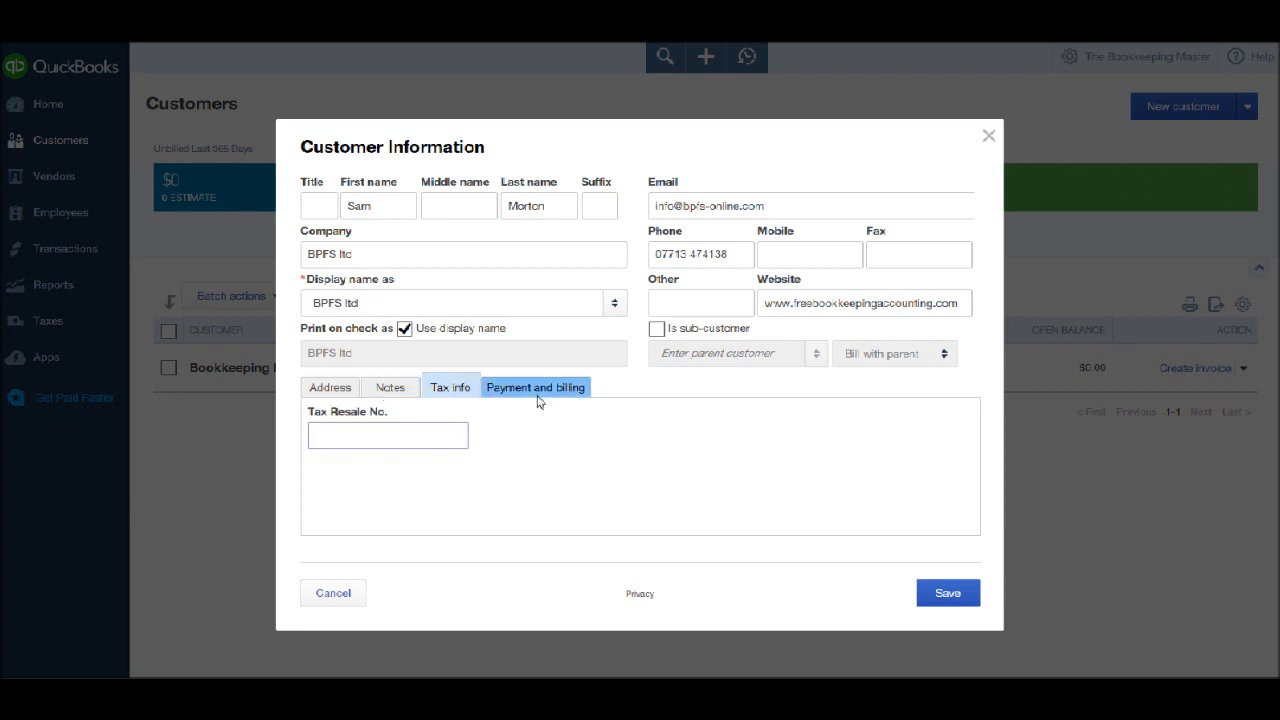
pyautogui.click(535, 387)
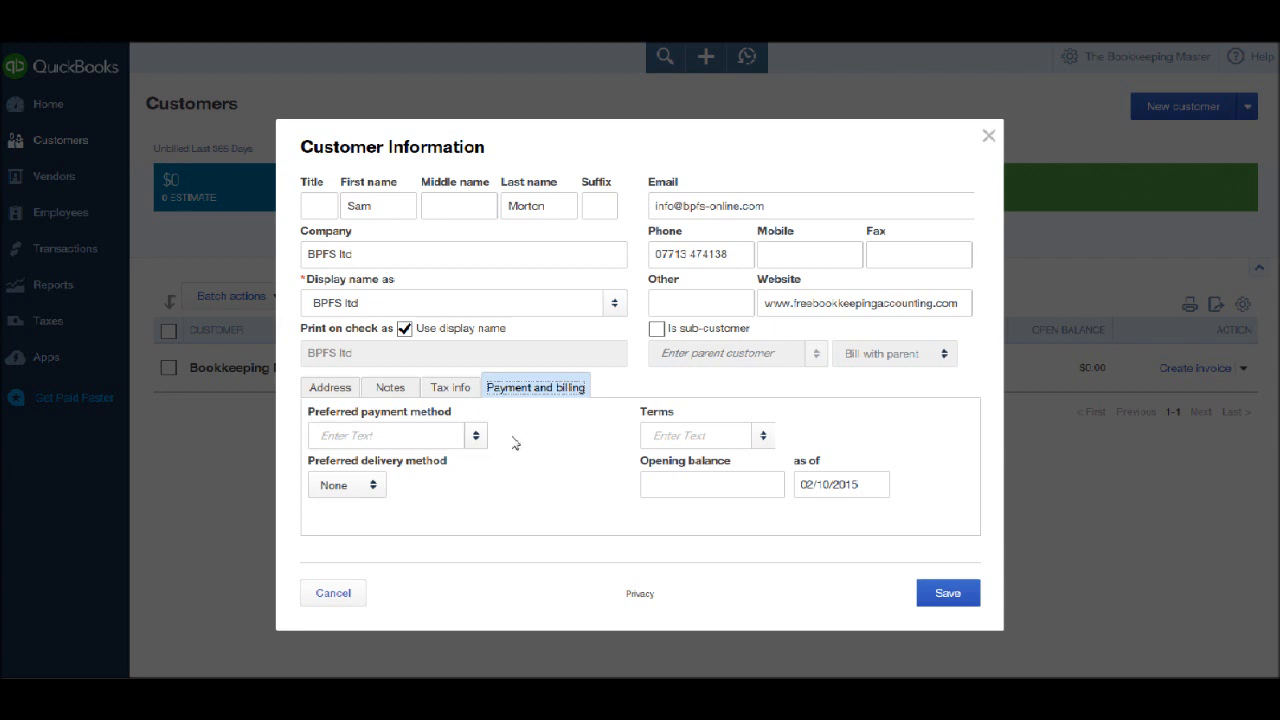
pyautogui.click(330, 387)
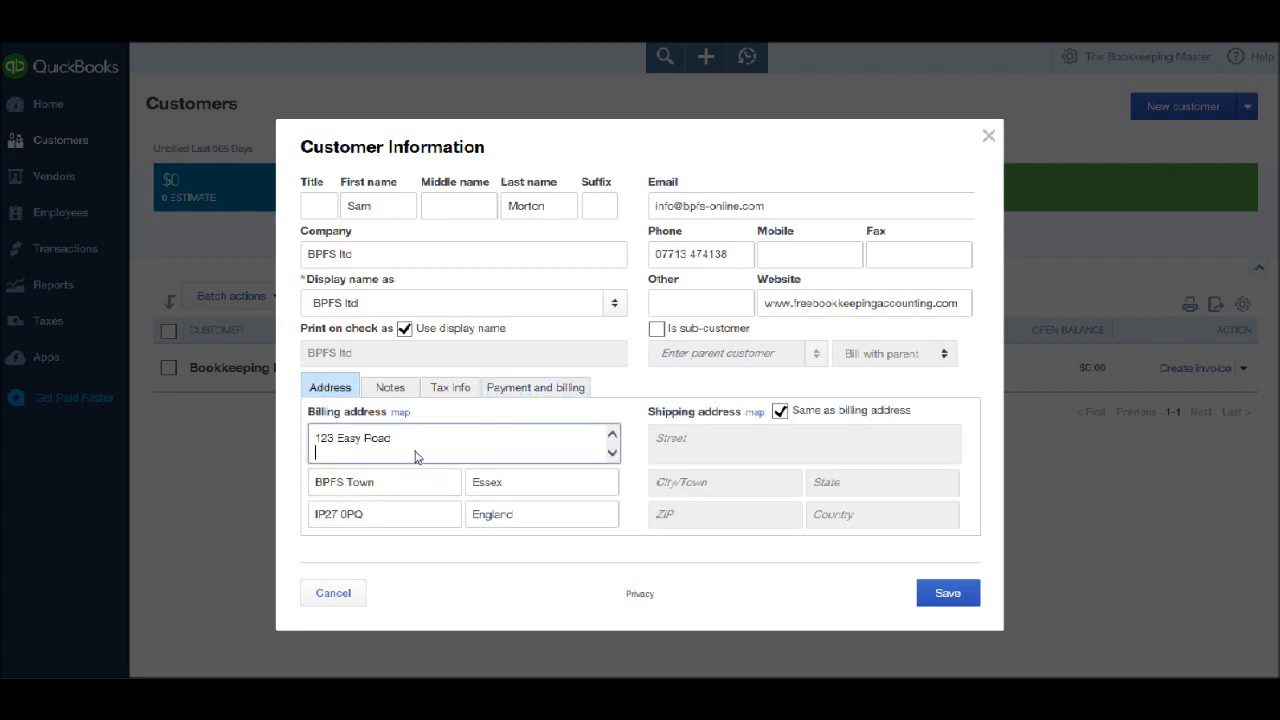
pyautogui.click(535, 386)
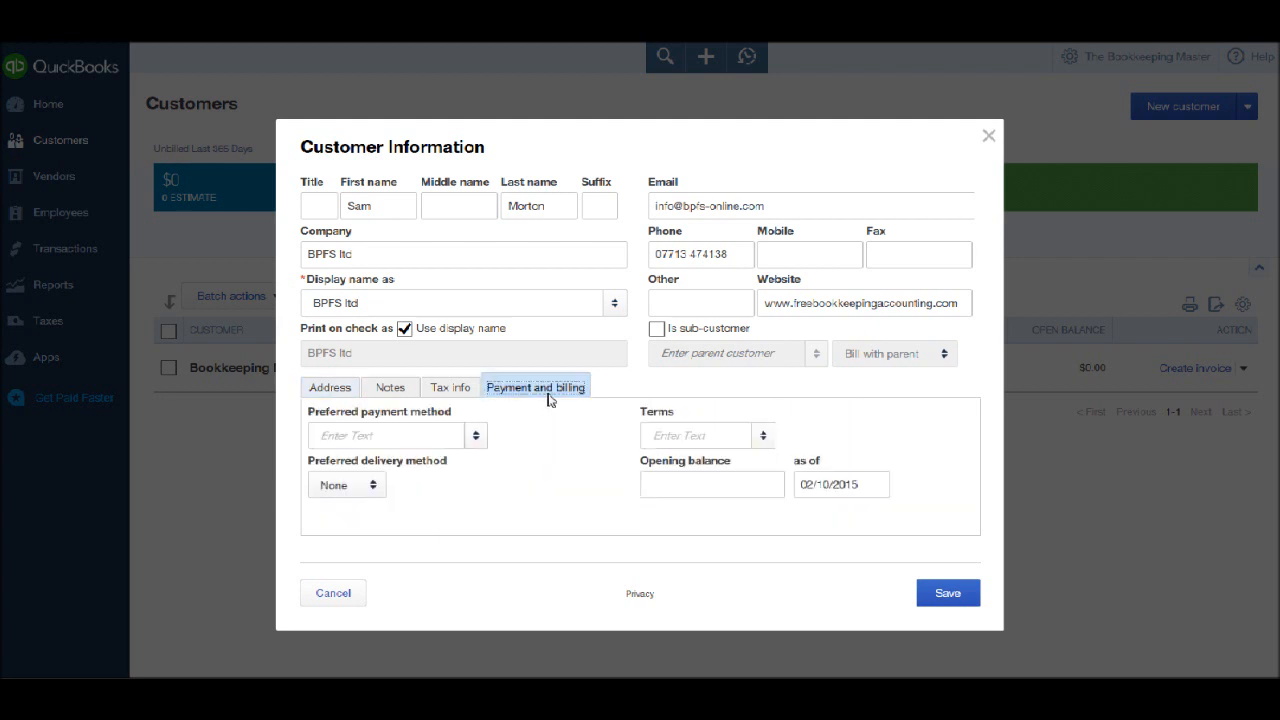
pyautogui.moveTo(550, 476)
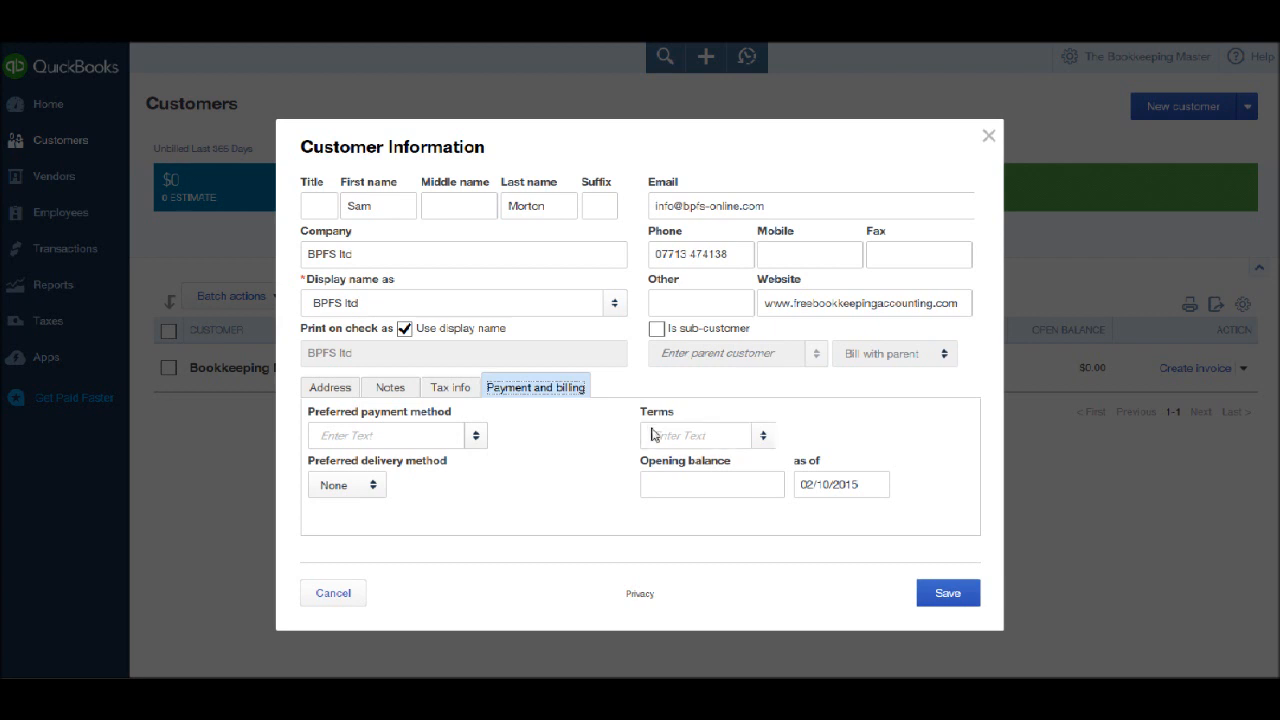
pyautogui.moveTo(764, 441)
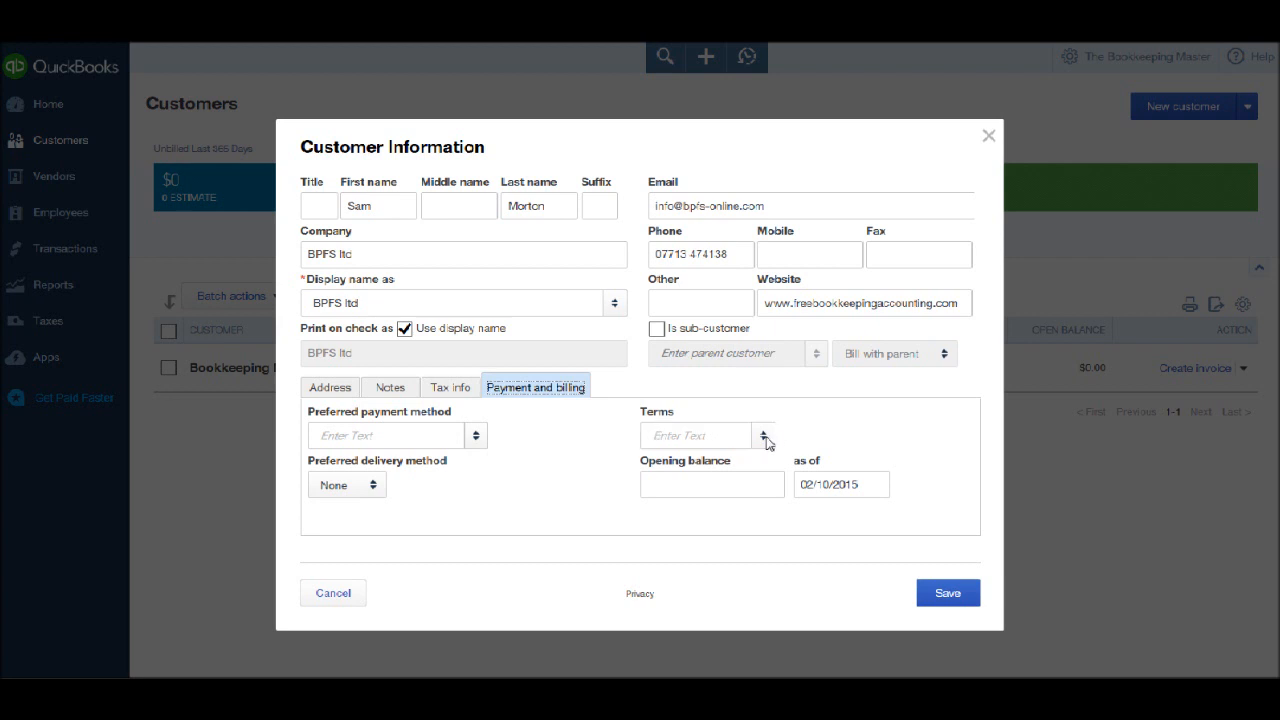
# Browse the payment Terms options, leave terms unset, and return to address details
pyautogui.click(762, 435)
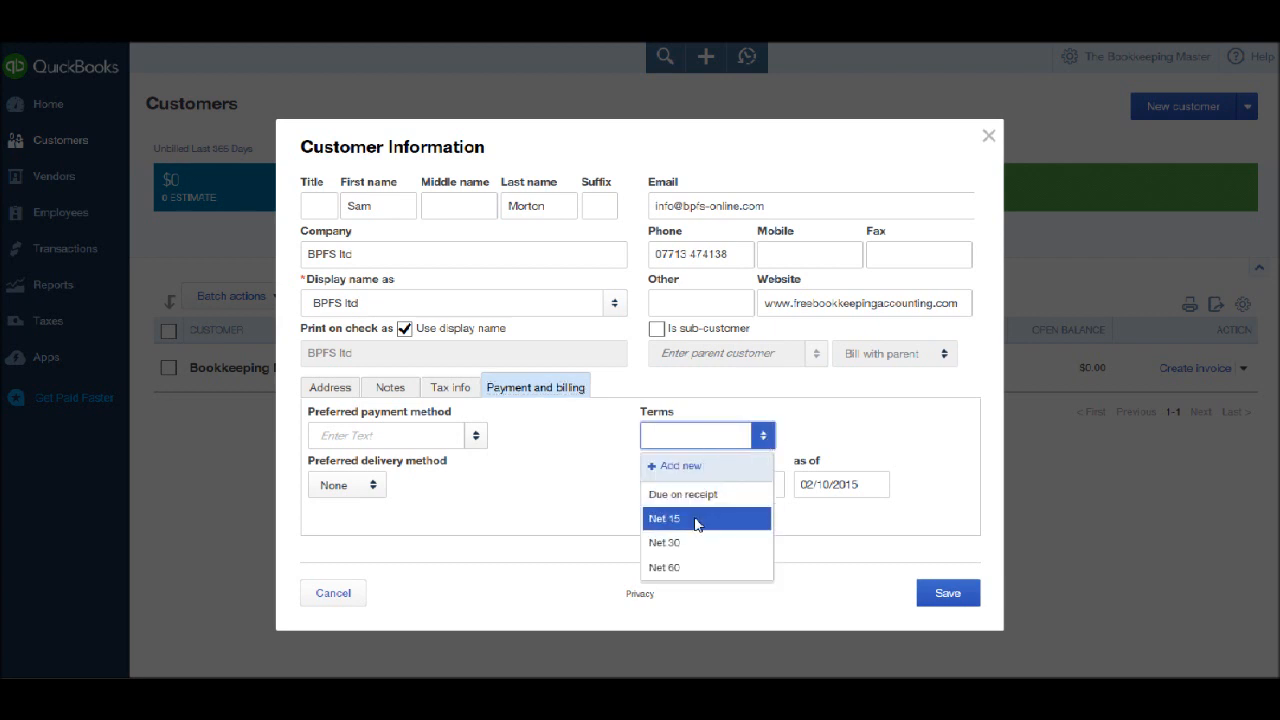
pyautogui.moveTo(707, 543)
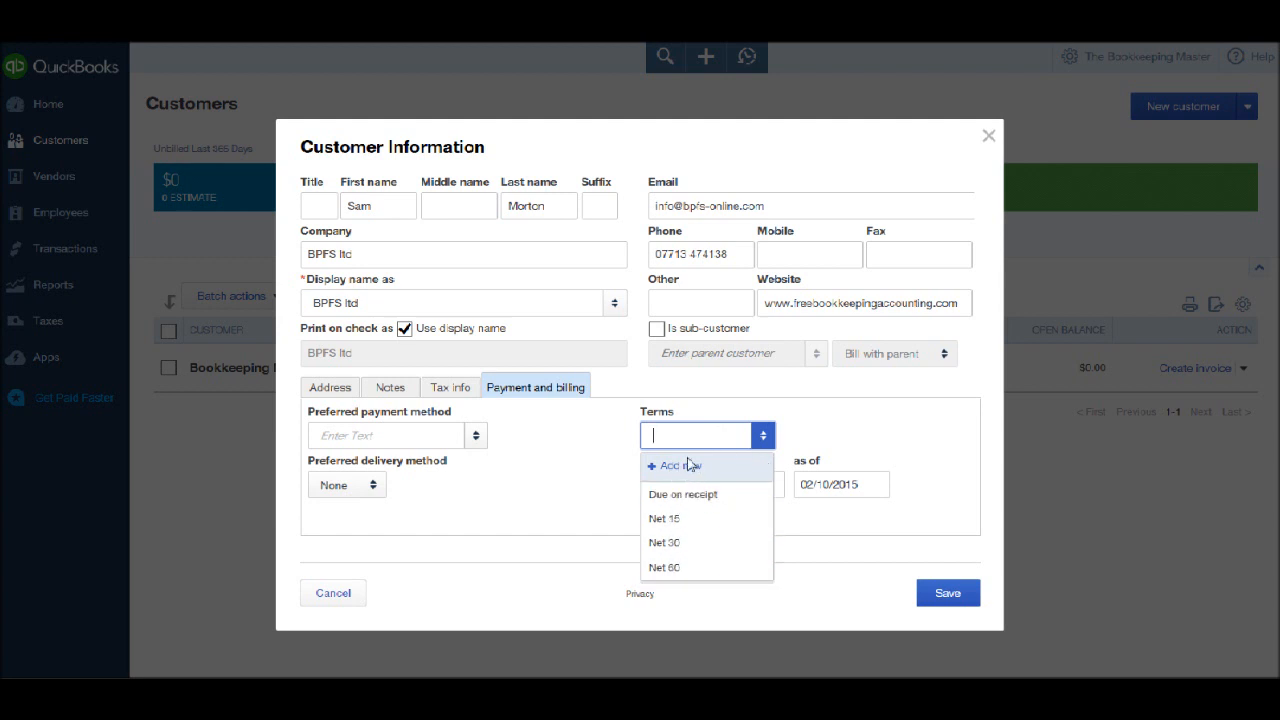
pyautogui.moveTo(688, 472)
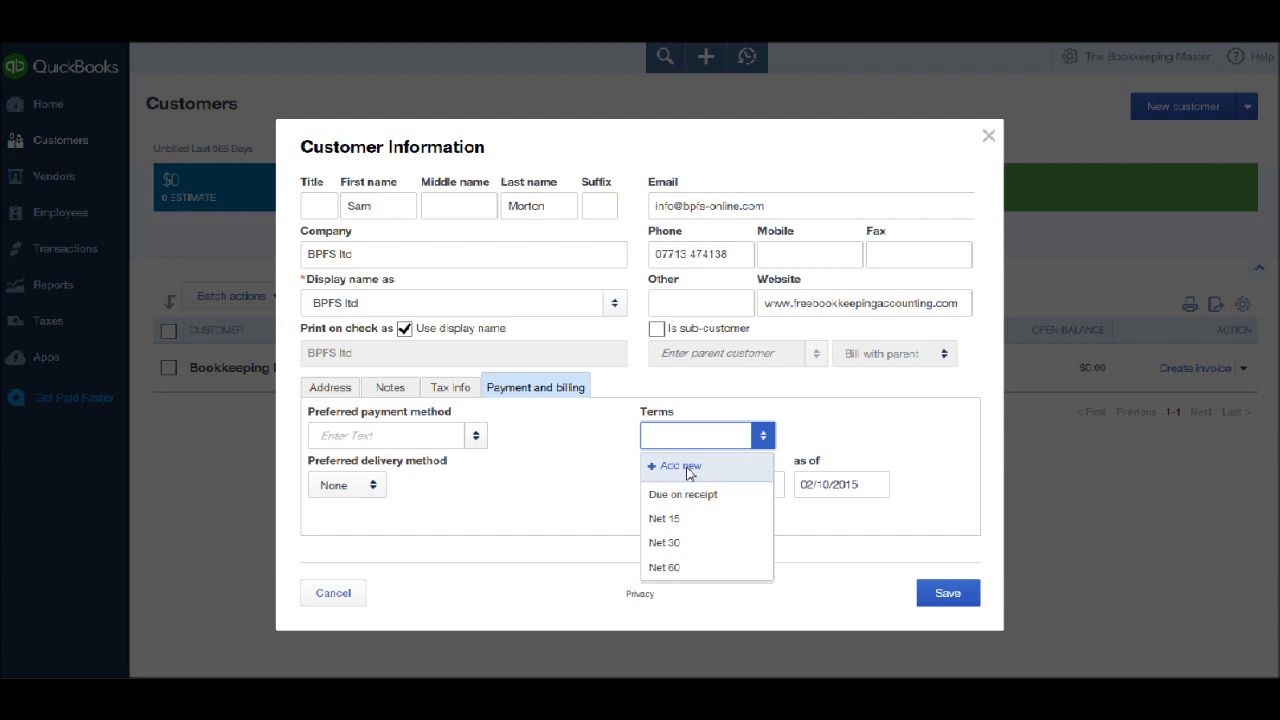
pyautogui.moveTo(865, 573)
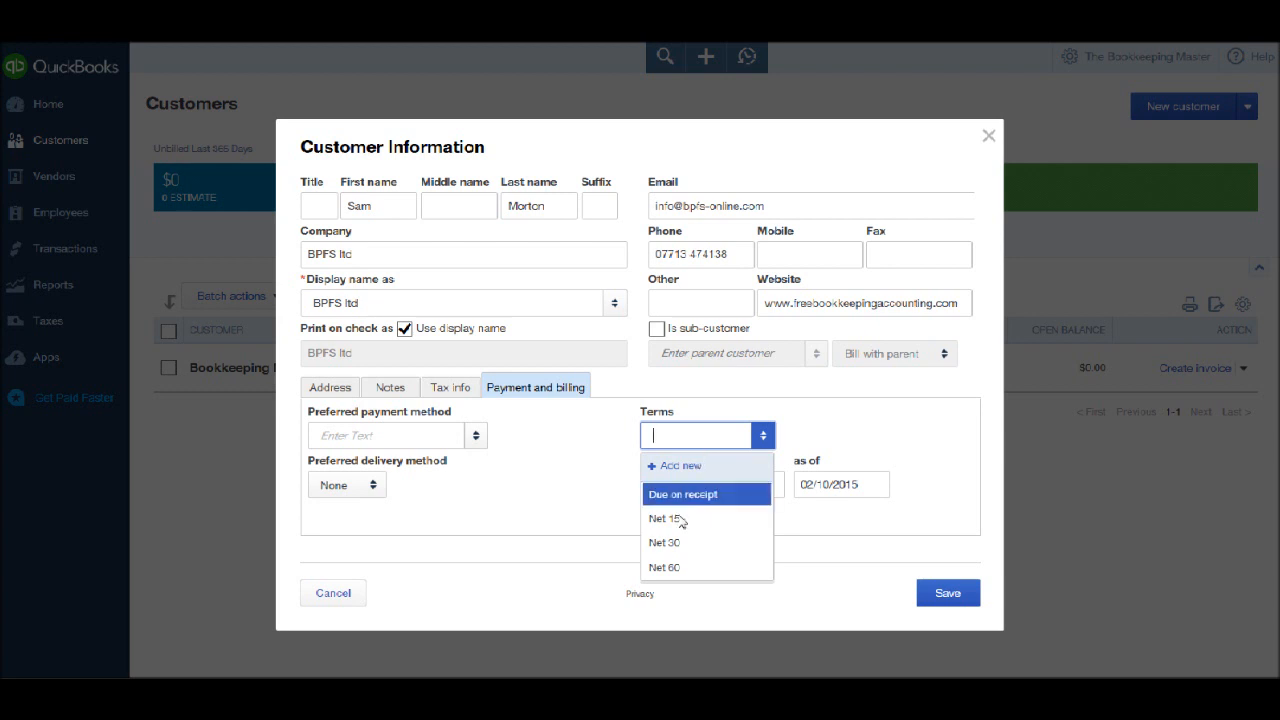
pyautogui.moveTo(710, 476)
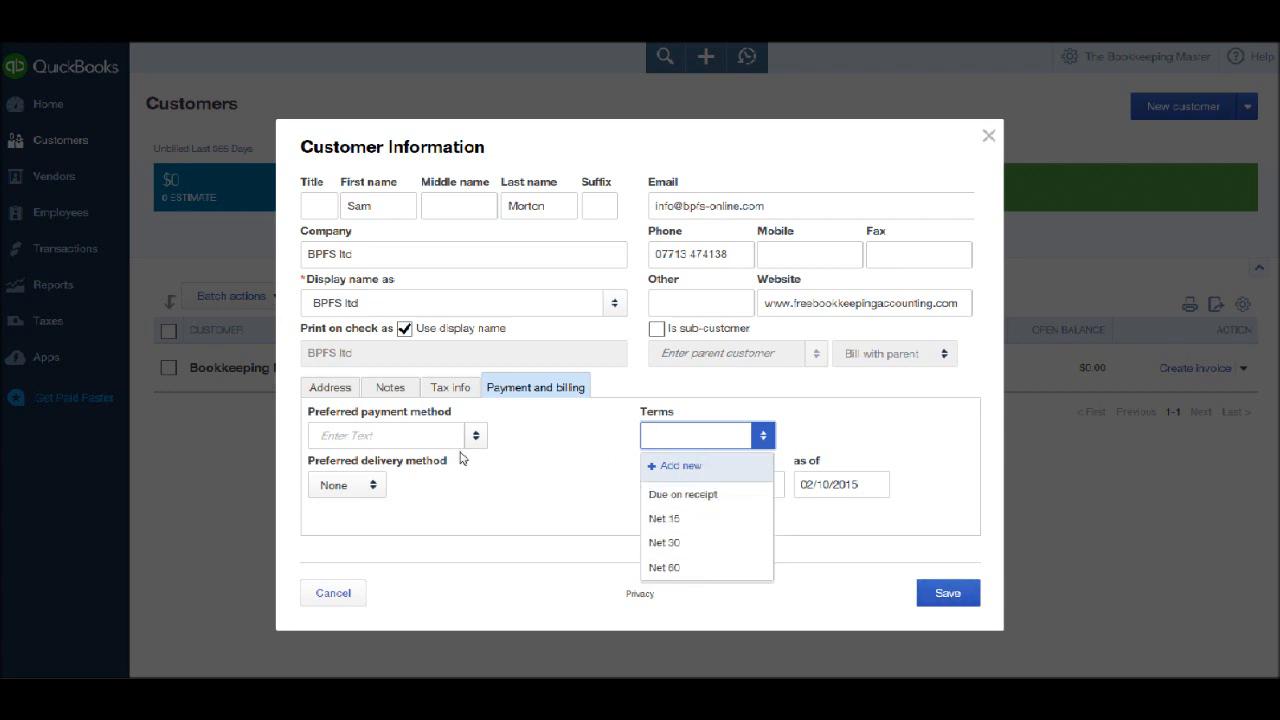
pyautogui.click(330, 387)
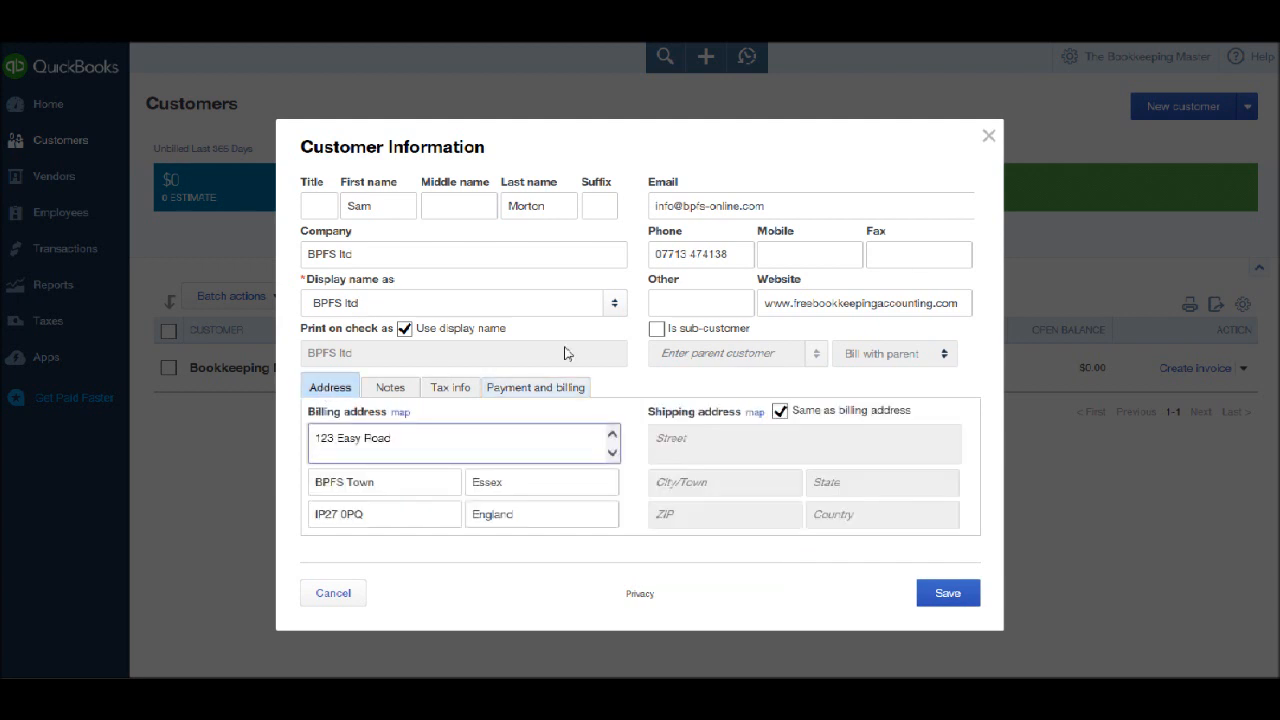
pyautogui.click(947, 592)
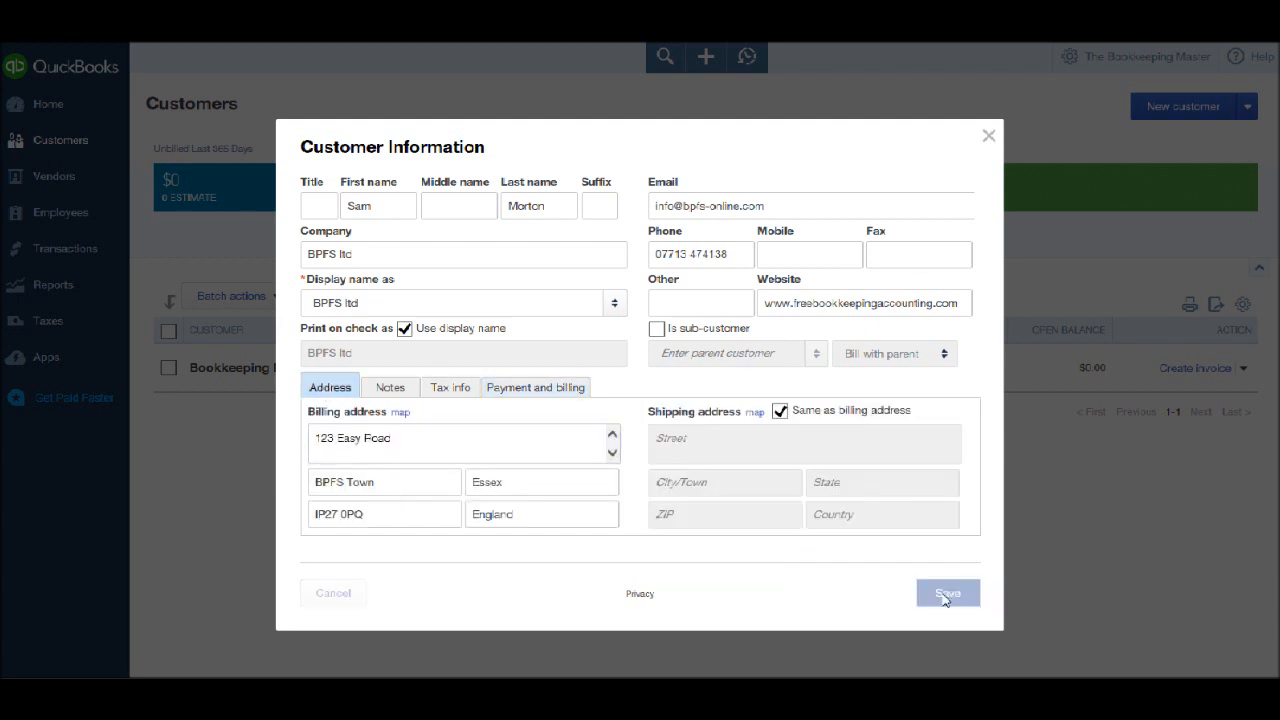
# Save BPFS ltd, now listed beside Bookkeeping Master with a $0.00 balance
pyautogui.click(946, 592)
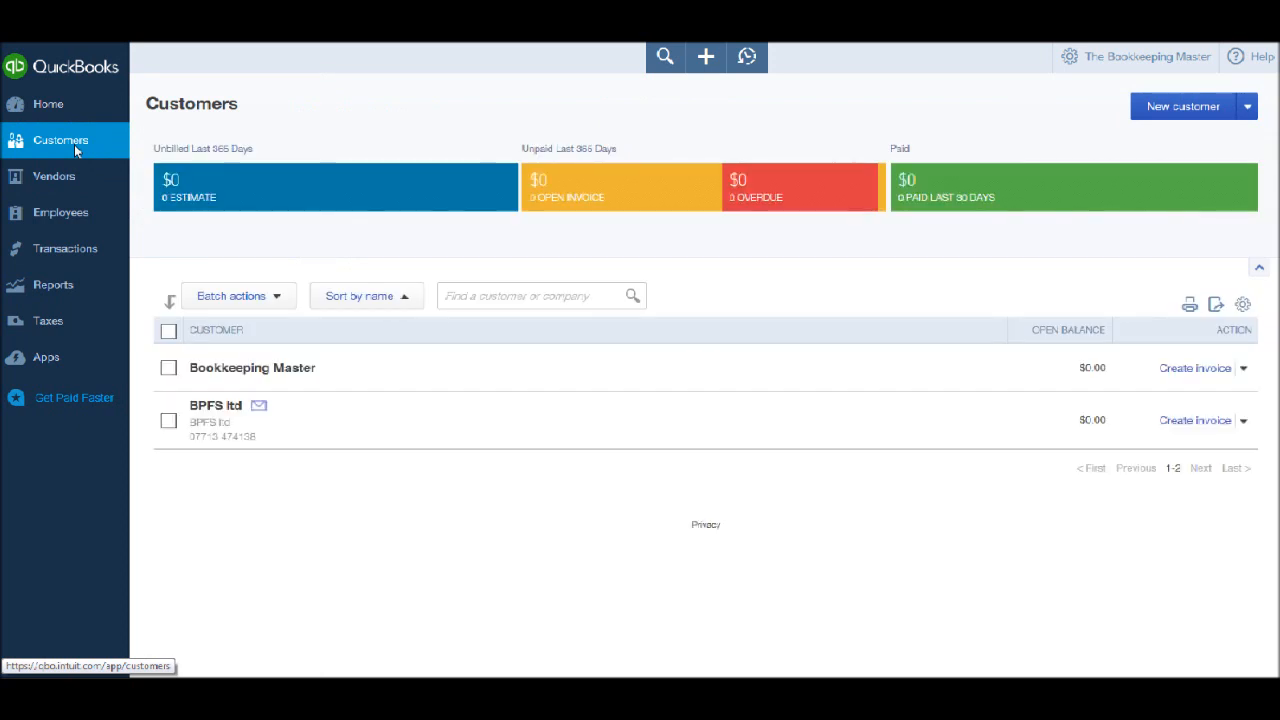
pyautogui.moveTo(212, 406)
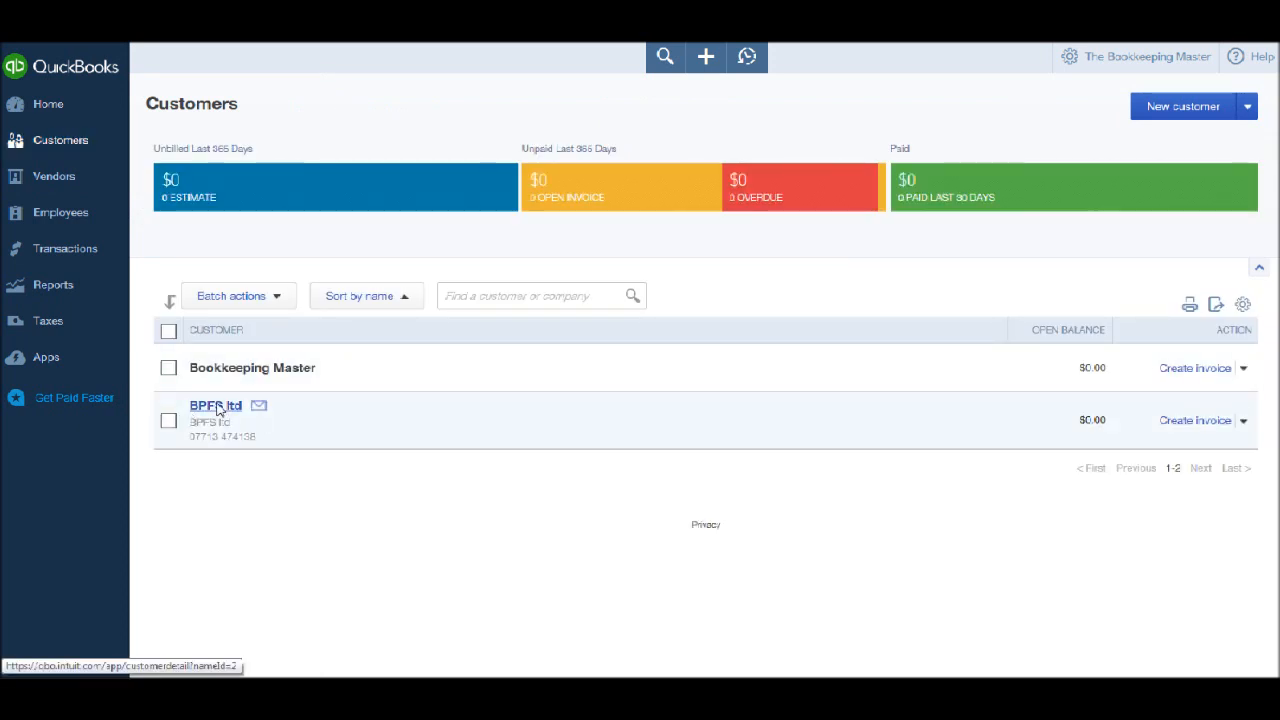
pyautogui.moveTo(232, 522)
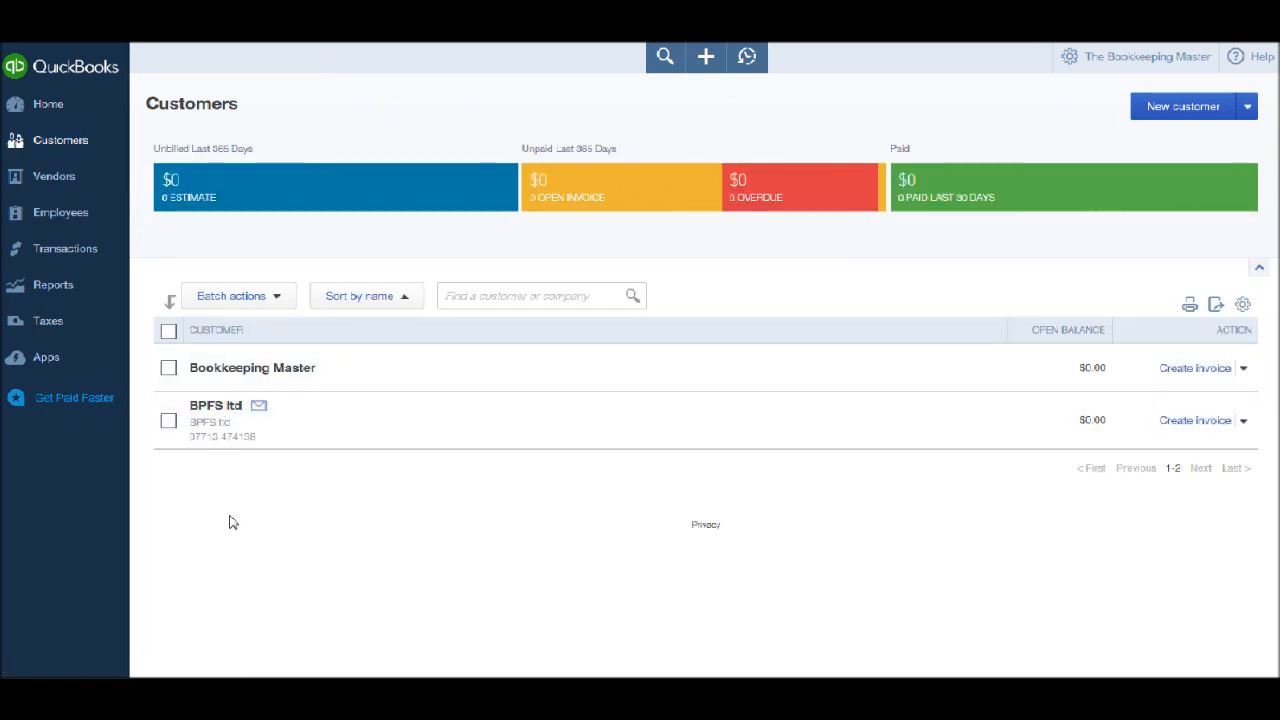